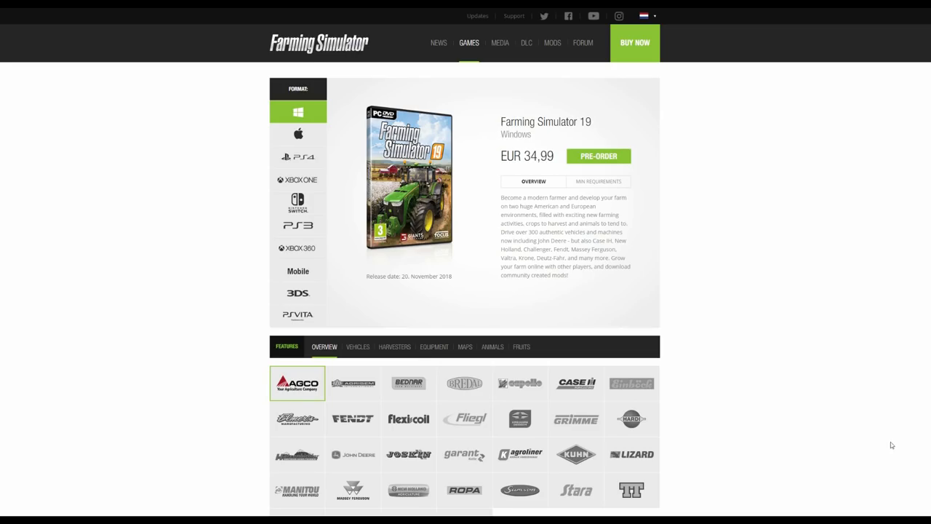
- Scroll past the brand logo grid to the AGCO harvester and header cards
{"action": "scroll", "scroll_direction": "down", "scroll_amount": 3}
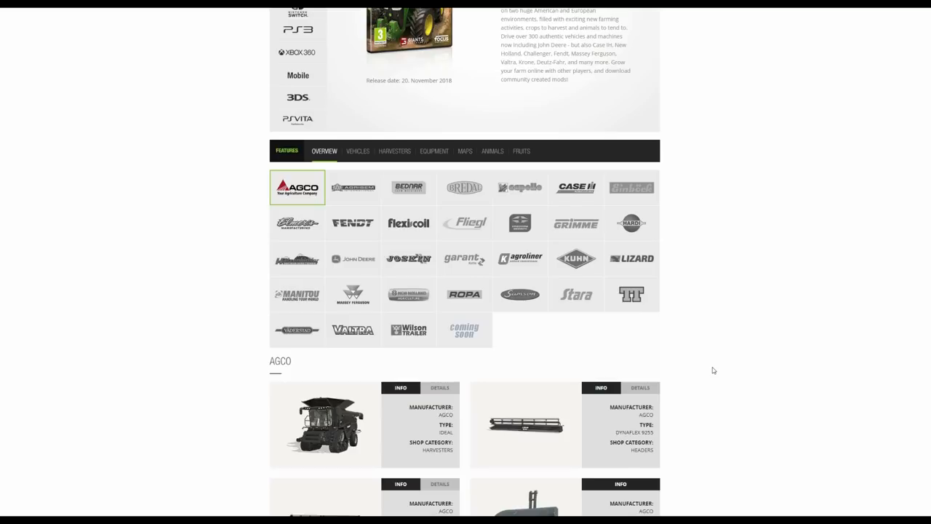
{"action": "mouse_move", "coordinate": [665, 371]}
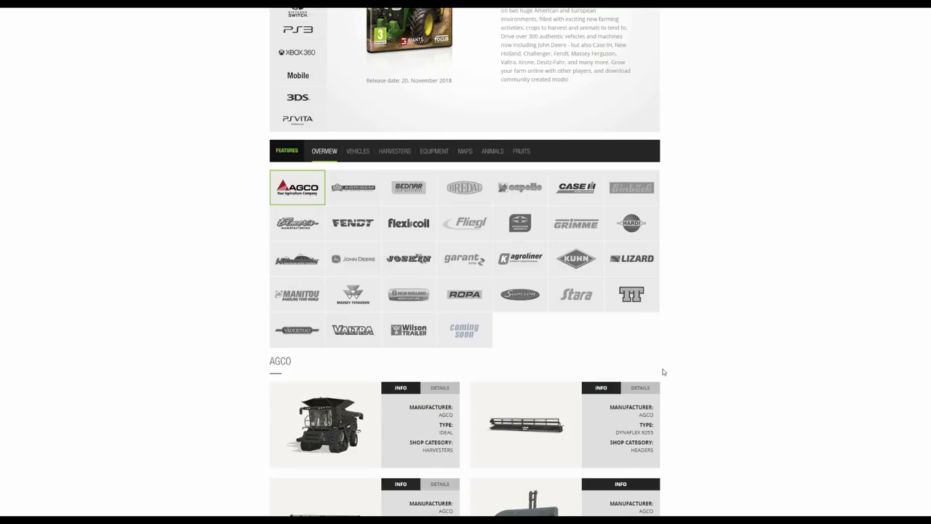
- Show specs for the AGCO IDEAL harvester and DYNAFLEX 9255 header, including 12 m widths
{"action": "scroll", "scroll_direction": "down", "scroll_amount": 3}
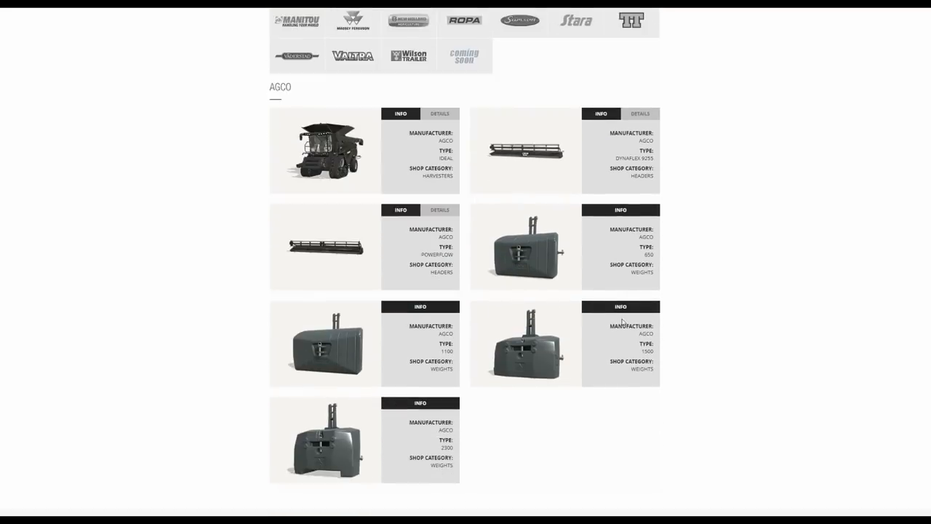
{"action": "scroll", "scroll_direction": "down", "scroll_amount": 3}
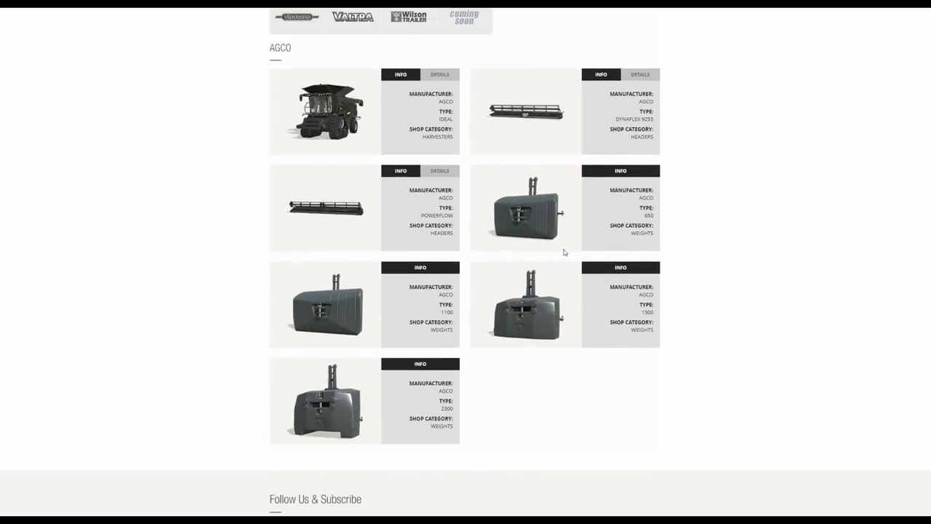
{"action": "mouse_move", "coordinate": [566, 226]}
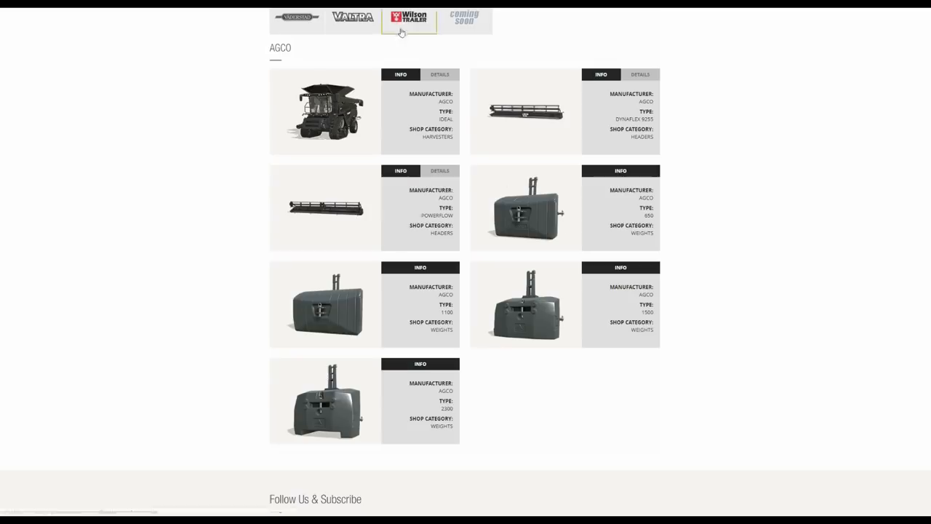
{"action": "left_click", "coordinate": [440, 74]}
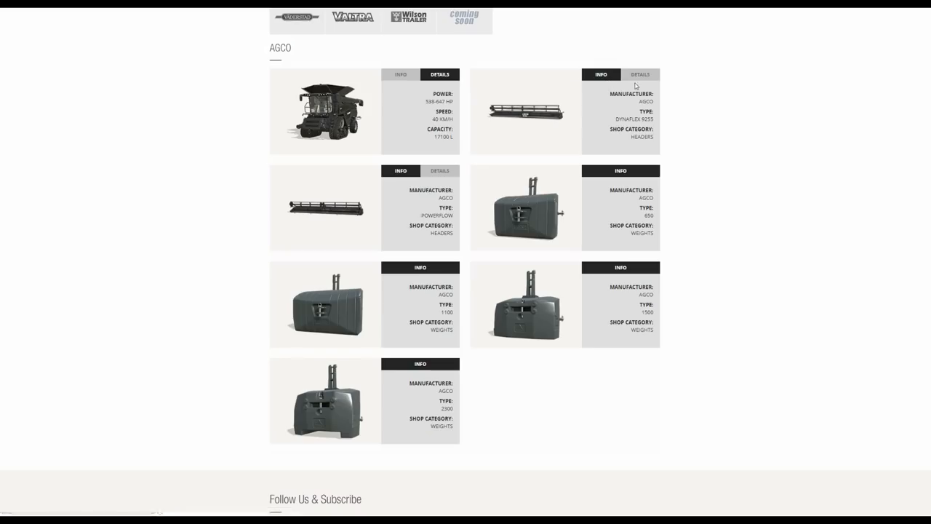
{"action": "left_click", "coordinate": [639, 74]}
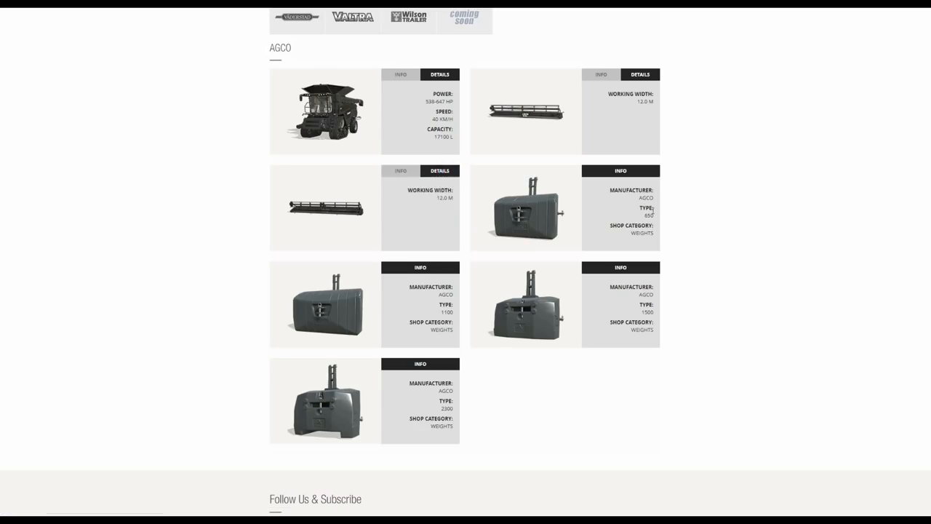
{"action": "mouse_move", "coordinate": [485, 299]}
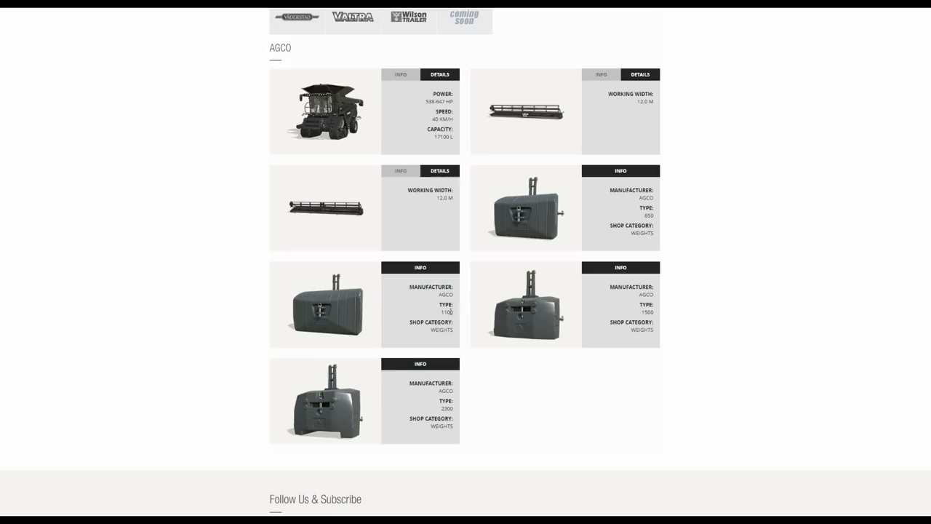
{"action": "mouse_move", "coordinate": [641, 313]}
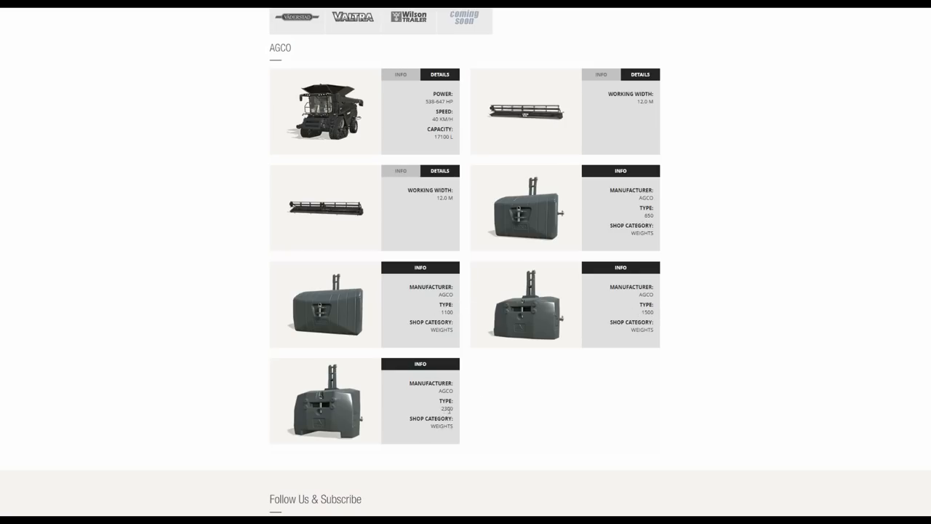
{"action": "mouse_move", "coordinate": [433, 399]}
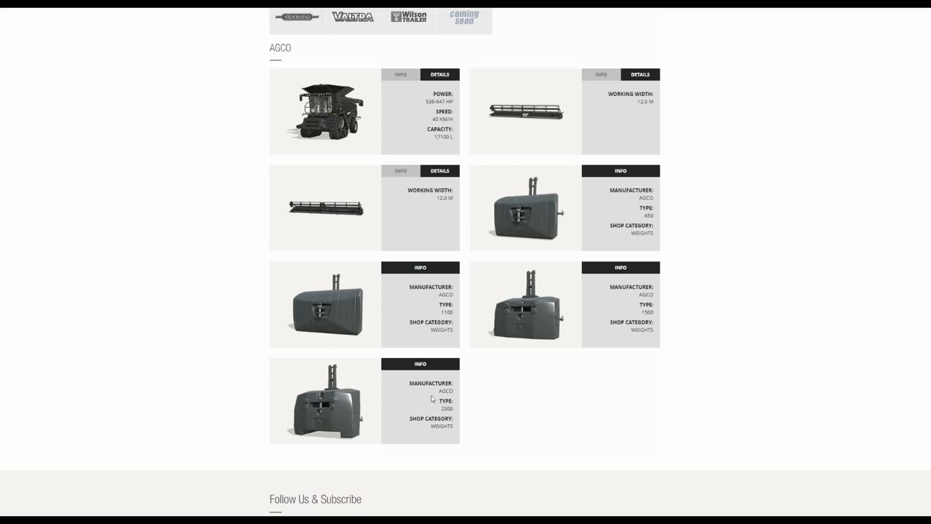
{"action": "mouse_move", "coordinate": [317, 472]}
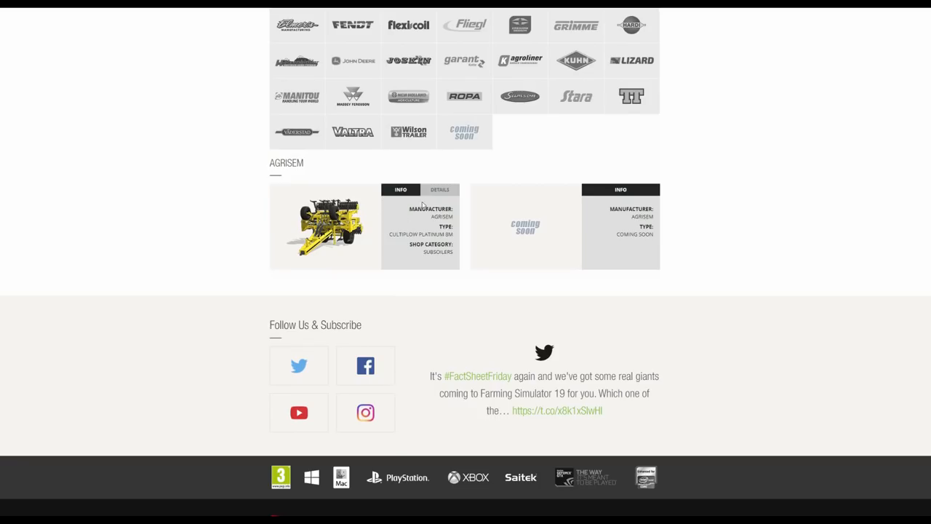
- Show specs of the Bednar cultivator, Bredal spreader and Capello corn header, then load Case IH
{"action": "left_click", "coordinate": [439, 190]}
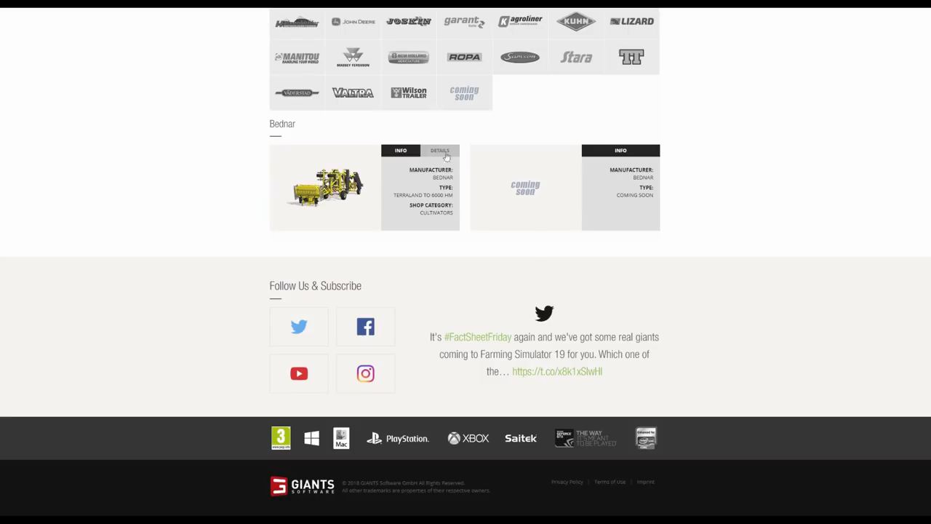
{"action": "left_click", "coordinate": [438, 150]}
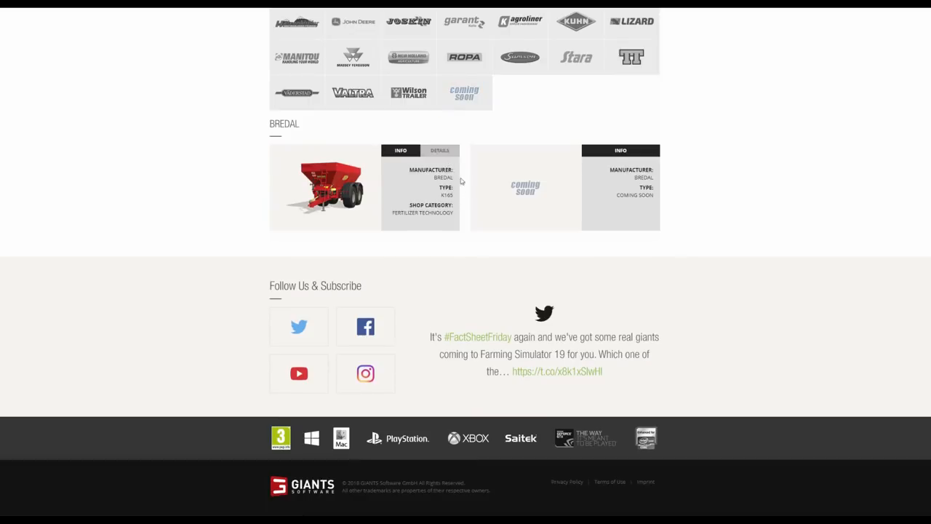
{"action": "mouse_move", "coordinate": [446, 186]}
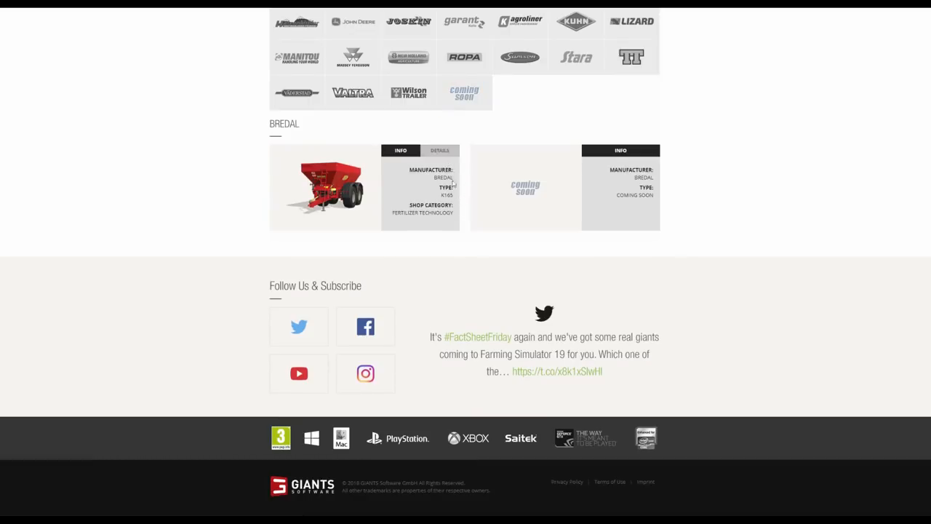
{"action": "left_click", "coordinate": [440, 151]}
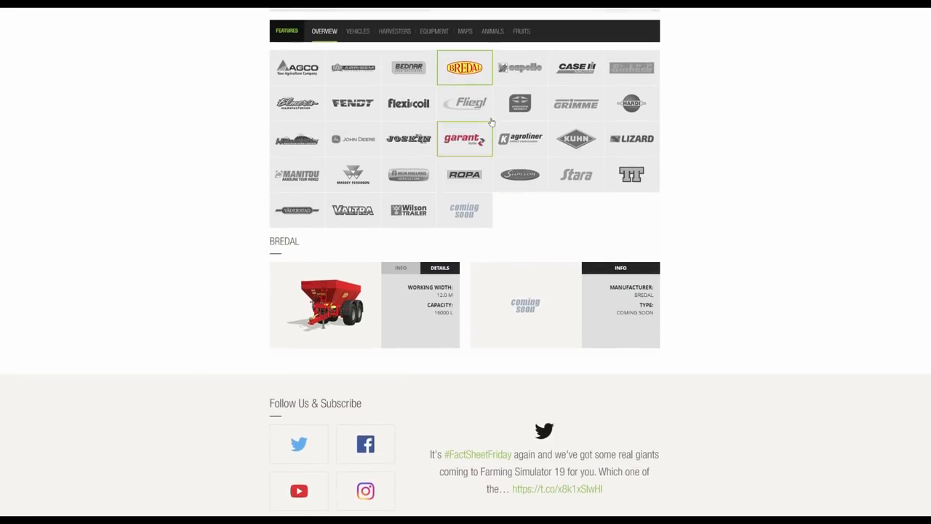
{"action": "mouse_move", "coordinate": [483, 214]}
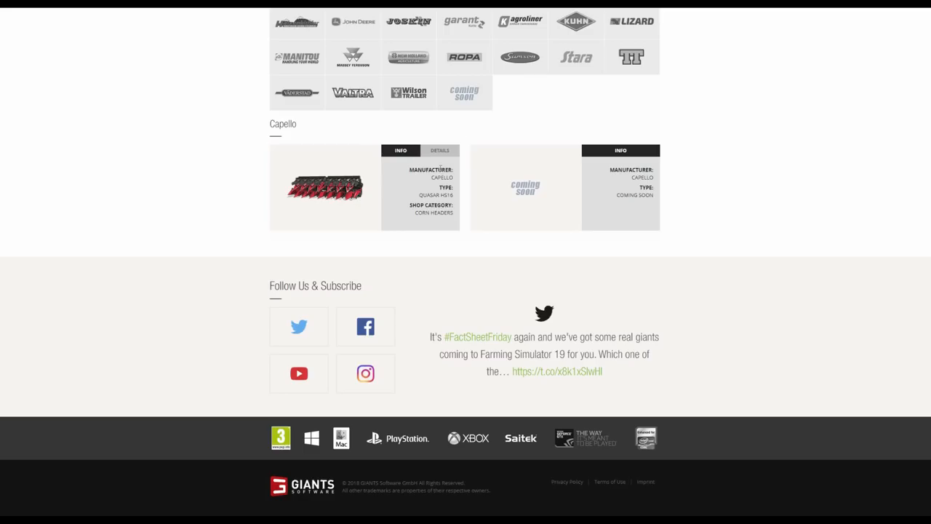
{"action": "left_click", "coordinate": [439, 150]}
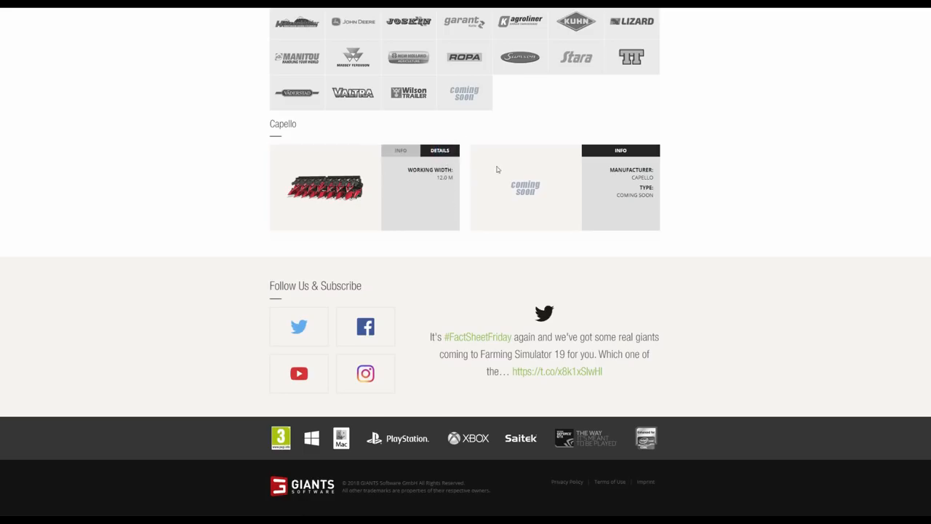
{"action": "left_click", "coordinate": [576, 103]}
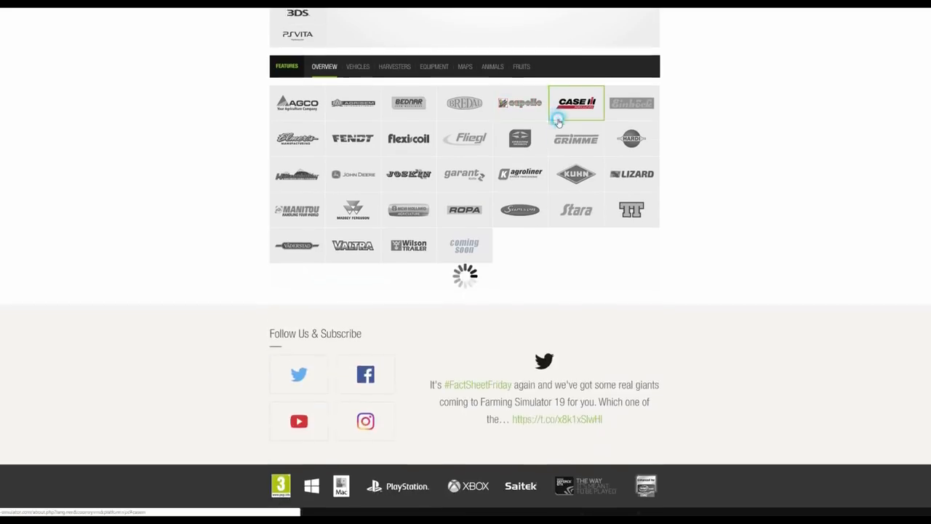
- Show specs for Optum CVX (288-313 HP, 50 km/h) and Quadtrac (525-692 HP, 40 km/h)
{"action": "left_click", "coordinate": [575, 102]}
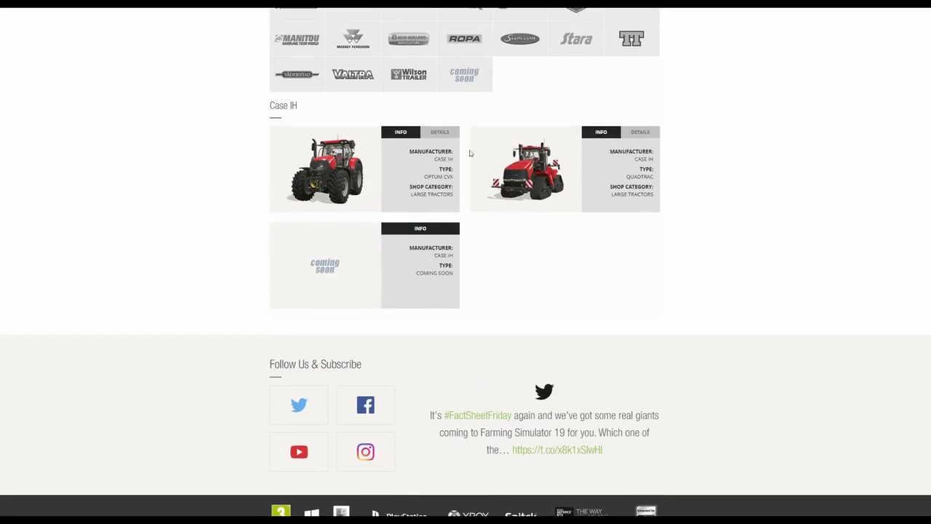
{"action": "mouse_move", "coordinate": [471, 153]}
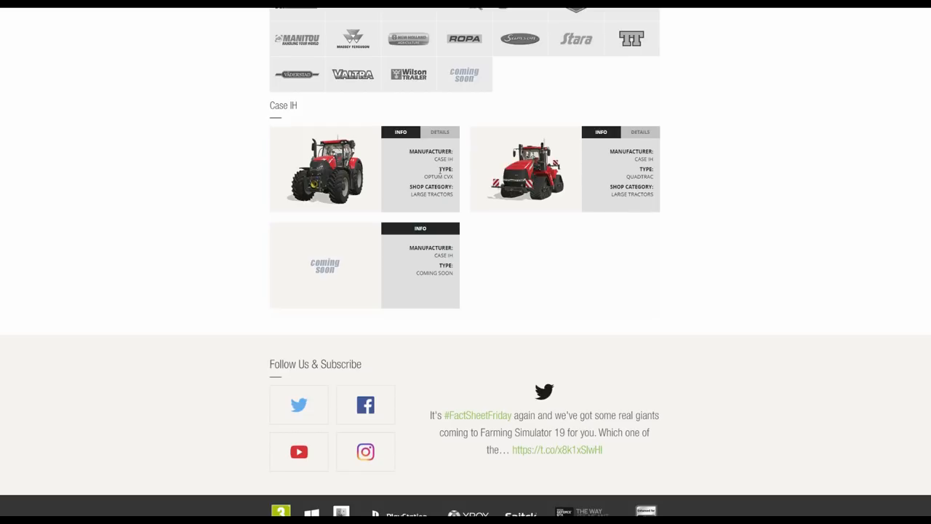
{"action": "mouse_move", "coordinate": [519, 198]}
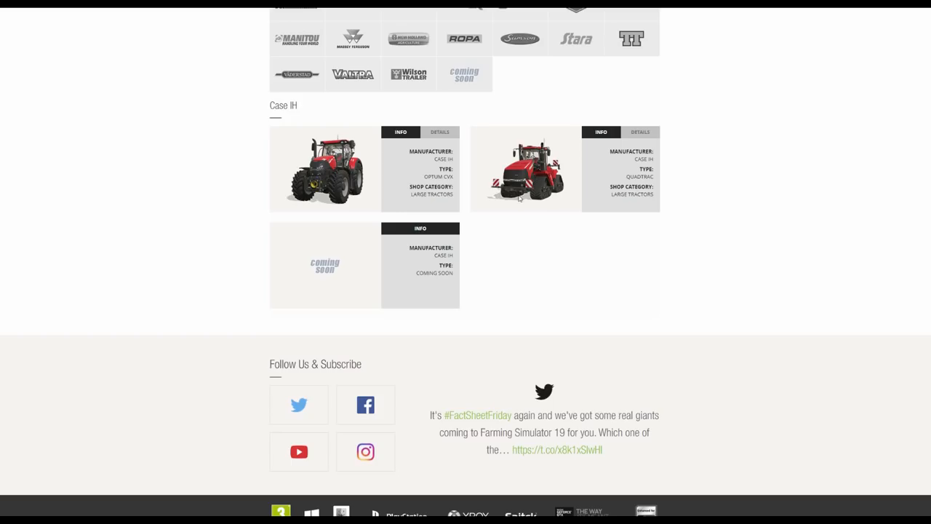
{"action": "left_click", "coordinate": [439, 131]}
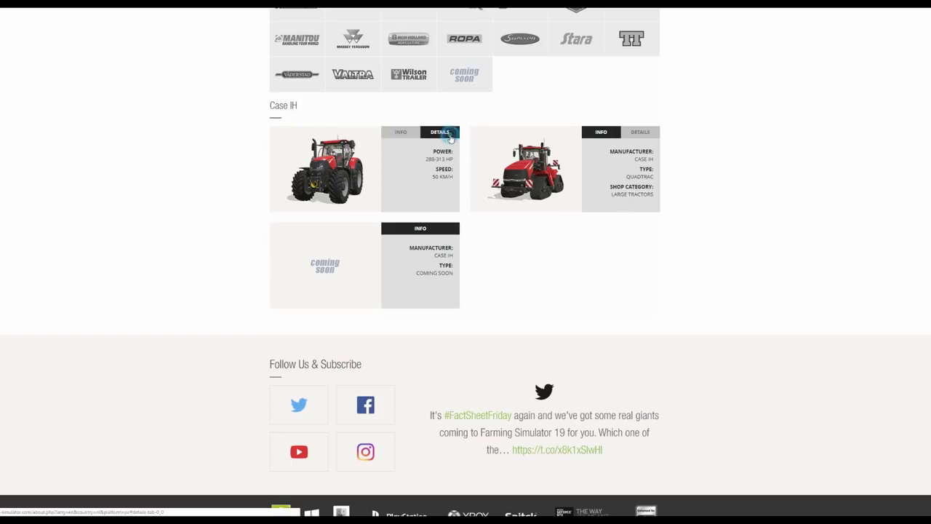
{"action": "mouse_move", "coordinate": [493, 172]}
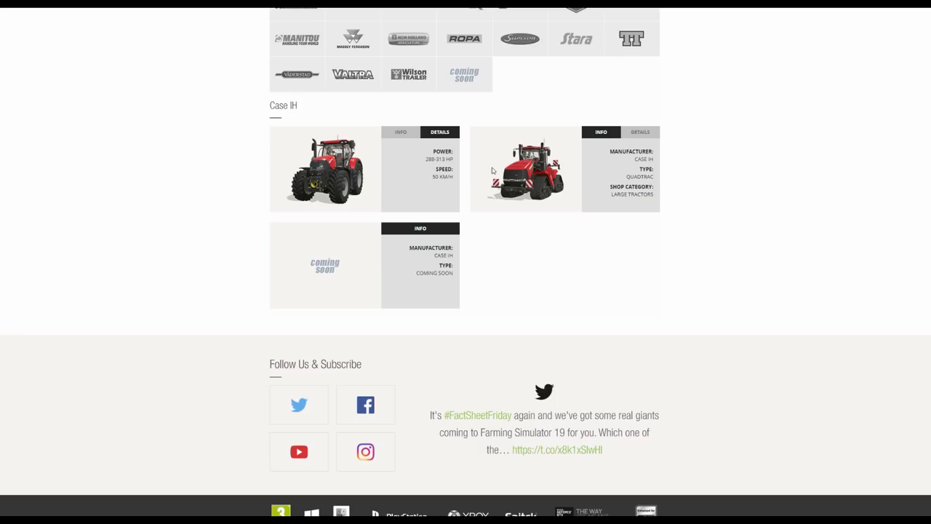
{"action": "mouse_move", "coordinate": [396, 174]}
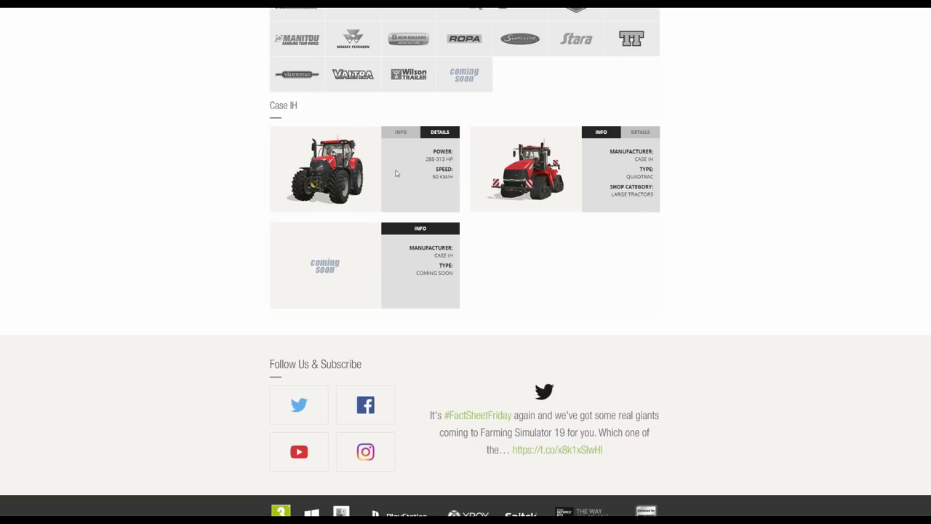
{"action": "mouse_move", "coordinate": [636, 140]}
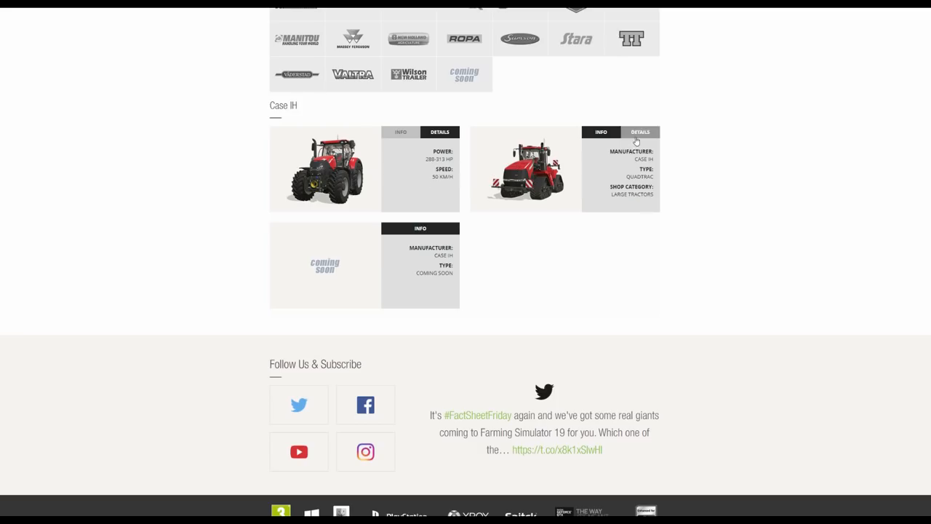
{"action": "left_click", "coordinate": [641, 132]}
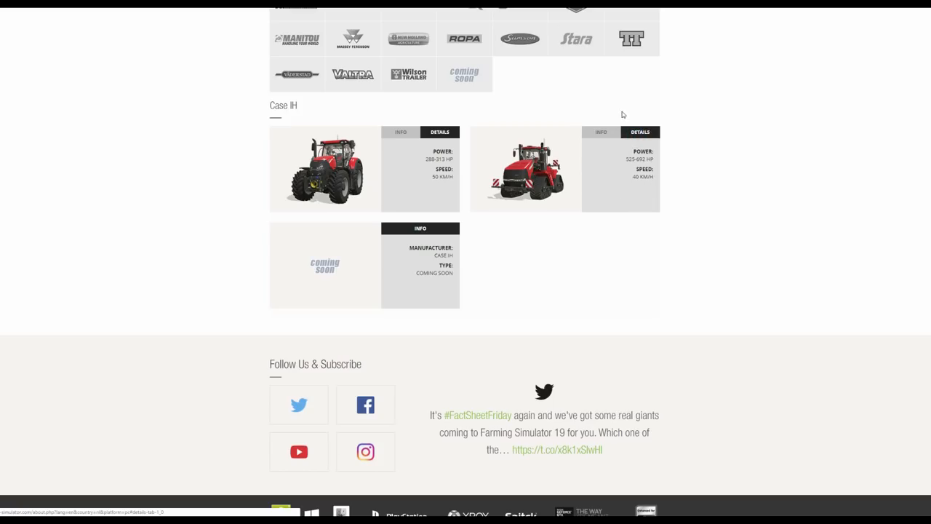
{"action": "mouse_move", "coordinate": [611, 152]}
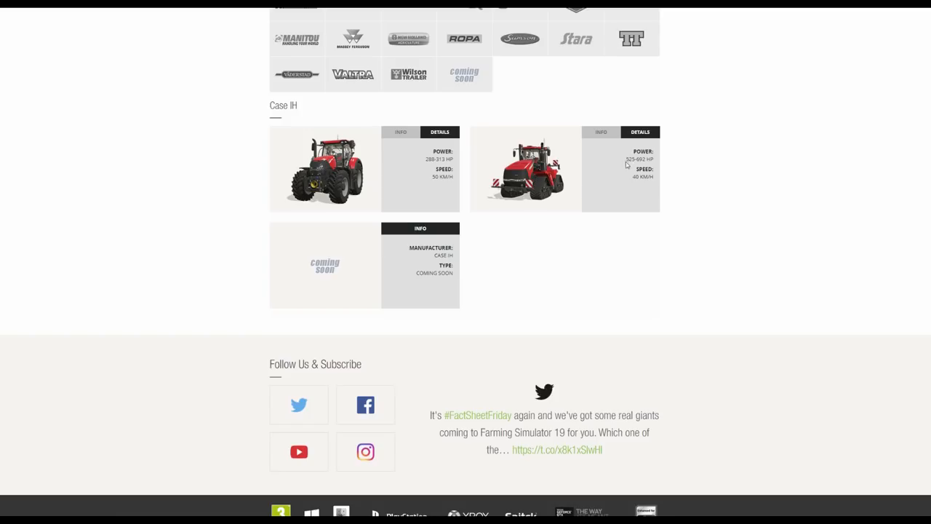
{"action": "mouse_move", "coordinate": [644, 169]}
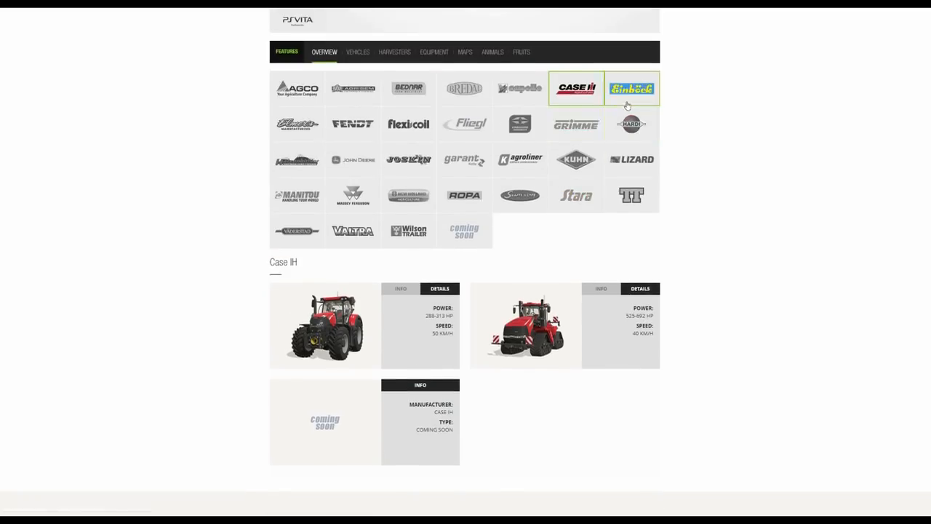
- Show specs of the Einböck weeder and Elmer's auger wagon, then load the Fendt machines
{"action": "left_click", "coordinate": [632, 88]}
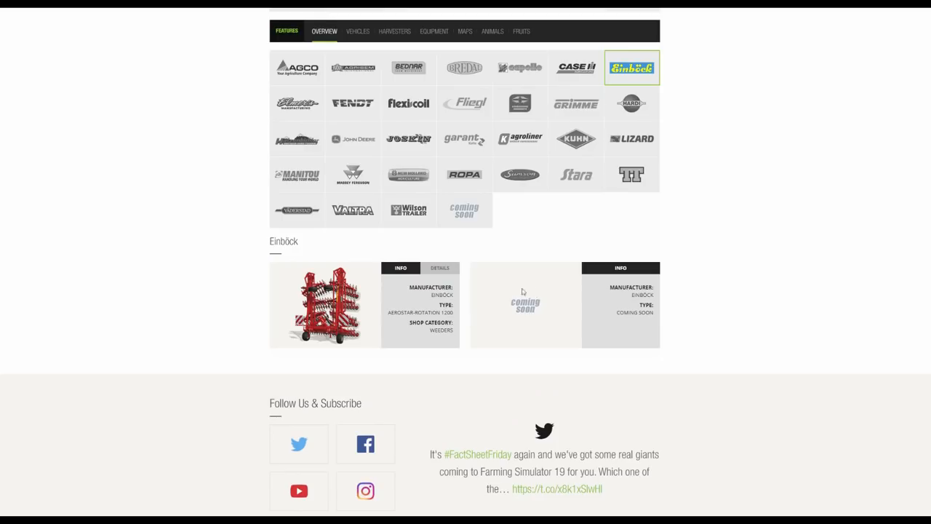
{"action": "left_click", "coordinate": [439, 268]}
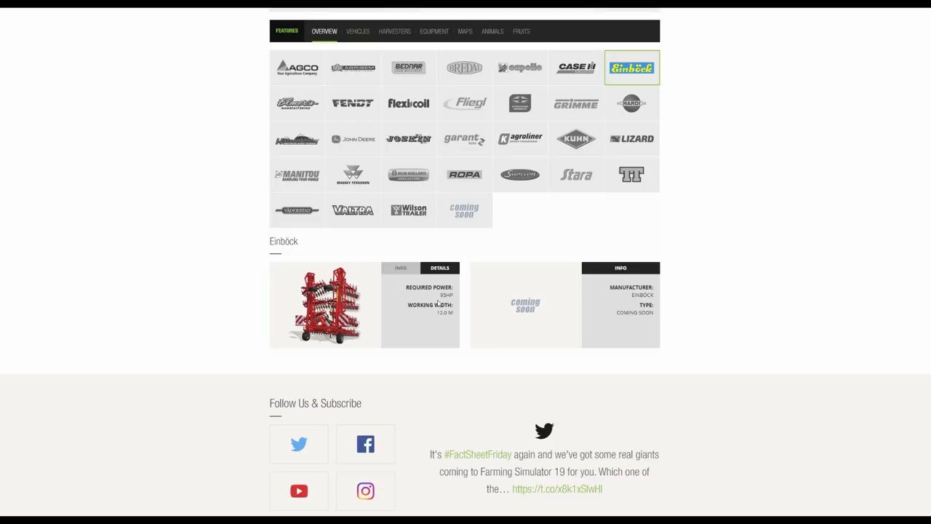
{"action": "mouse_move", "coordinate": [705, 279]}
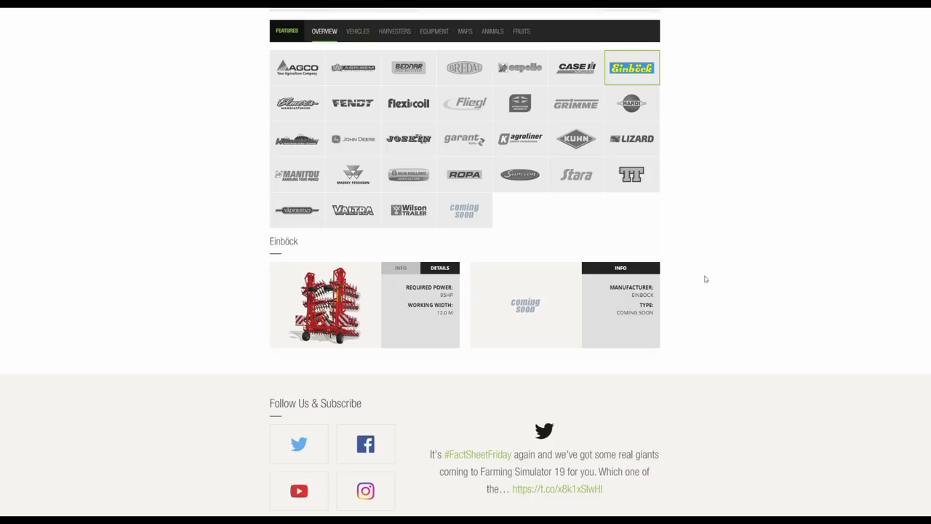
{"action": "mouse_move", "coordinate": [309, 109]}
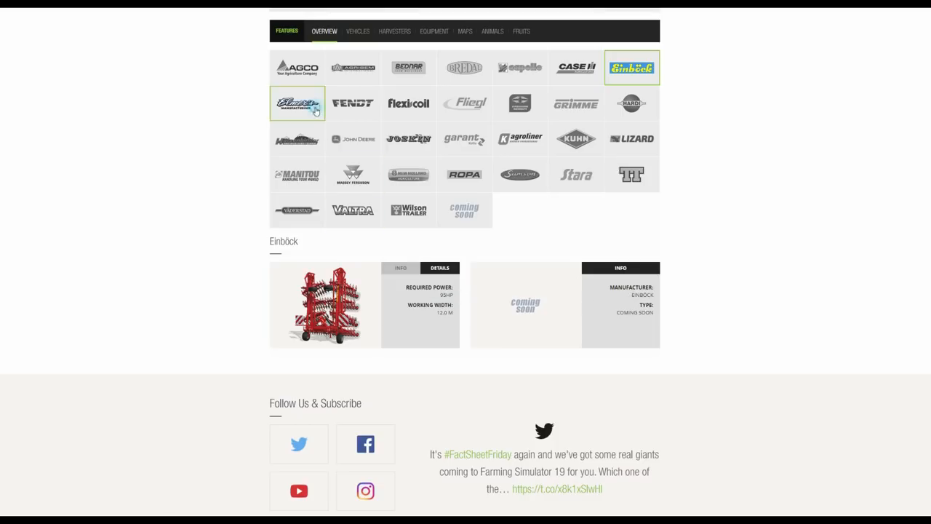
{"action": "left_click", "coordinate": [297, 103]}
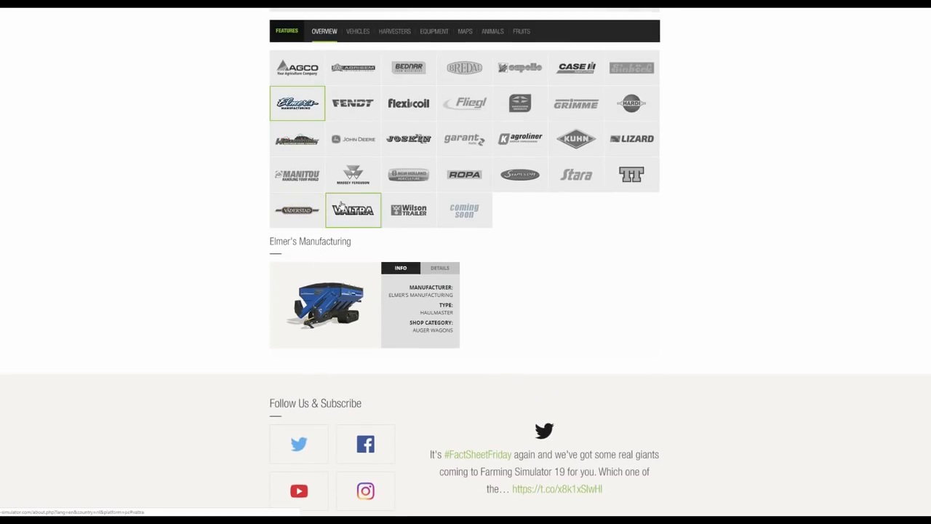
{"action": "left_click", "coordinate": [438, 307]}
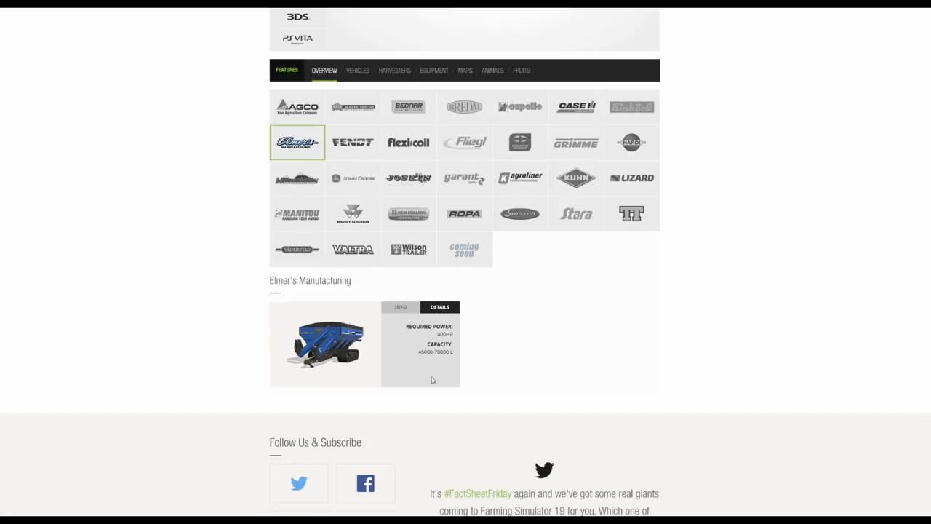
{"action": "mouse_move", "coordinate": [437, 361]}
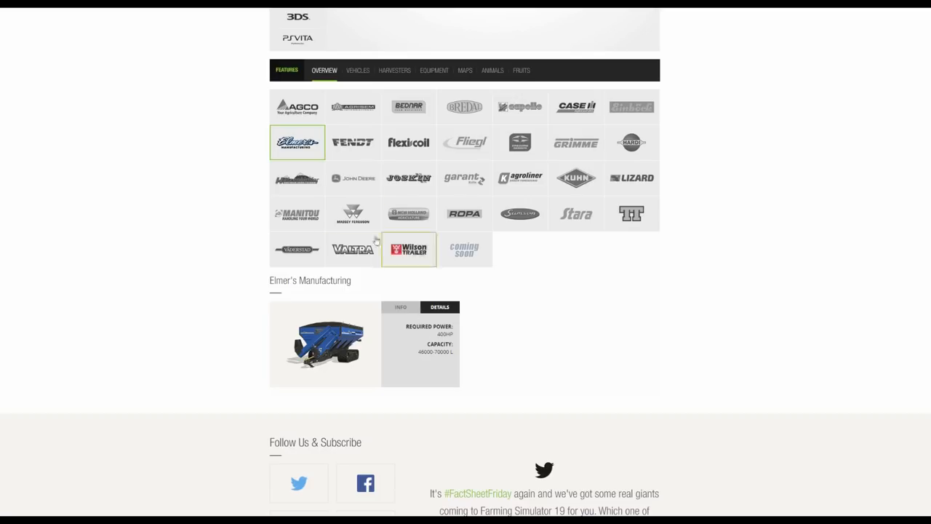
{"action": "left_click", "coordinate": [353, 141]}
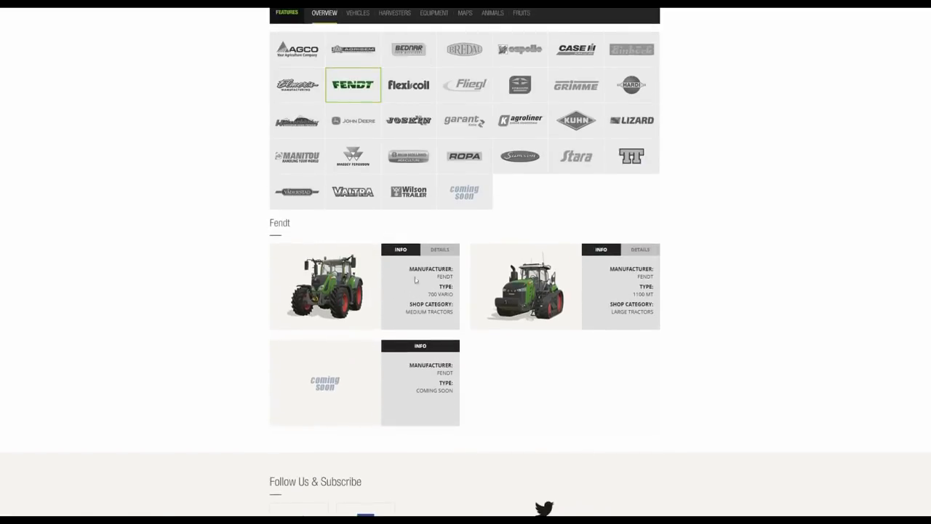
- Show specs for Fendt 700 Vario (165-240 HP, 50 km/h) and 1100 MT (492-646 HP, 40 km/h)
{"action": "left_click", "coordinate": [440, 249]}
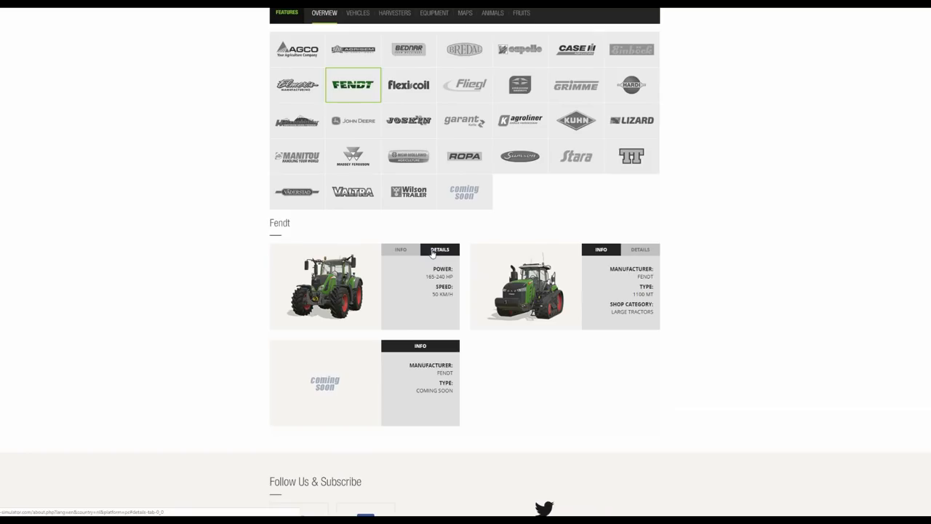
{"action": "mouse_move", "coordinate": [594, 268]}
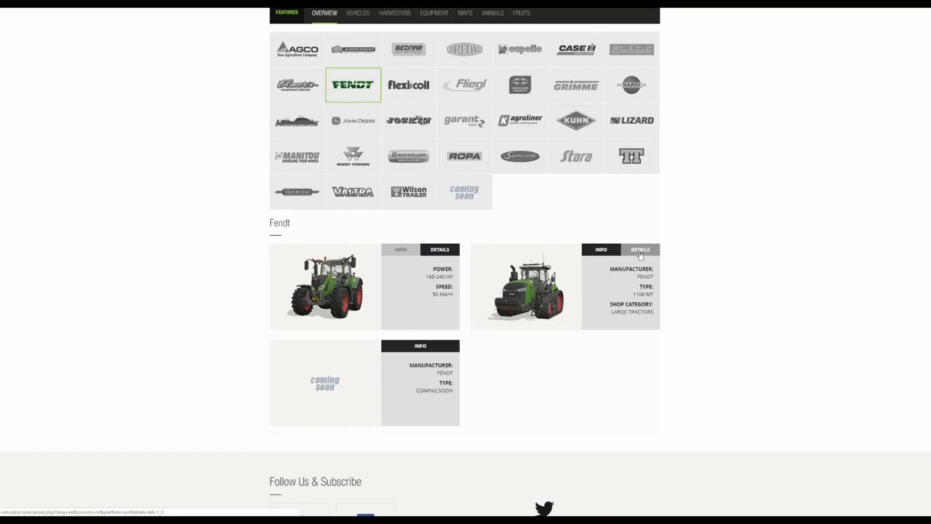
{"action": "left_click", "coordinate": [639, 249]}
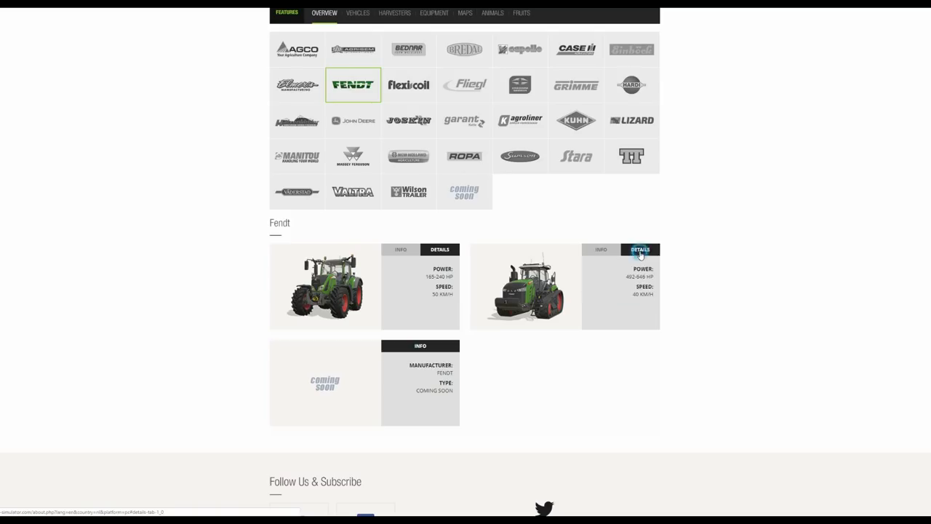
{"action": "mouse_move", "coordinate": [660, 291]}
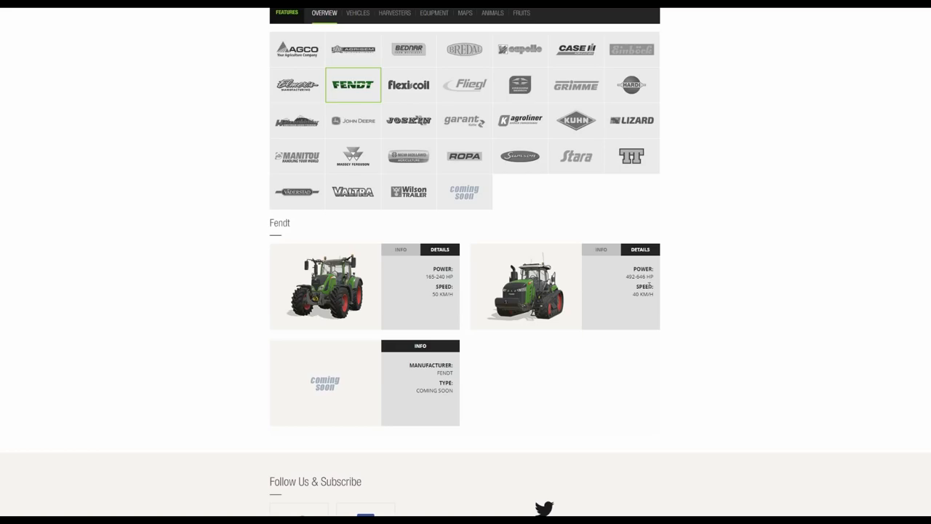
{"action": "mouse_move", "coordinate": [643, 305]}
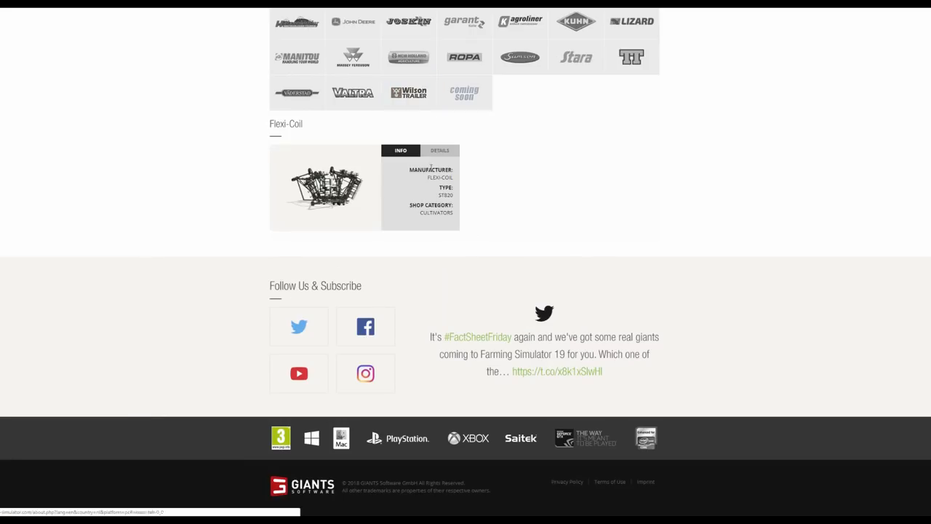
- Show the Flexi-Coil ST820 cultivator's specs: 500 HP required, 24 m working width
{"action": "left_click", "coordinate": [439, 150]}
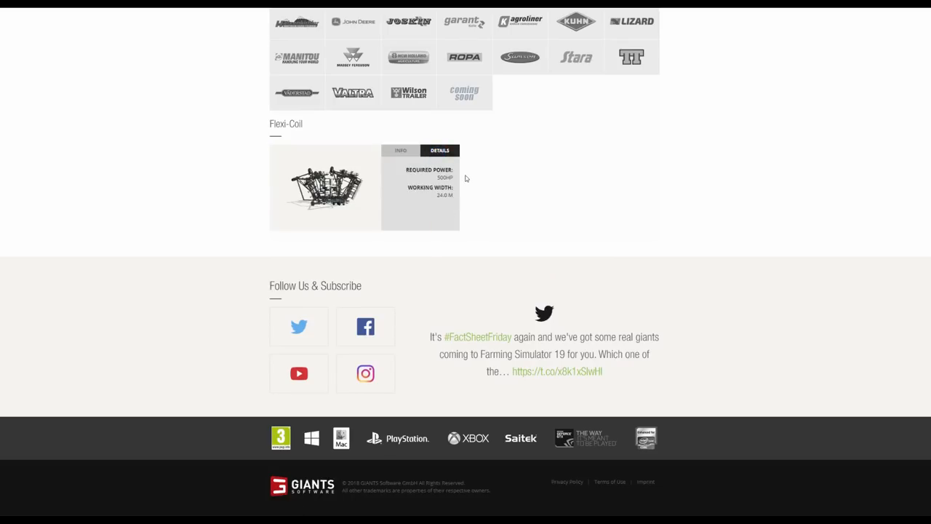
{"action": "mouse_move", "coordinate": [456, 174]}
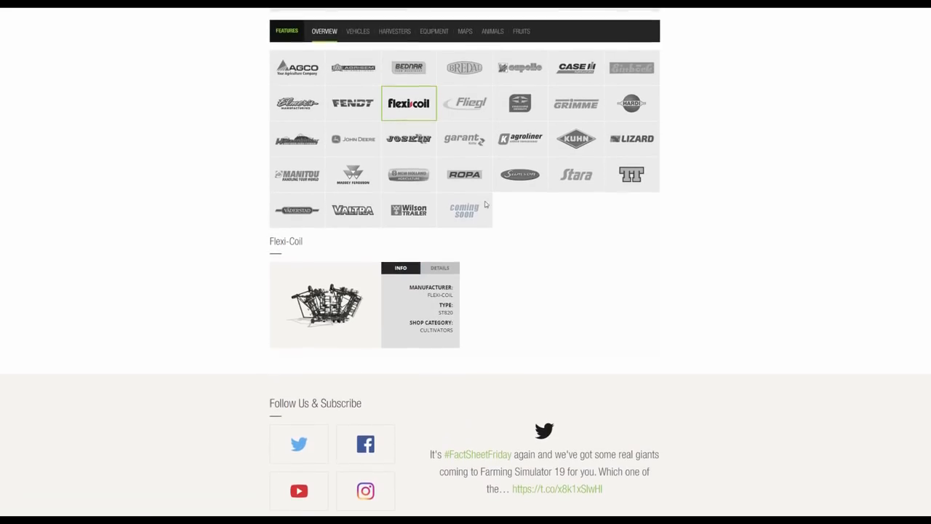
{"action": "mouse_move", "coordinate": [486, 204]}
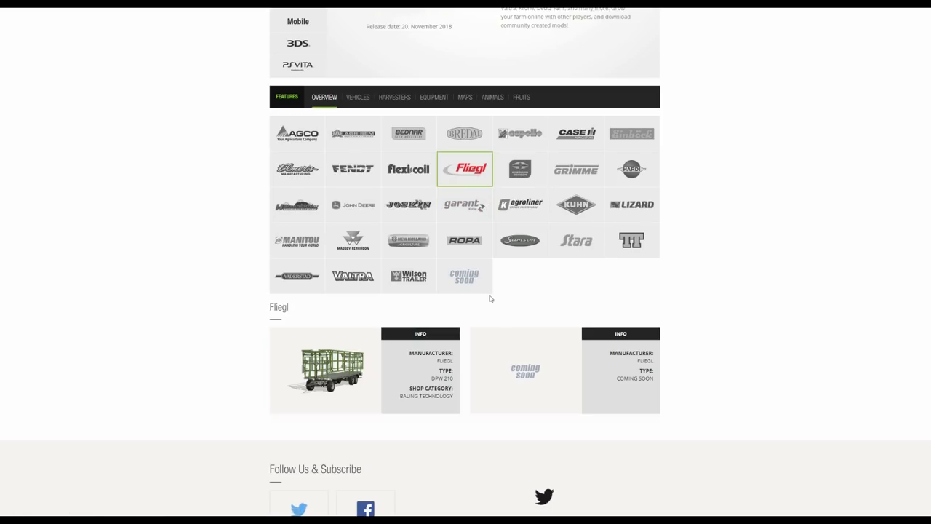
{"action": "mouse_move", "coordinate": [519, 168]}
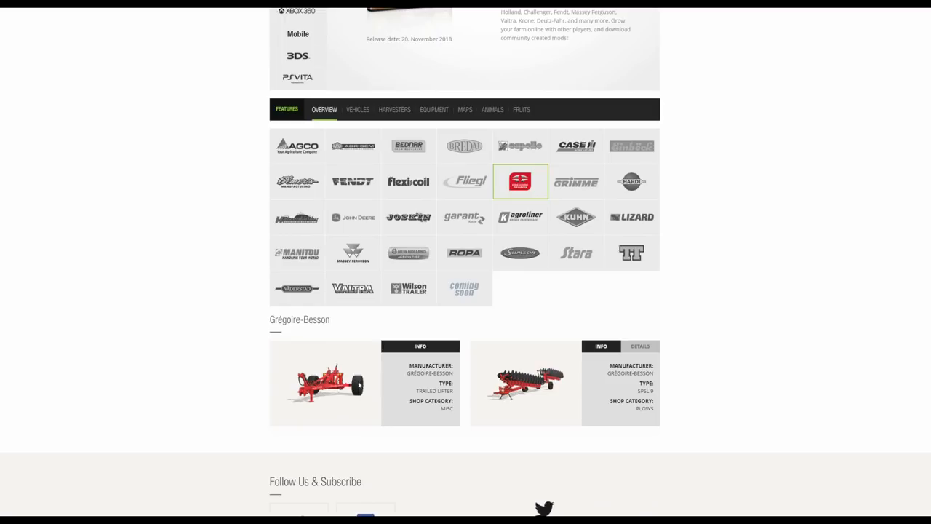
{"action": "mouse_move", "coordinate": [429, 401]}
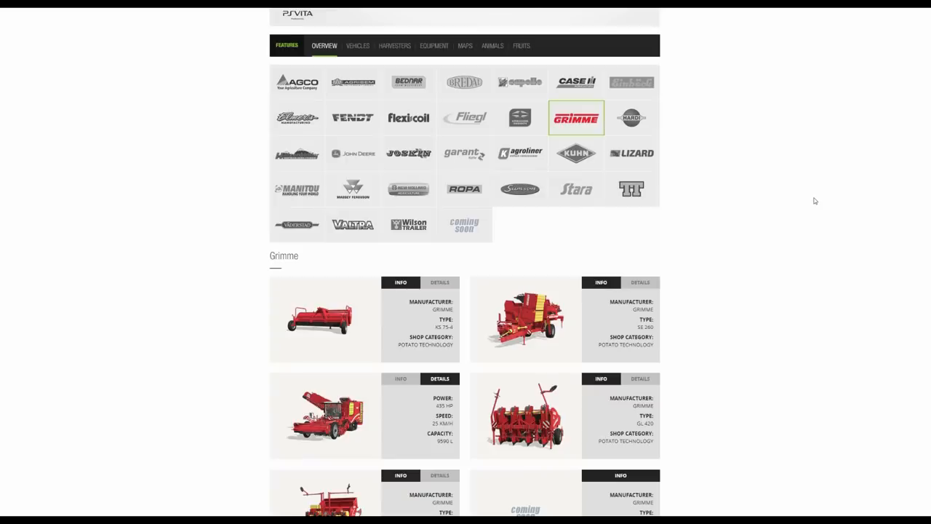
- Check the KS 75-4 specs, then show SE 260 specs: 110 HP, 2.0 m, 9276 L
{"action": "scroll", "scroll_direction": "down", "scroll_amount": 3}
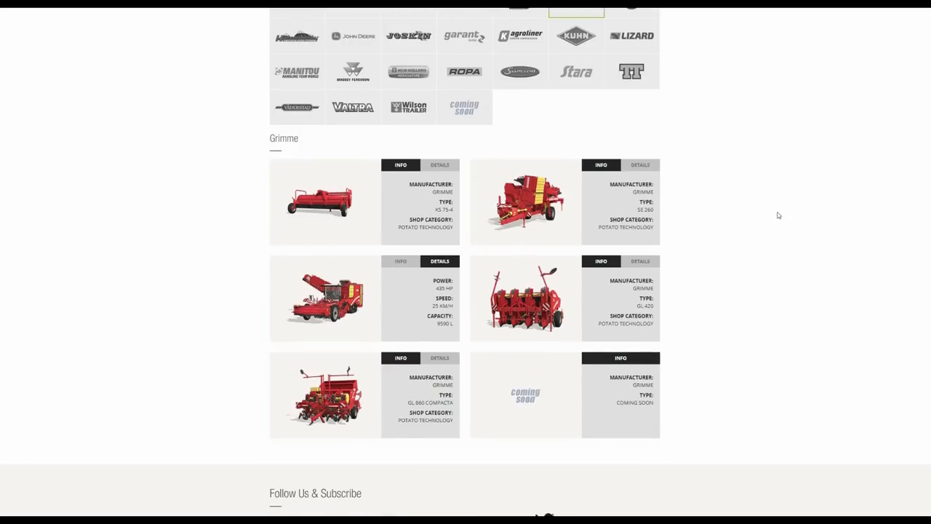
{"action": "mouse_move", "coordinate": [737, 231]}
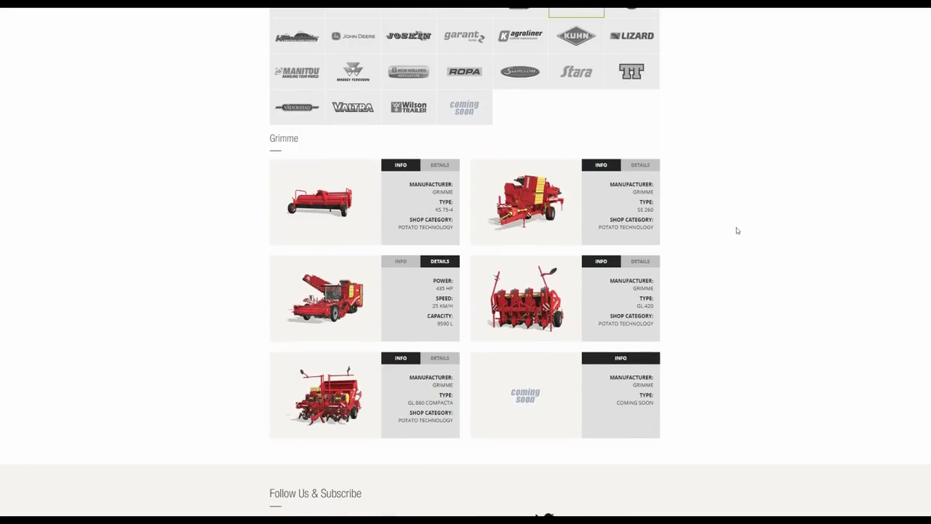
{"action": "mouse_move", "coordinate": [457, 202]}
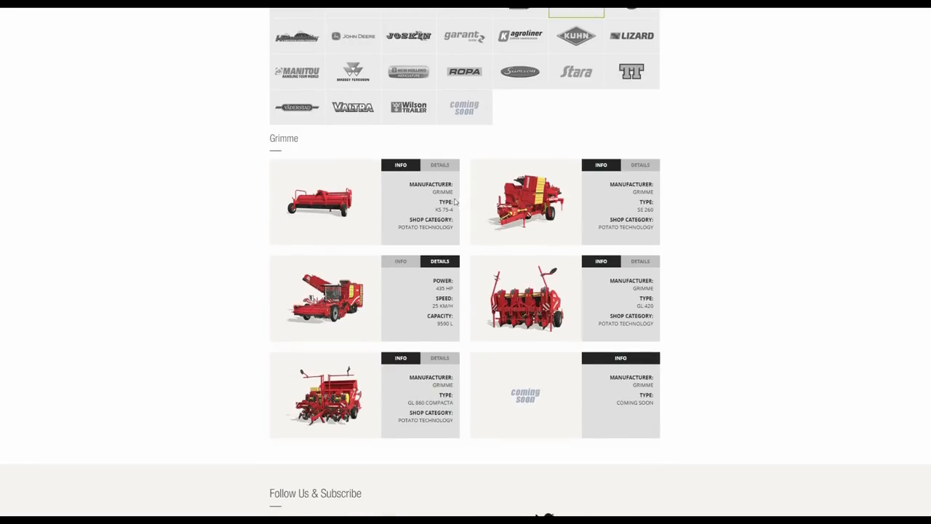
{"action": "mouse_move", "coordinate": [357, 212]}
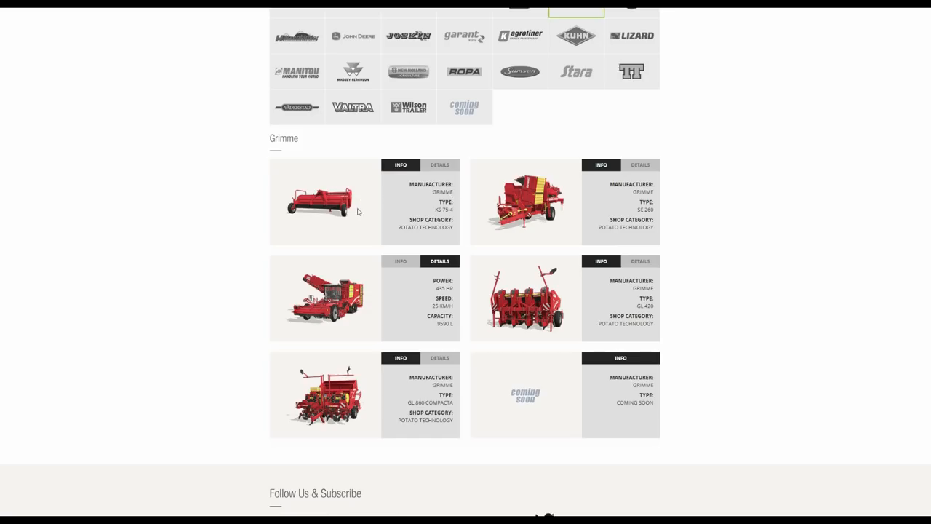
{"action": "mouse_move", "coordinate": [374, 209]}
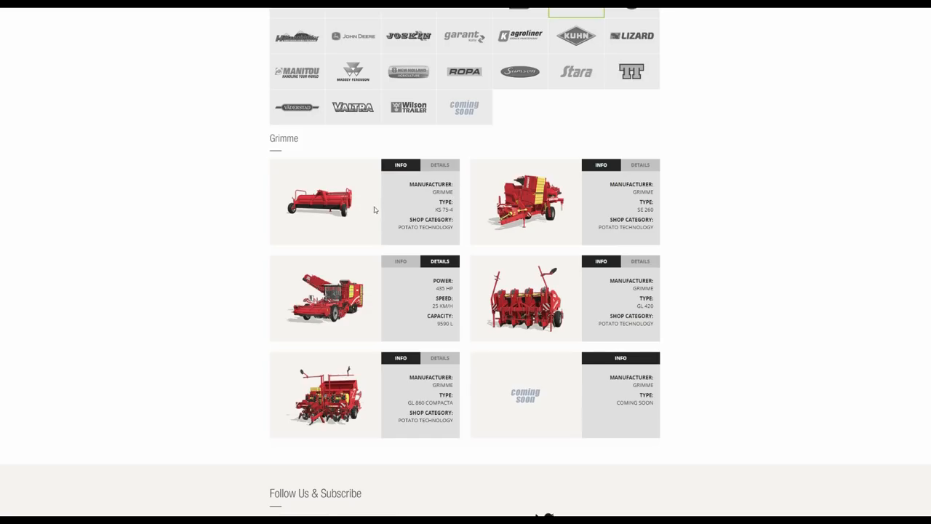
{"action": "left_click", "coordinate": [439, 165]}
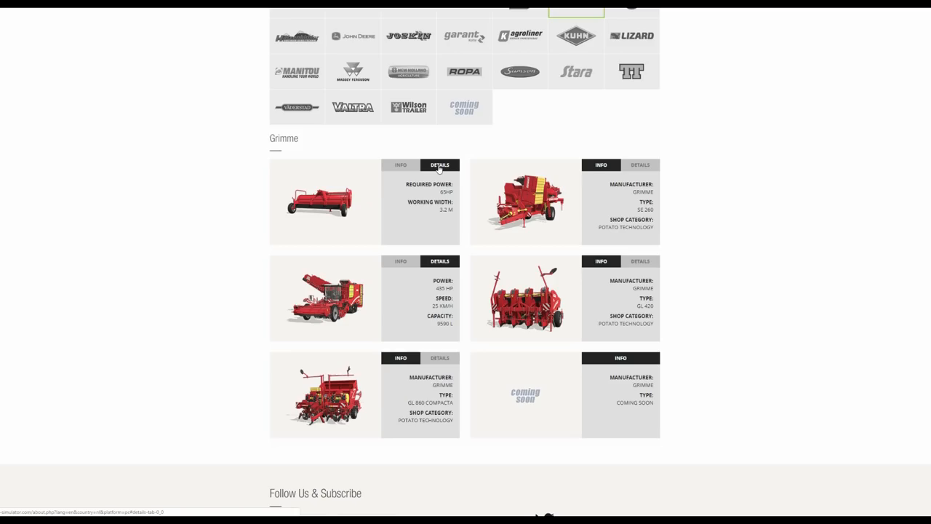
{"action": "left_click", "coordinate": [400, 165]}
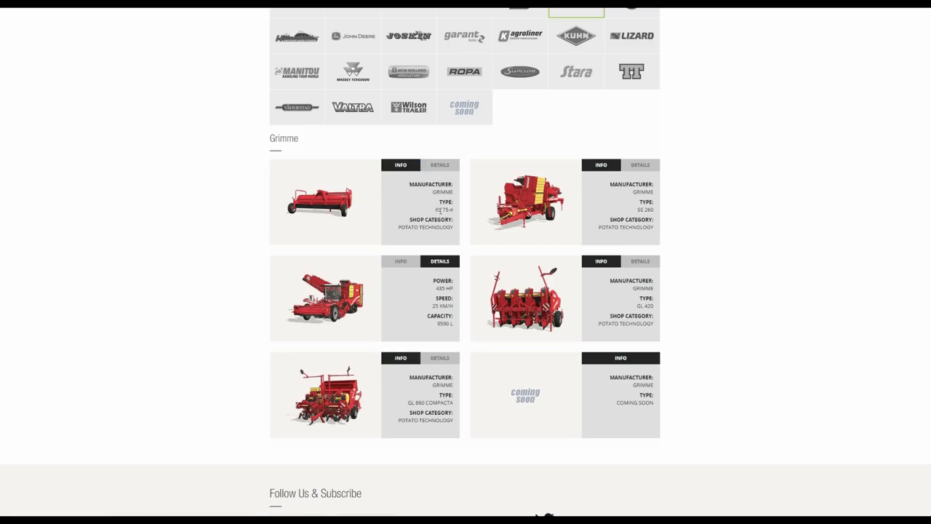
{"action": "mouse_move", "coordinate": [640, 165]}
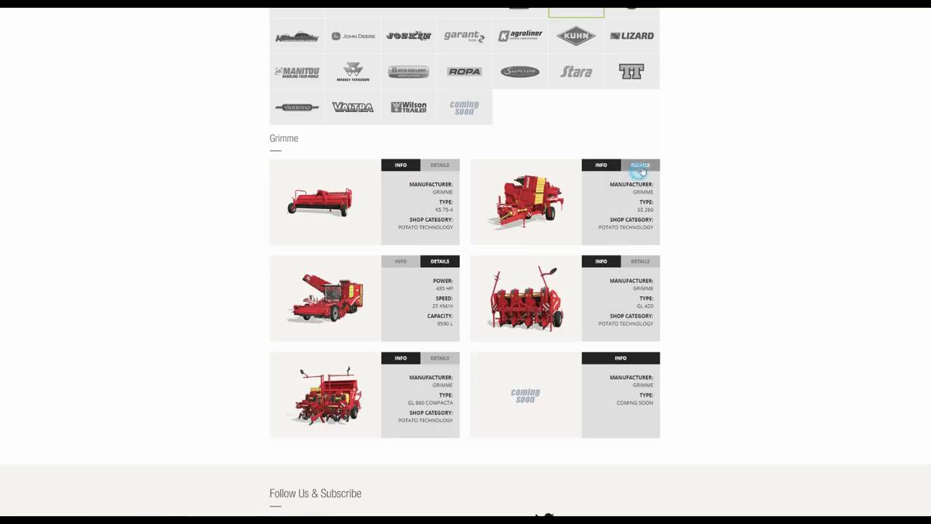
{"action": "left_click", "coordinate": [640, 164]}
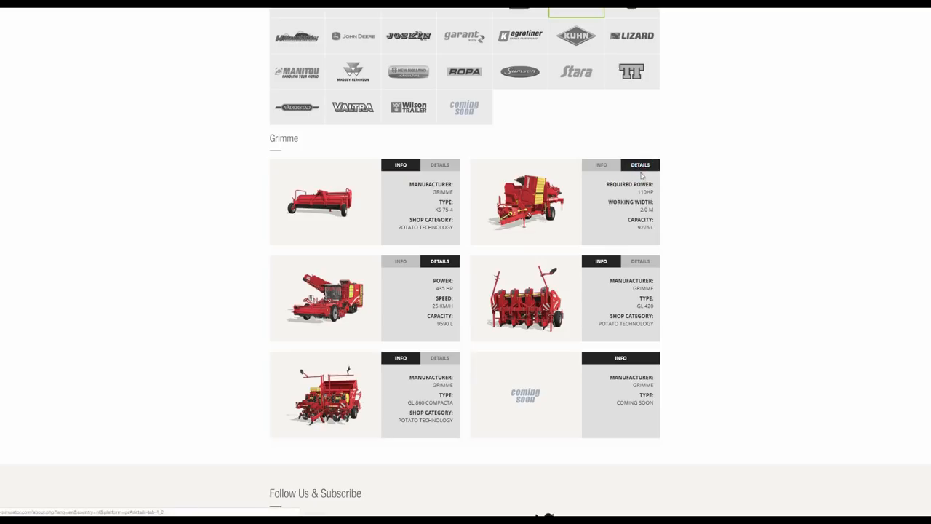
{"action": "mouse_move", "coordinate": [638, 183]}
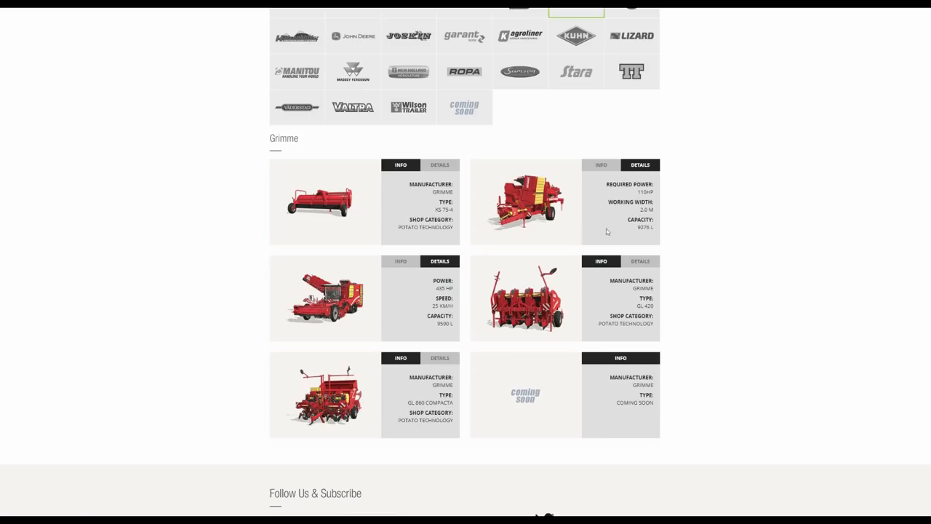
{"action": "mouse_move", "coordinate": [437, 323]}
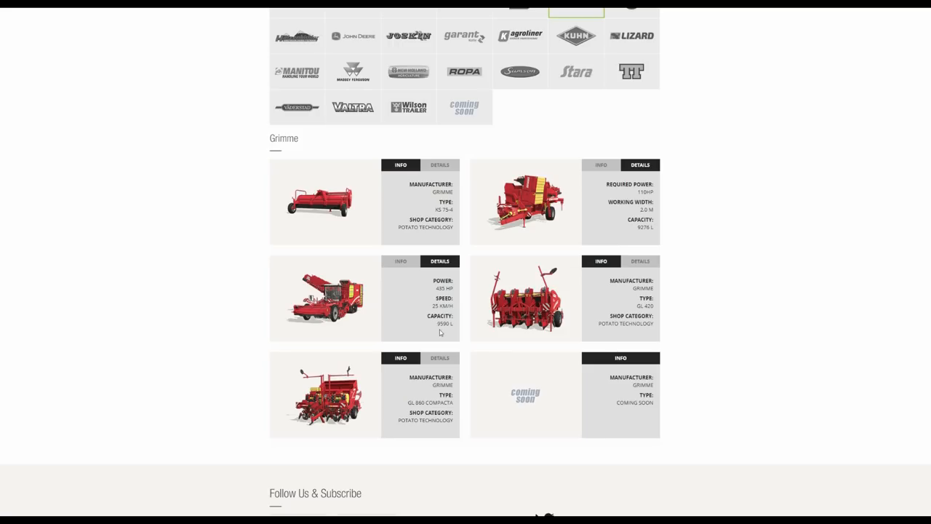
{"action": "mouse_move", "coordinate": [437, 331]}
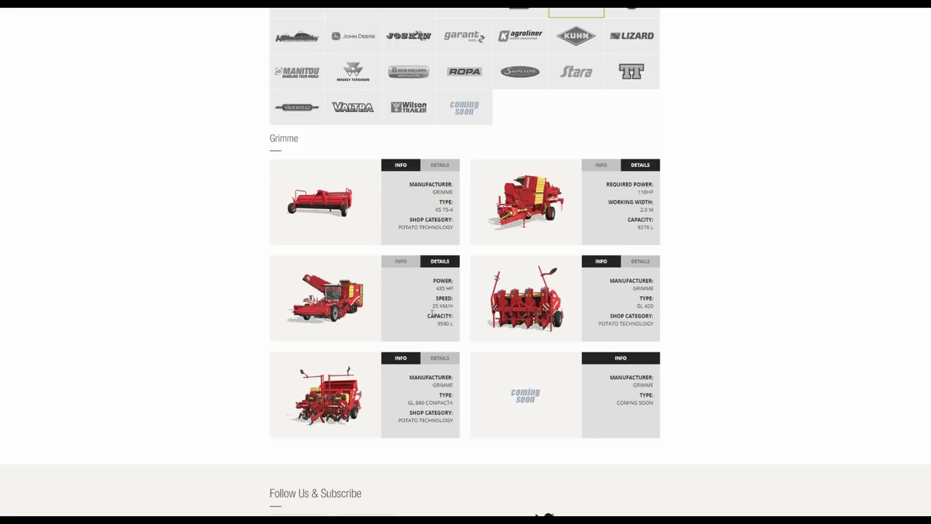
{"action": "mouse_move", "coordinate": [407, 289]}
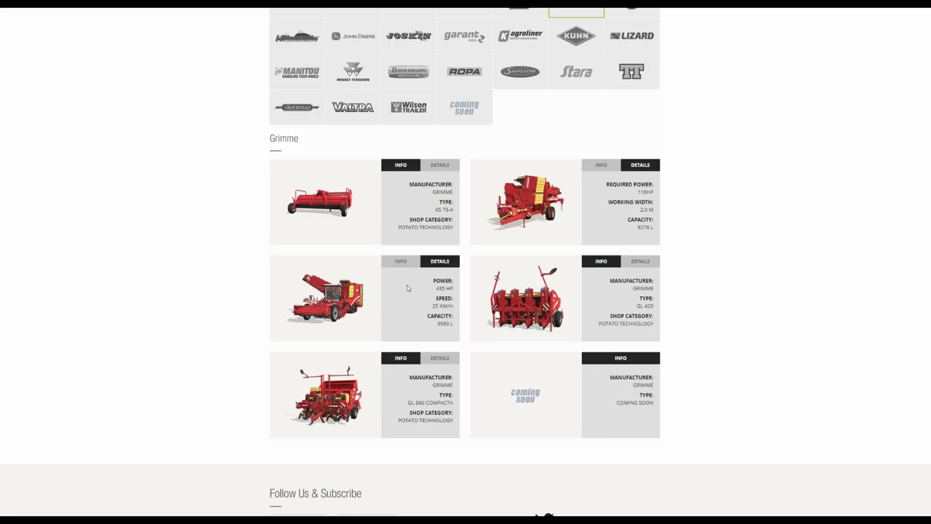
{"action": "mouse_move", "coordinate": [404, 272]}
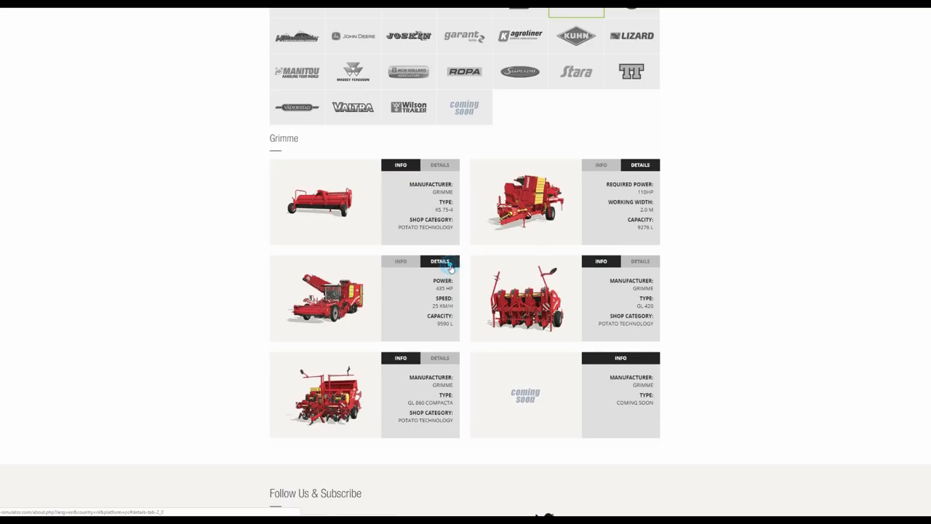
{"action": "mouse_move", "coordinate": [447, 272]}
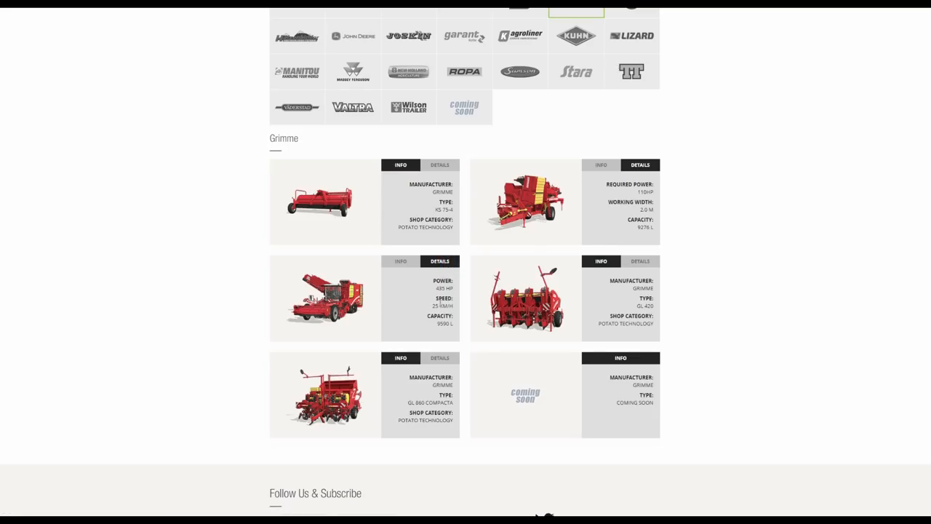
- Show GL 420 specs (150 HP, 3.0 m, 2740 L) and GL 860 COMPACTA (170 HP, 6.0 m, 9020 L)
{"action": "left_click", "coordinate": [399, 261]}
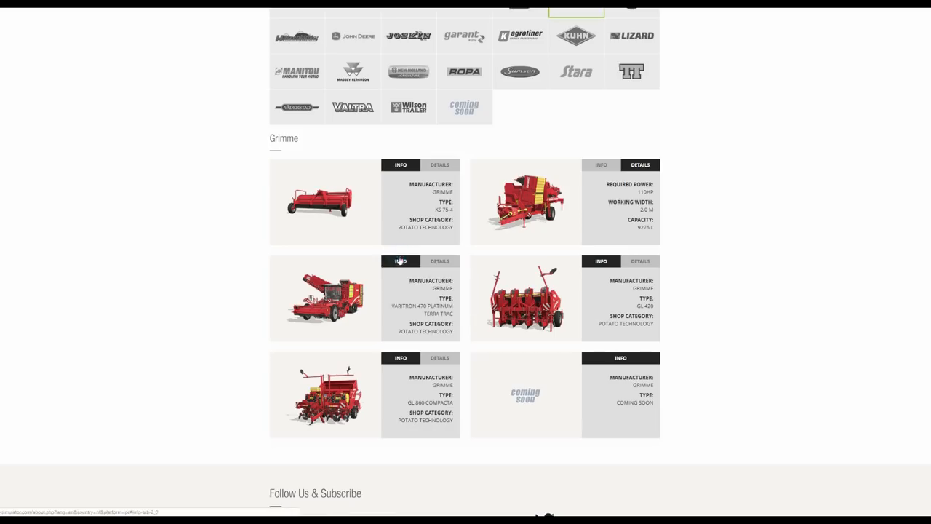
{"action": "mouse_move", "coordinate": [328, 304]}
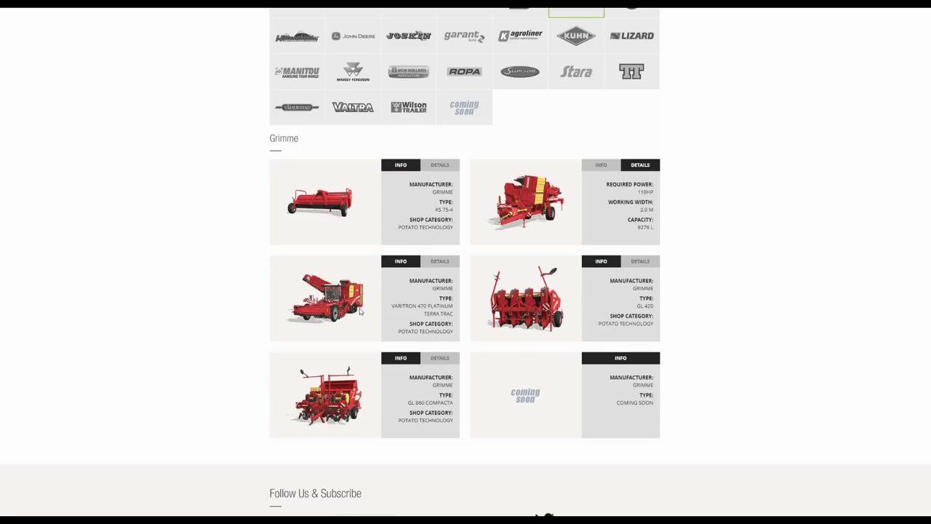
{"action": "mouse_move", "coordinate": [331, 324]}
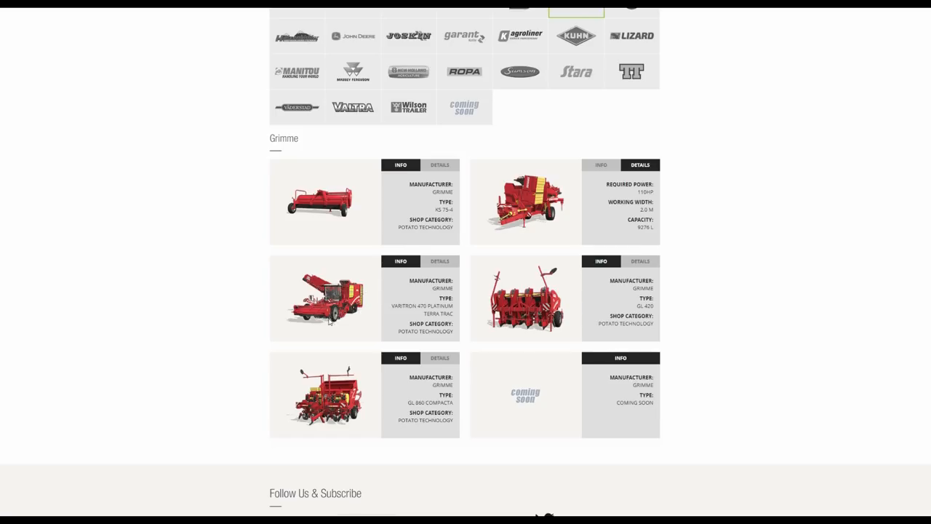
{"action": "mouse_move", "coordinate": [398, 275]}
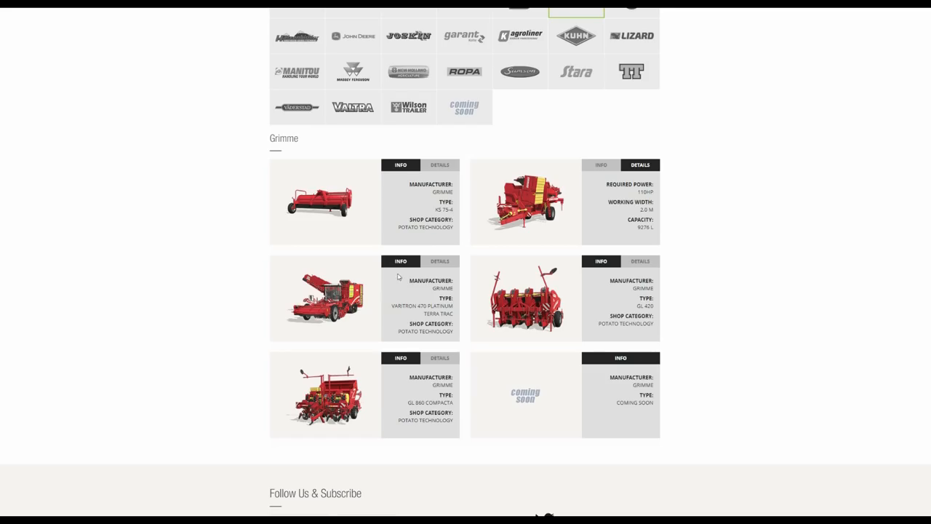
{"action": "mouse_move", "coordinate": [645, 265]}
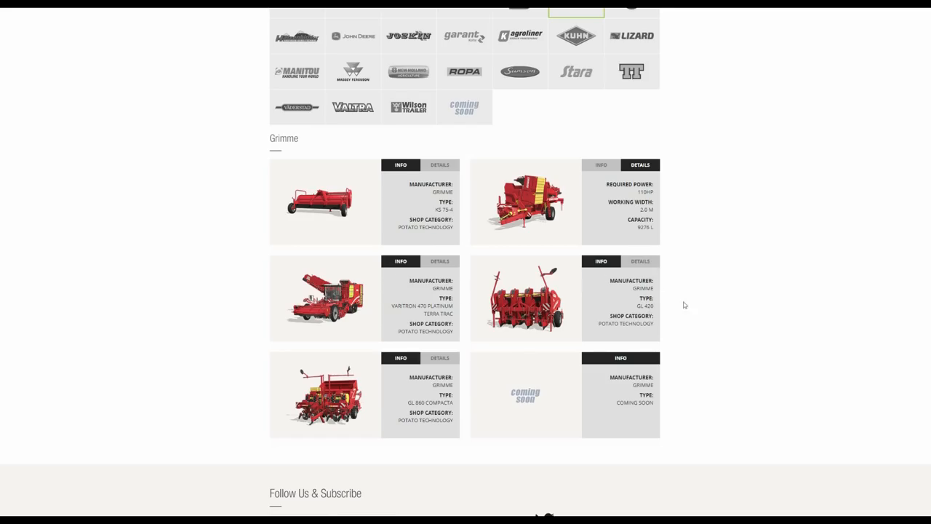
{"action": "left_click", "coordinate": [639, 262]}
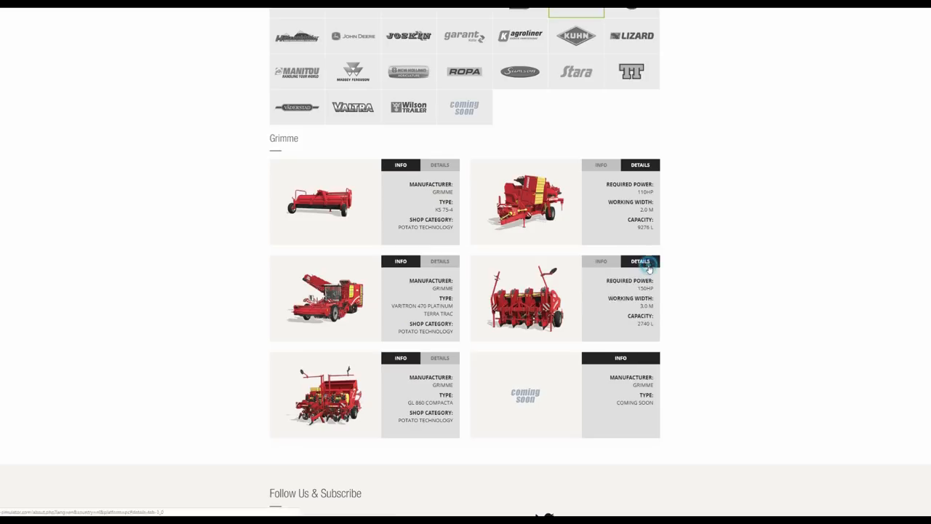
{"action": "mouse_move", "coordinate": [579, 294]}
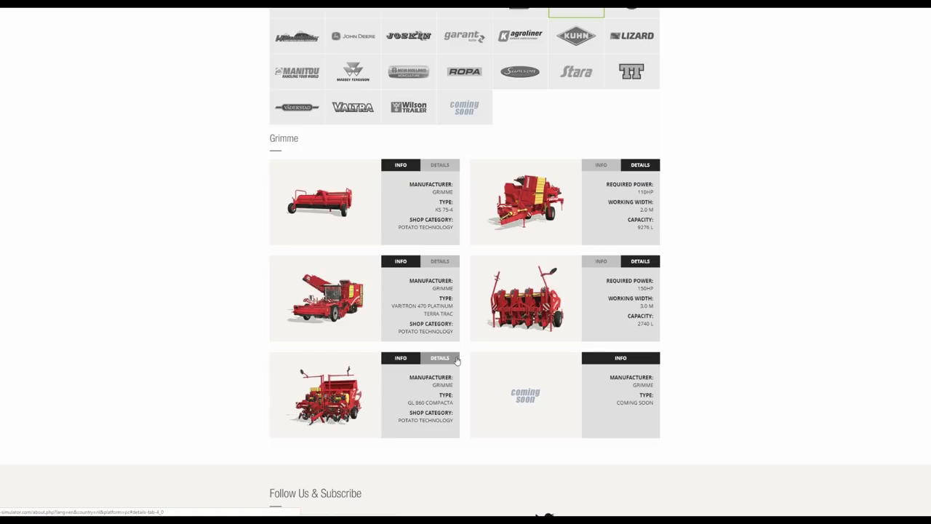
{"action": "mouse_move", "coordinate": [453, 356]}
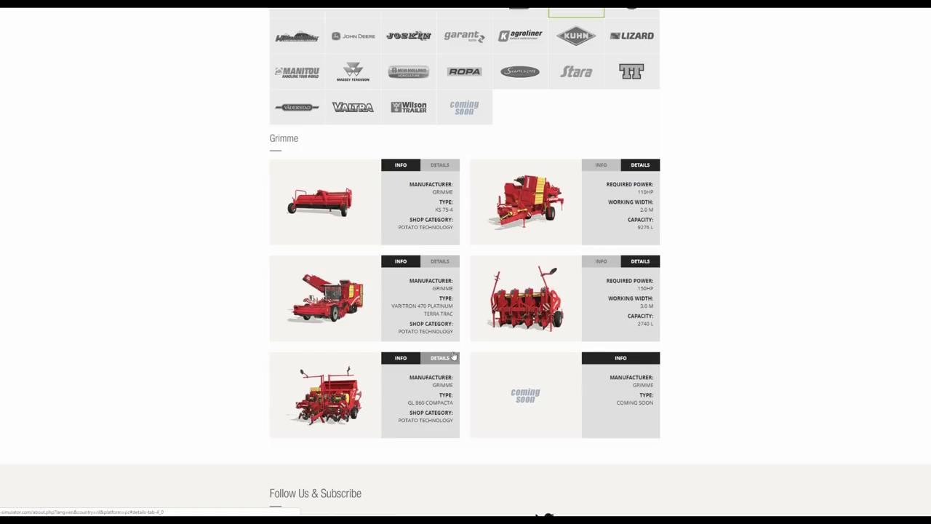
{"action": "left_click", "coordinate": [437, 357]}
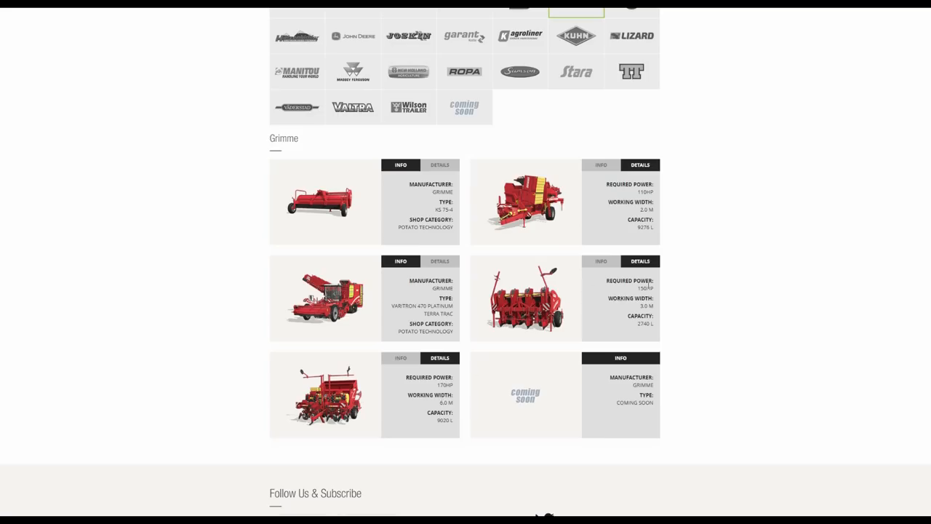
{"action": "mouse_move", "coordinate": [558, 309]}
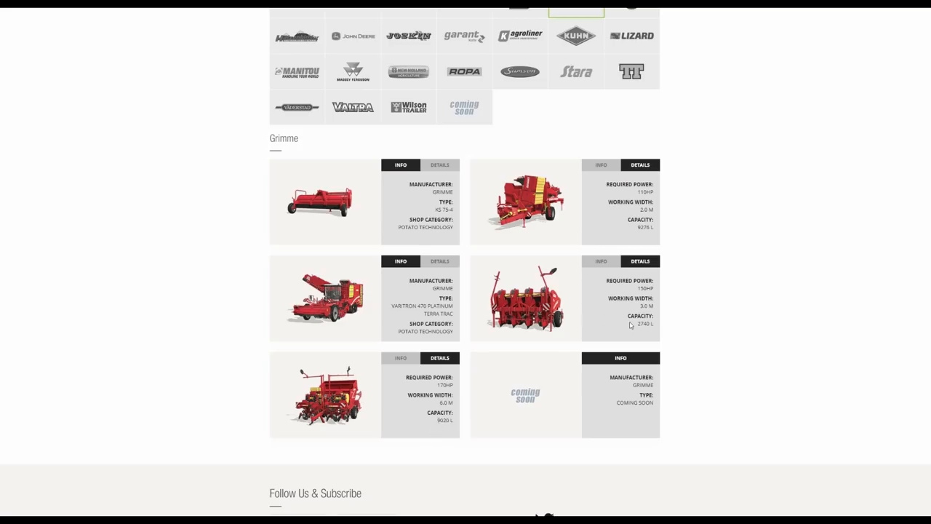
{"action": "mouse_move", "coordinate": [628, 326]}
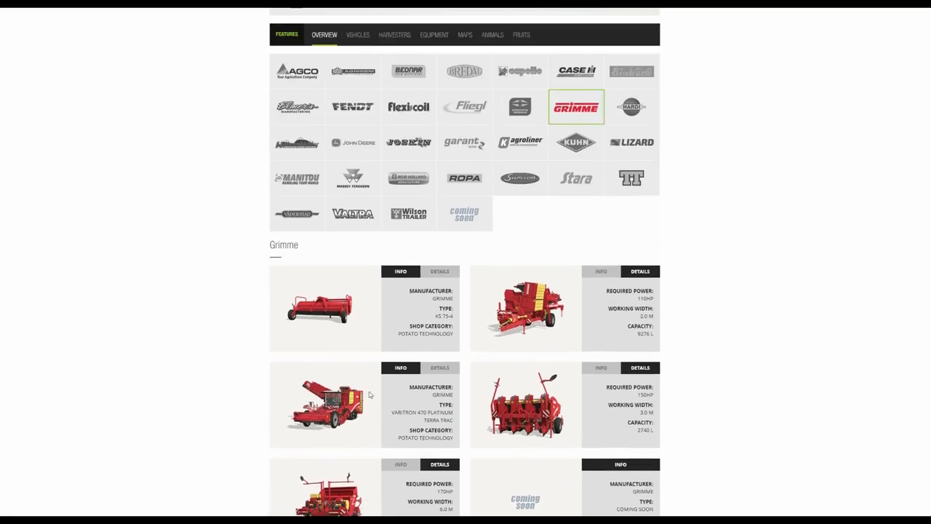
- Show Hardi Rubicon 9000 specs (970 HP, 48.5 m, 9000 L), then load Hatzenbichler machines
{"action": "scroll", "scroll_direction": "down", "scroll_amount": 3}
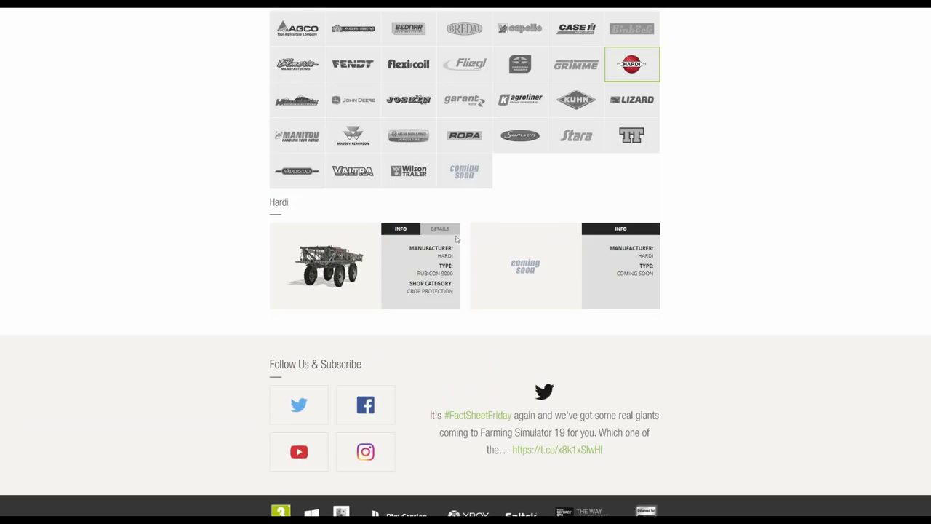
{"action": "left_click", "coordinate": [440, 229]}
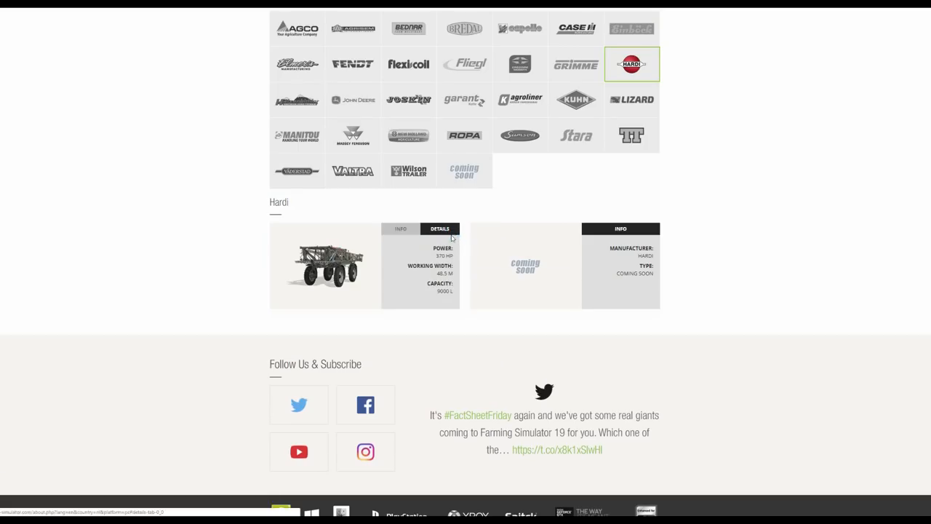
{"action": "mouse_move", "coordinate": [467, 289]}
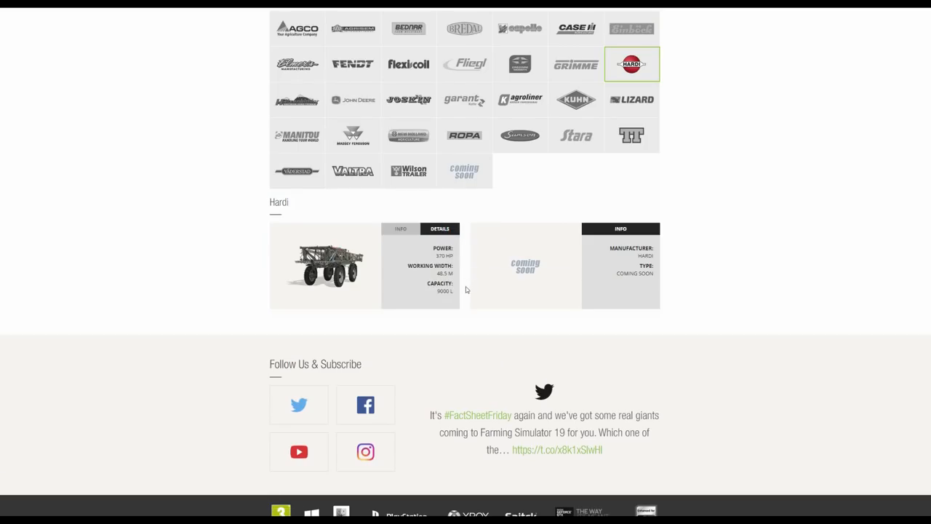
{"action": "left_click", "coordinate": [400, 228]}
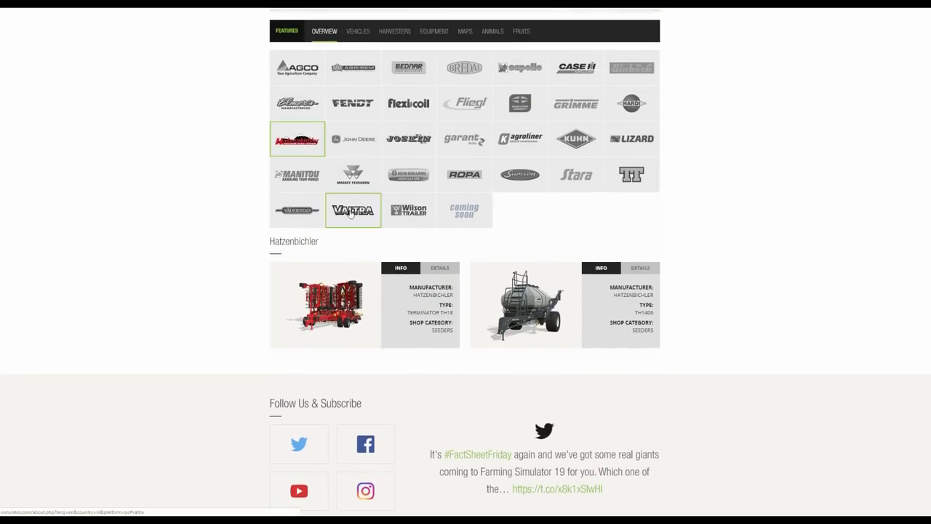
{"action": "mouse_move", "coordinate": [434, 307]}
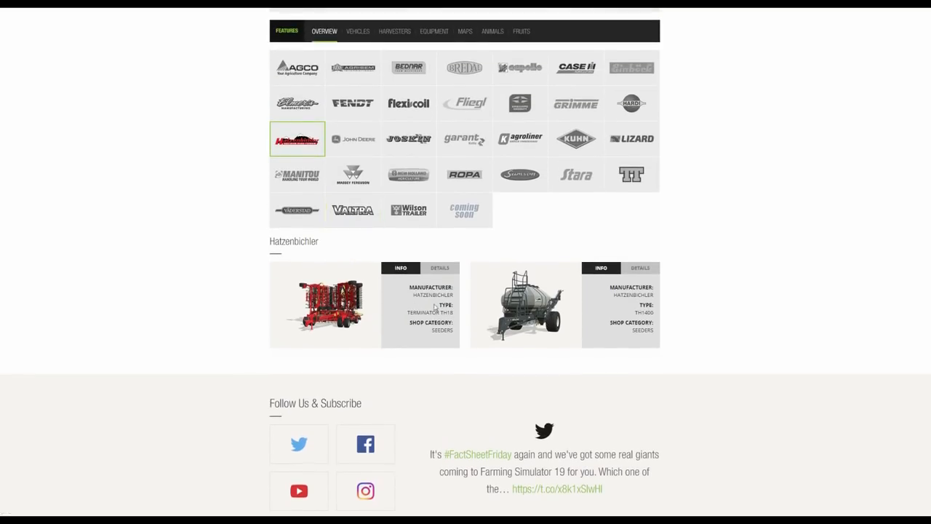
{"action": "mouse_move", "coordinate": [413, 334]}
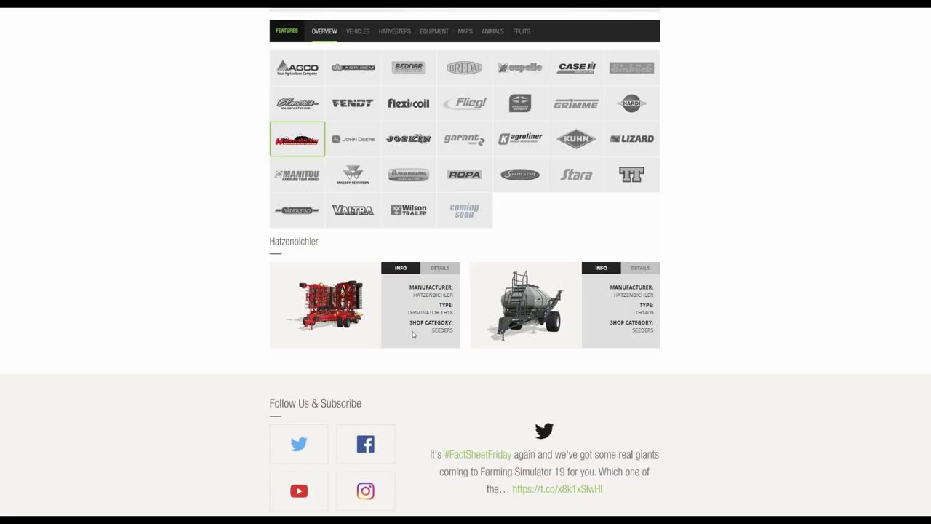
- Show TH18 specs (450 HP, 18.0 m) and TH1400 capacity (14720 L), then revert TH1400 to Info
{"action": "left_click", "coordinate": [439, 267]}
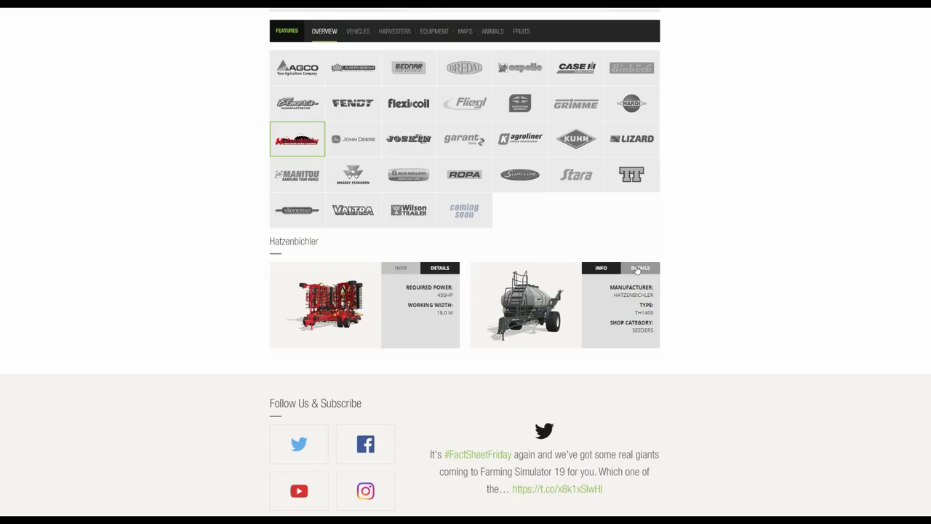
{"action": "left_click", "coordinate": [640, 268]}
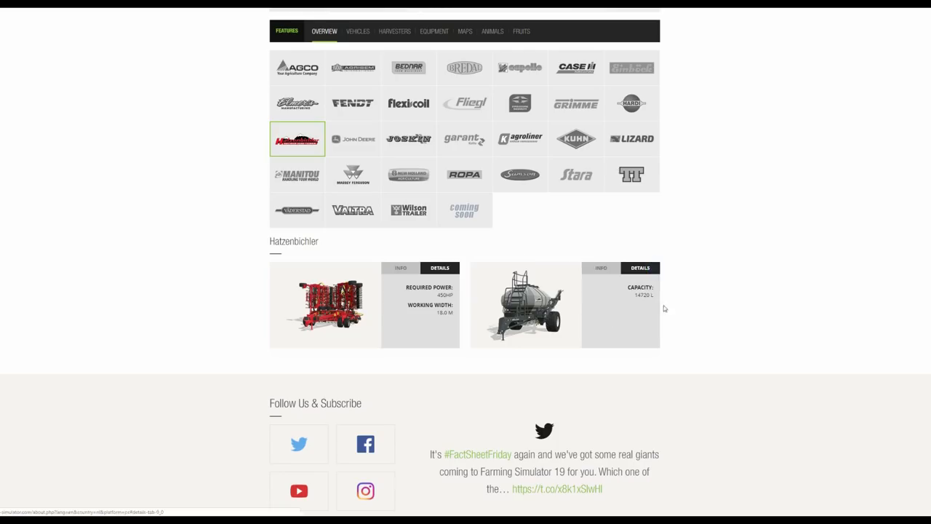
{"action": "mouse_move", "coordinate": [576, 309]}
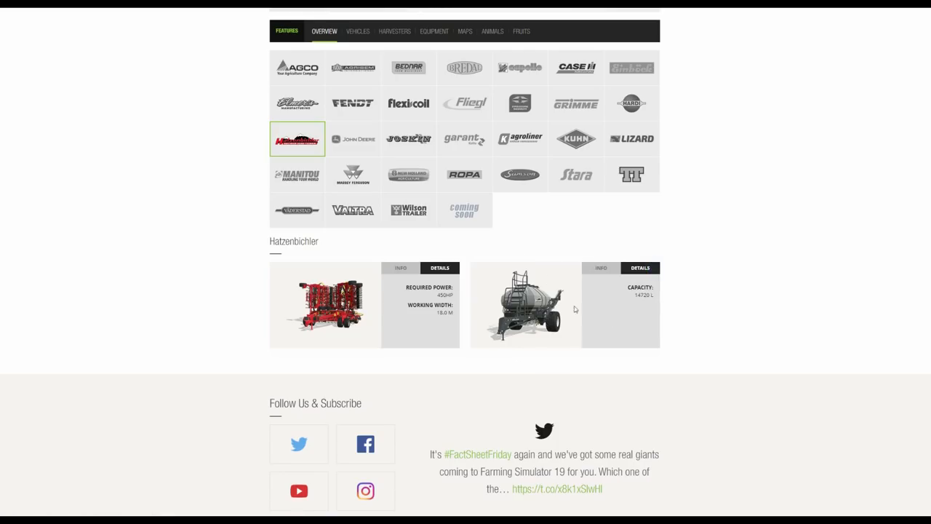
{"action": "left_click", "coordinate": [601, 268]}
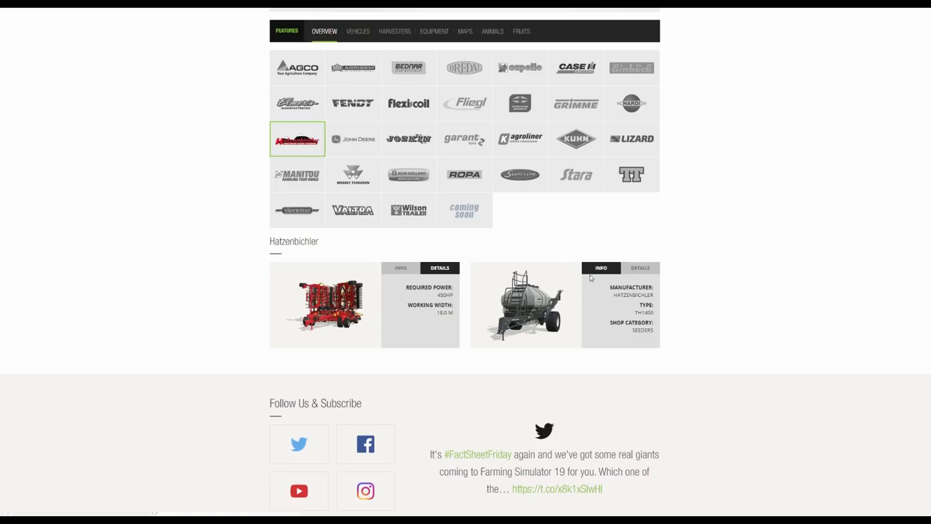
{"action": "mouse_move", "coordinate": [482, 283]}
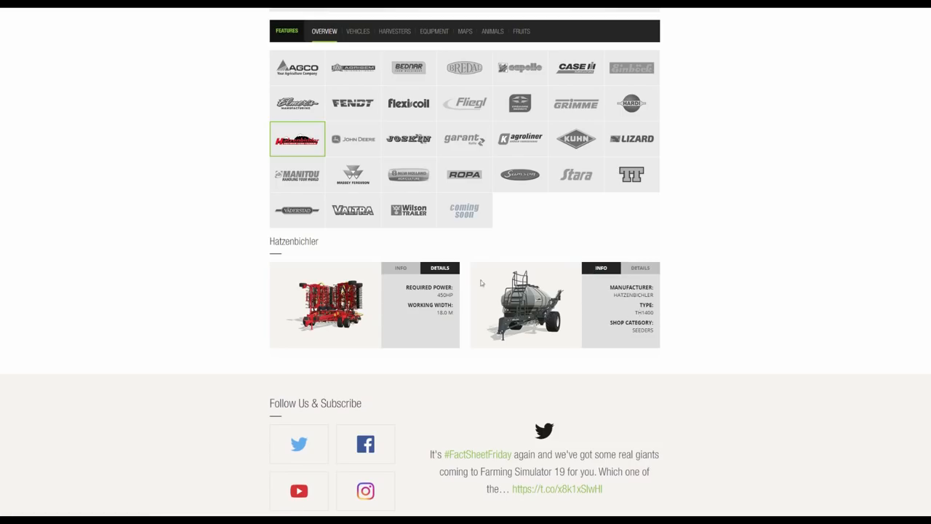
- Select John Deere and show specs for the 8R (290-450 HP), T560 (387 HP) and 606C header
{"action": "left_click", "coordinate": [353, 138]}
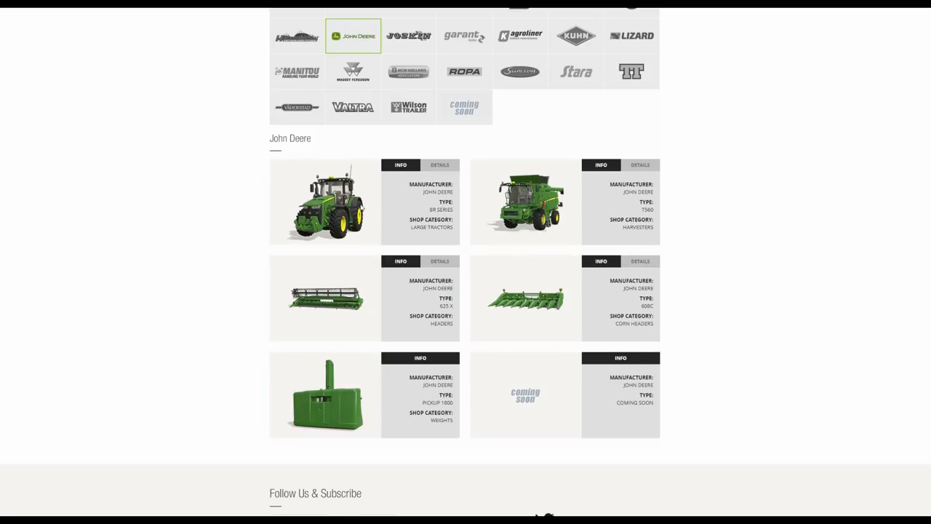
{"action": "left_click", "coordinate": [439, 164]}
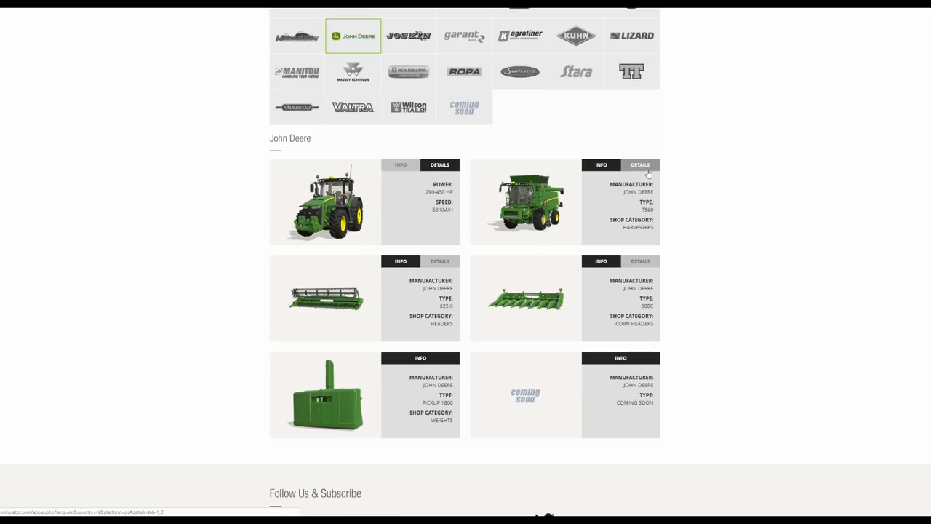
{"action": "left_click", "coordinate": [641, 165]}
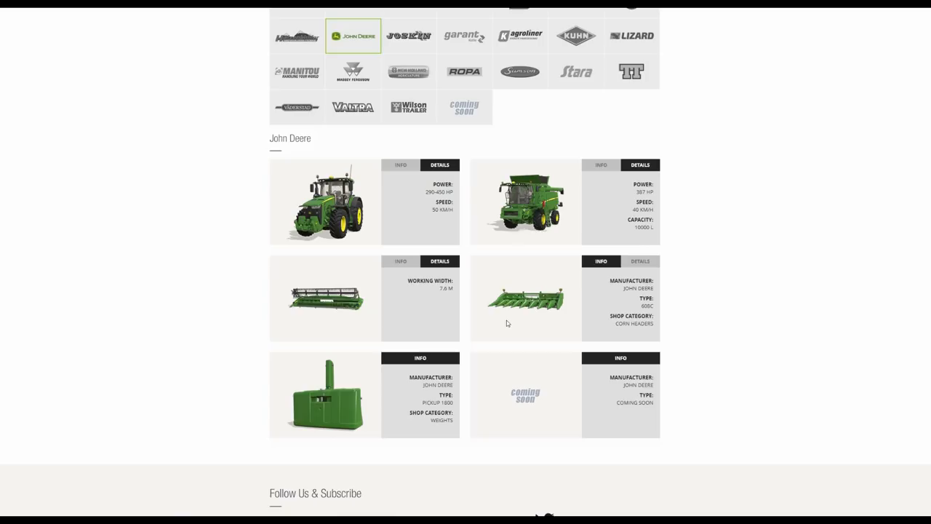
{"action": "mouse_move", "coordinate": [565, 308]}
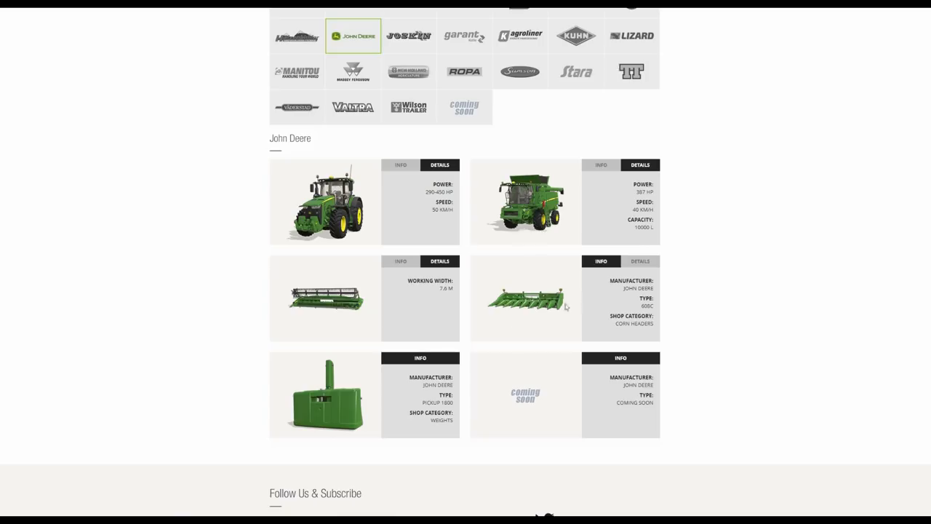
{"action": "mouse_move", "coordinate": [656, 305]}
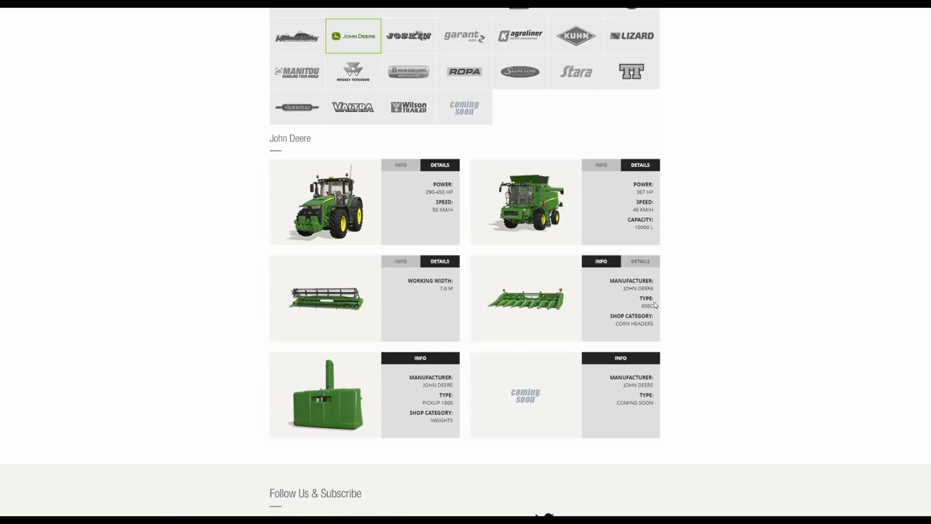
{"action": "left_click", "coordinate": [640, 261]}
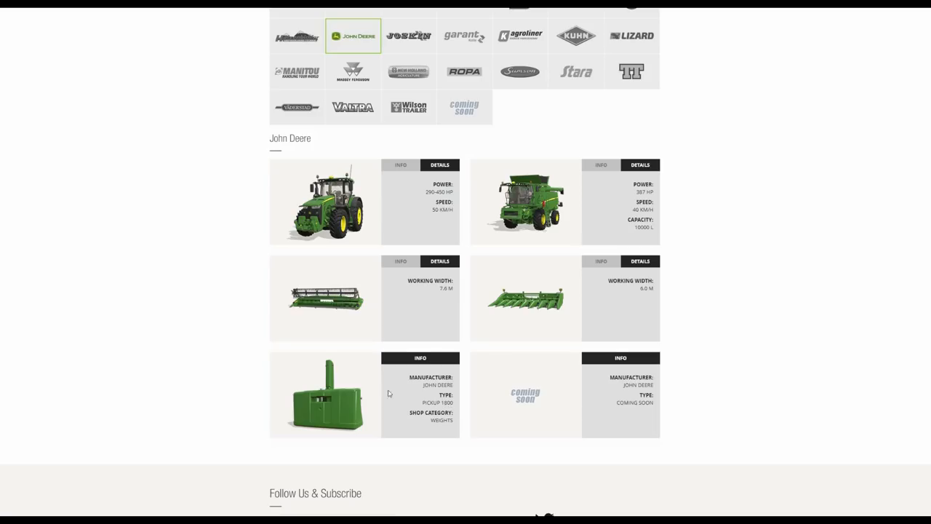
- Browse the JOSKIN and Kotte listings, viewing trailer specs, ending on the Kröger trailers
{"action": "left_click", "coordinate": [408, 126]}
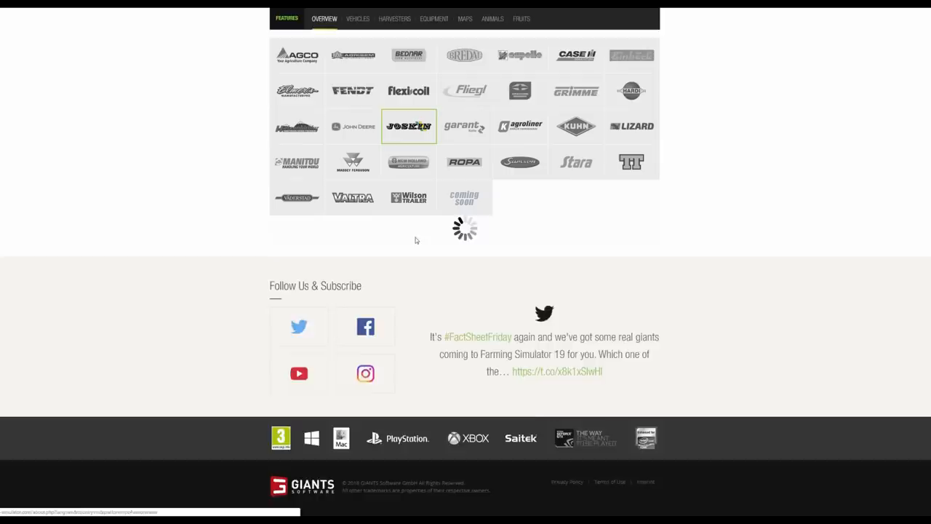
{"action": "left_click", "coordinate": [408, 126]}
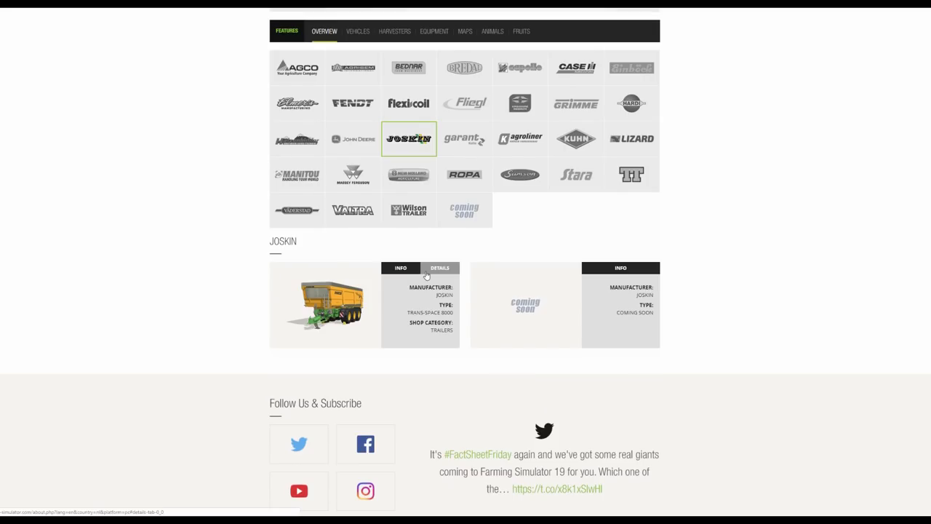
{"action": "mouse_move", "coordinate": [440, 278]}
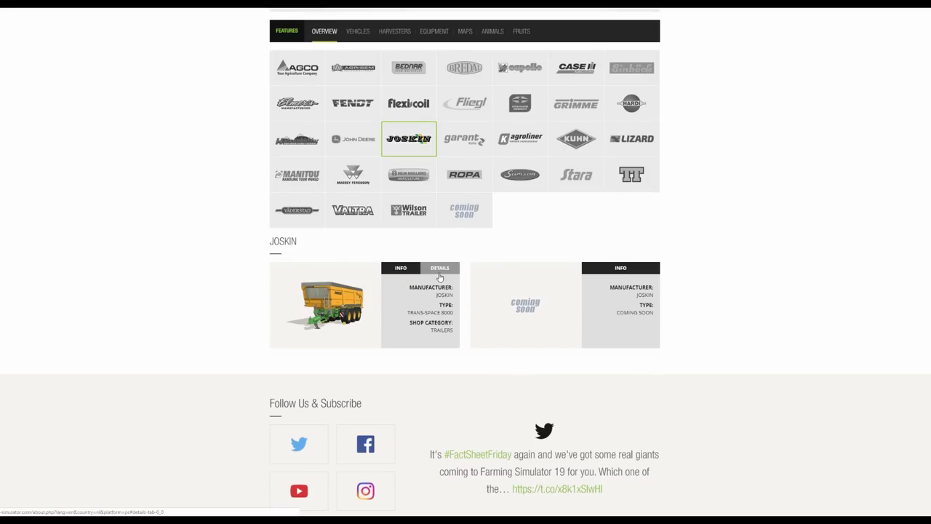
{"action": "left_click", "coordinate": [439, 267]}
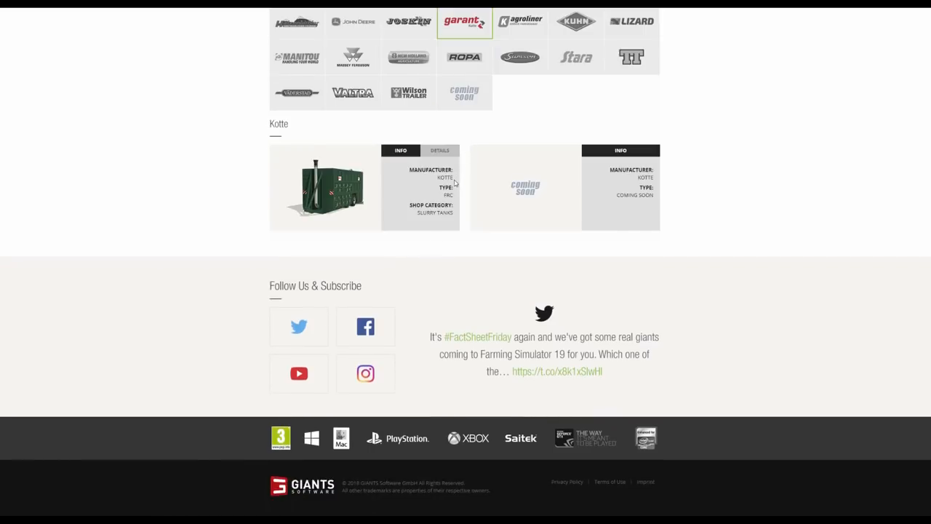
{"action": "mouse_move", "coordinate": [486, 200]}
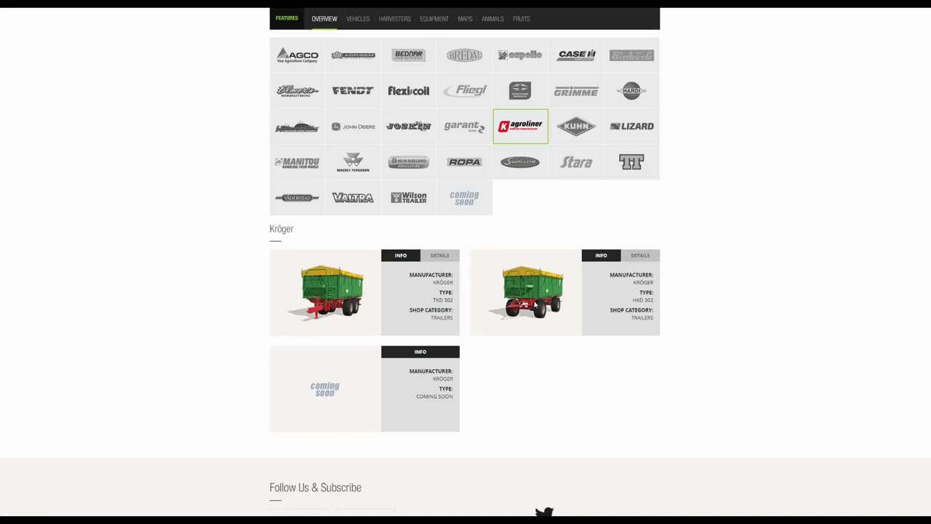
{"action": "mouse_move", "coordinate": [378, 302]}
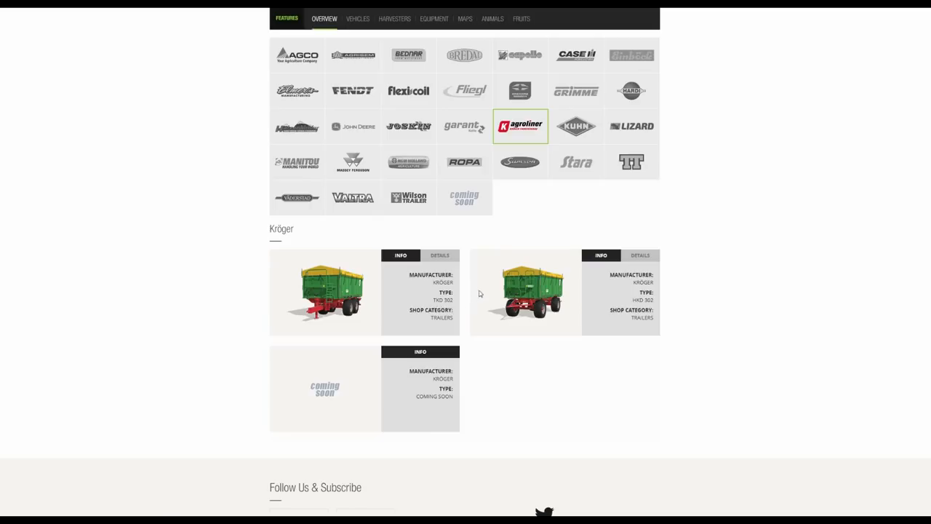
{"action": "left_click", "coordinate": [438, 256]}
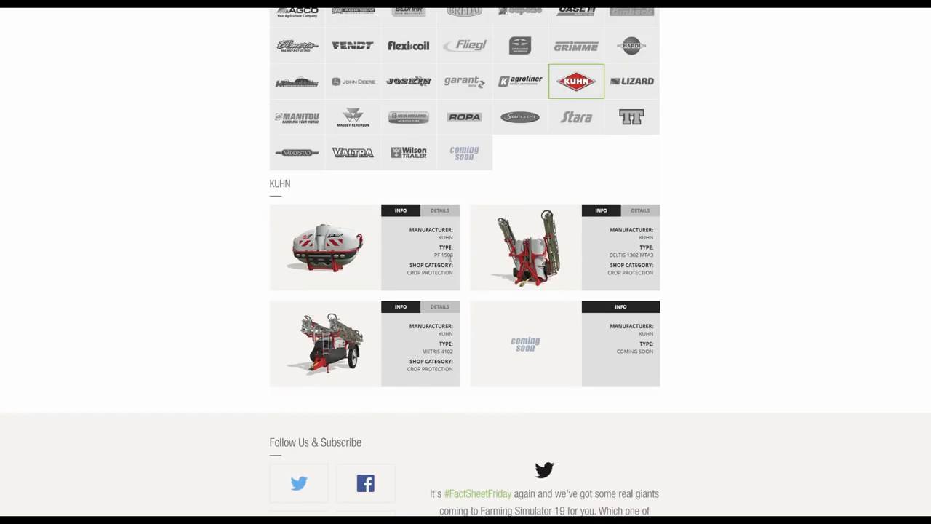
{"action": "mouse_move", "coordinate": [372, 220]}
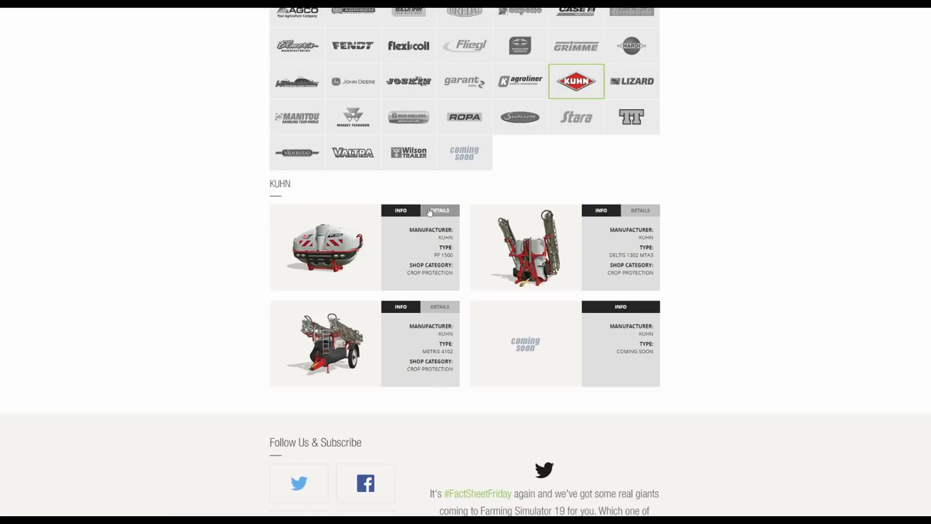
- Show specs for the PF 1500 (1500 L) and DELTIS 1302 MTA3 (21.0 m, 1300 L)
{"action": "left_click", "coordinate": [439, 211]}
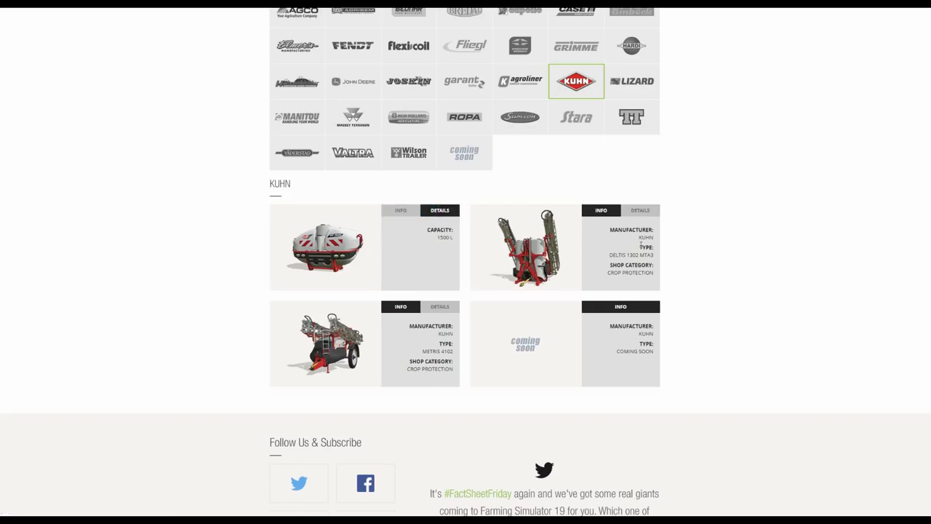
{"action": "left_click", "coordinate": [638, 210]}
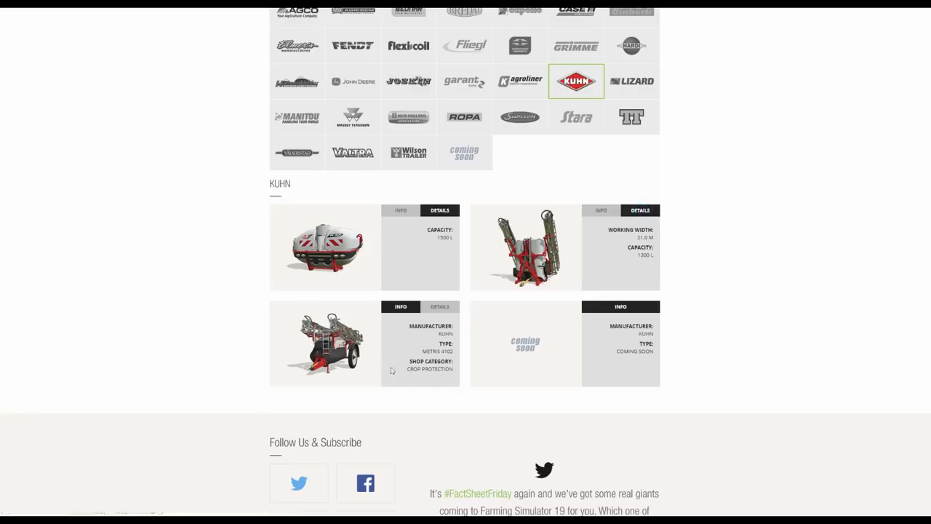
{"action": "mouse_move", "coordinate": [537, 229]}
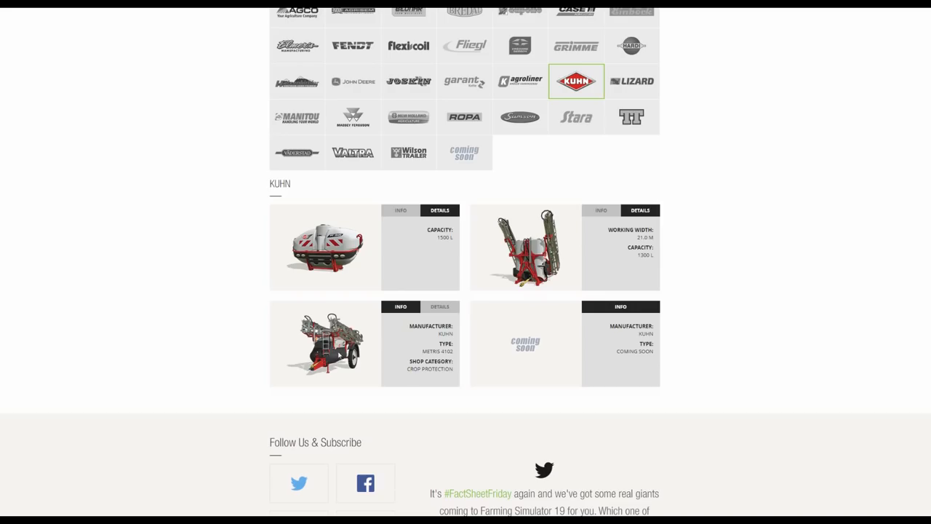
- Select Lizard and show specs: Hulk 550 HP, Roadrunner 620 HP, Pickup 1978 200 HP
{"action": "left_click", "coordinate": [438, 307]}
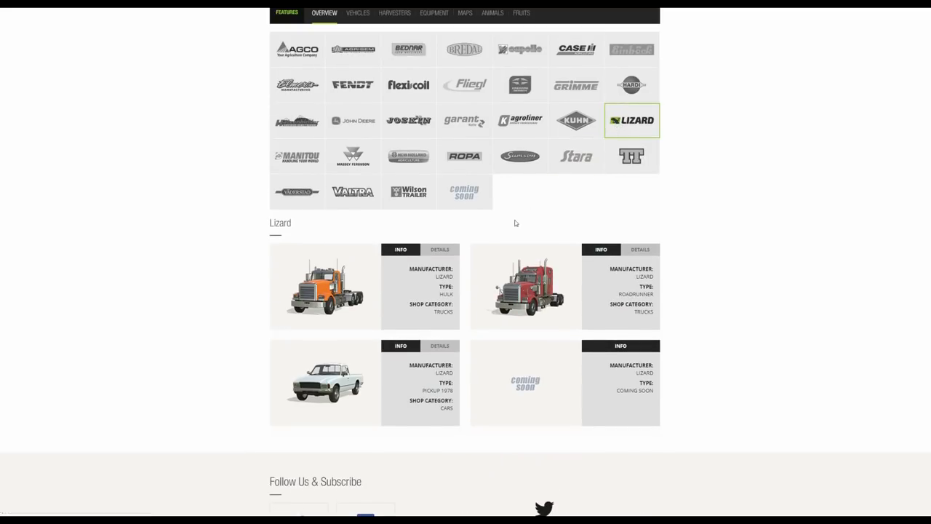
{"action": "mouse_move", "coordinate": [412, 283]}
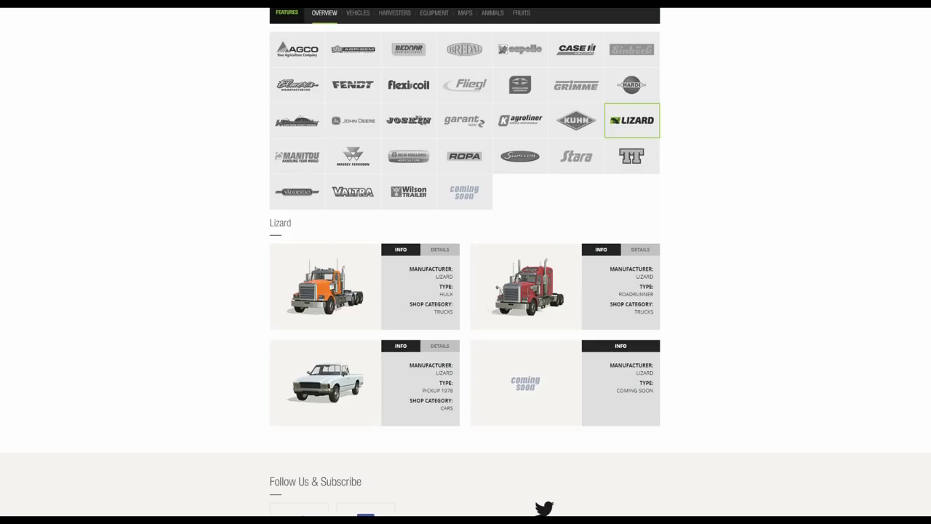
{"action": "left_click", "coordinate": [439, 250]}
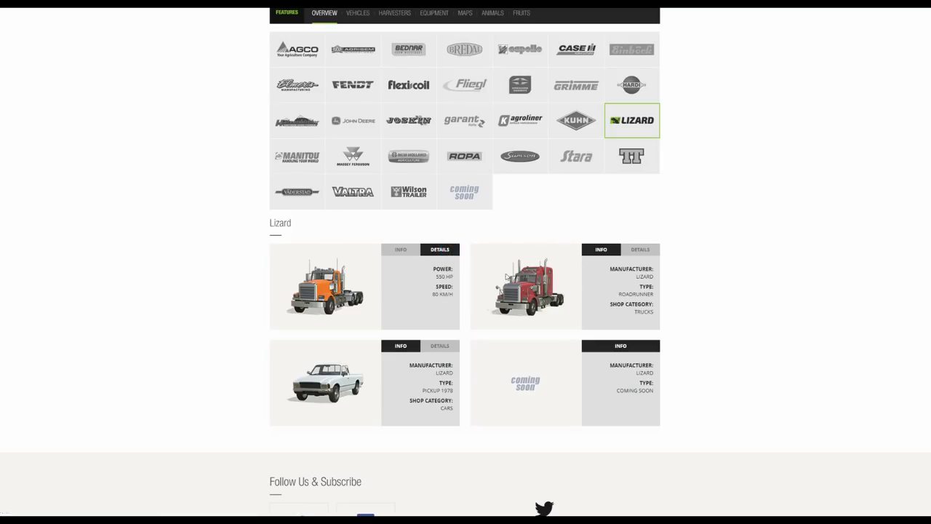
{"action": "mouse_move", "coordinate": [430, 299]}
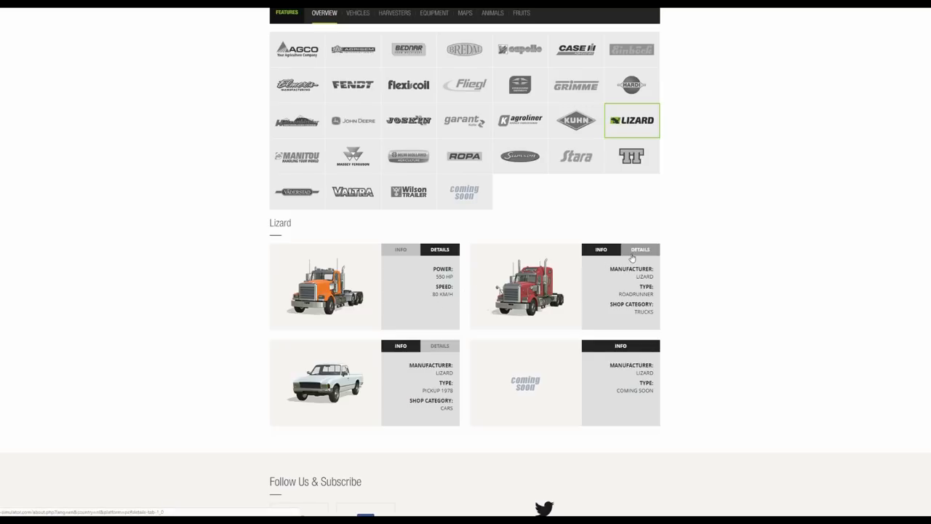
{"action": "left_click", "coordinate": [641, 250]}
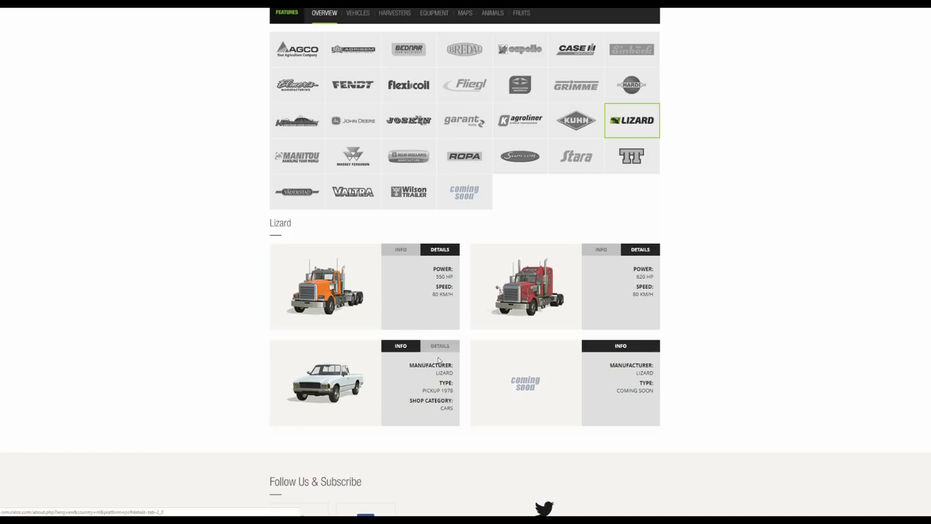
{"action": "left_click", "coordinate": [439, 346]}
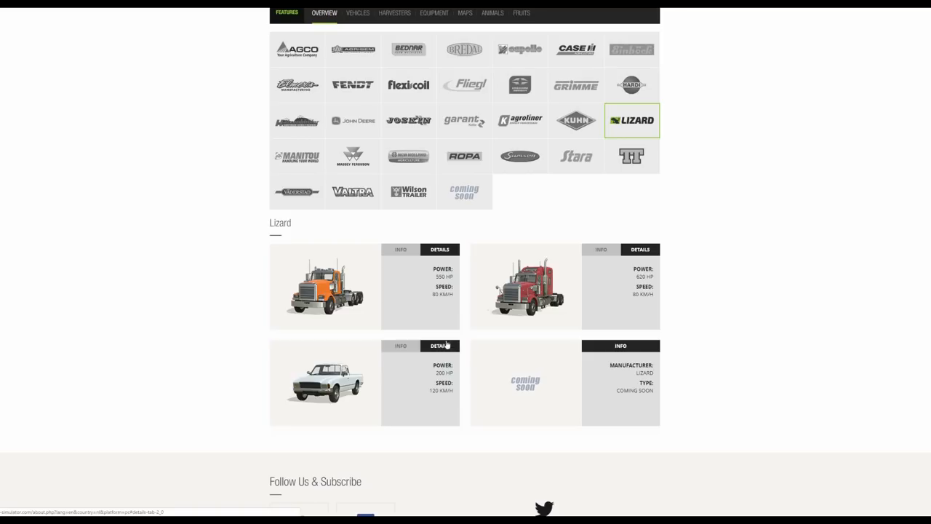
{"action": "mouse_move", "coordinate": [287, 192]}
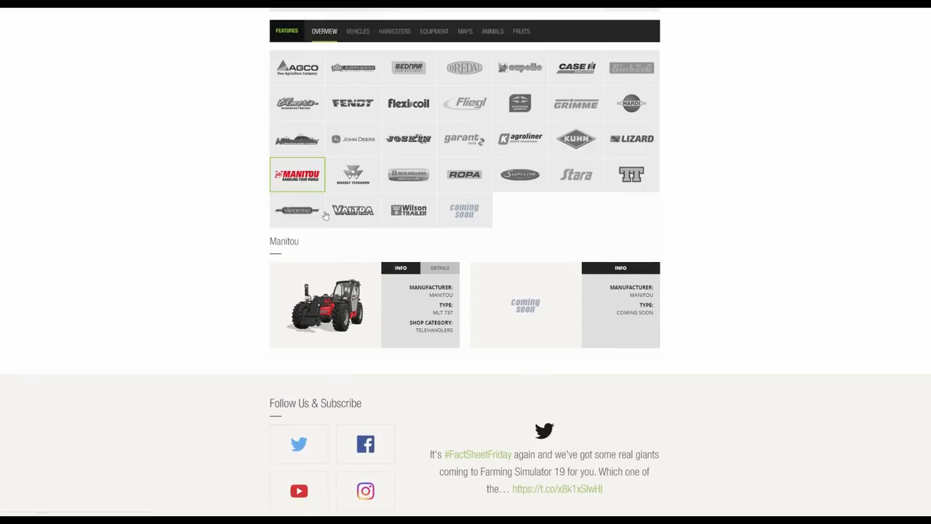
{"action": "mouse_move", "coordinate": [380, 247]}
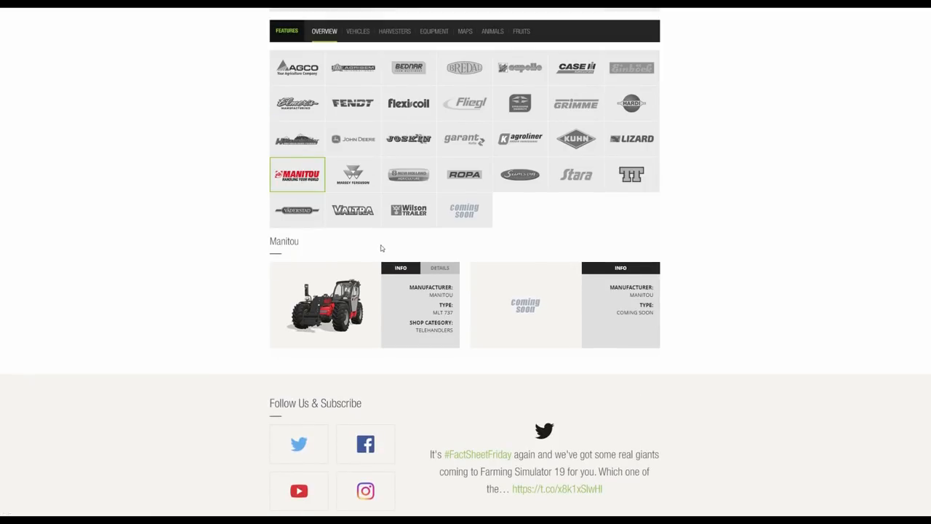
- Show MLT 737 specs (129 HP), then MF 7700 specs (210-280 HP, 50 km/h)
{"action": "left_click", "coordinate": [439, 267]}
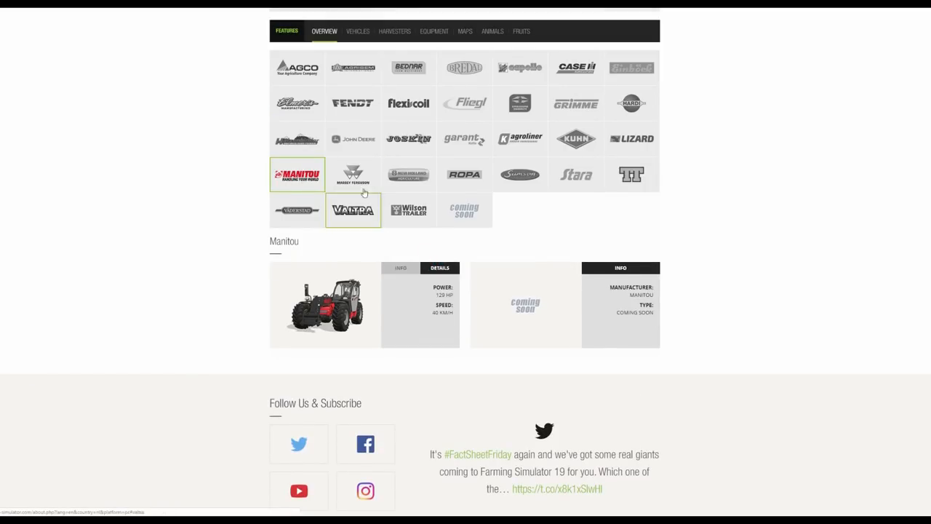
{"action": "left_click", "coordinate": [352, 175]}
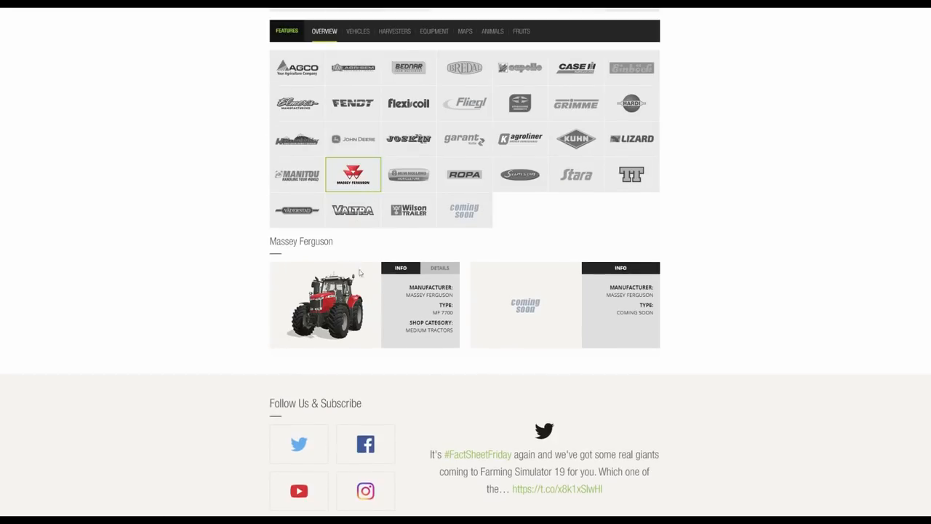
{"action": "mouse_move", "coordinate": [391, 342]}
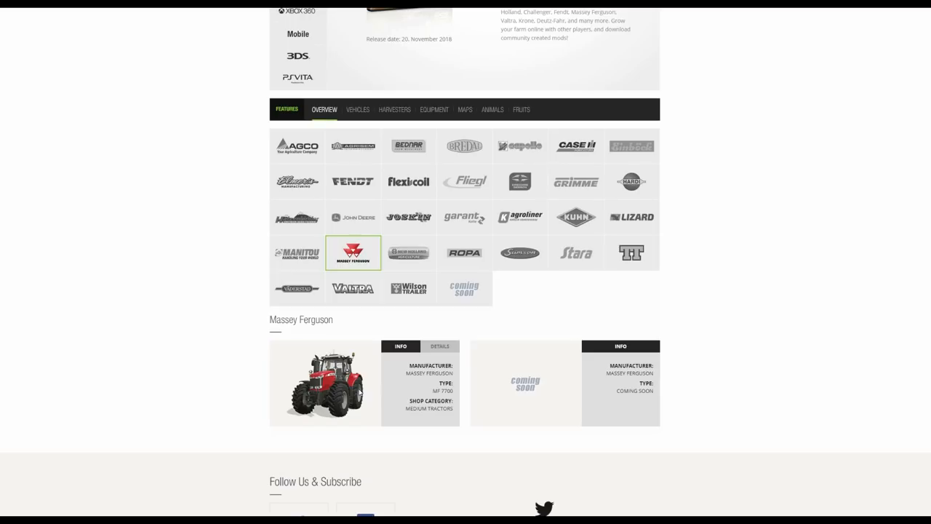
{"action": "left_click", "coordinate": [439, 347]}
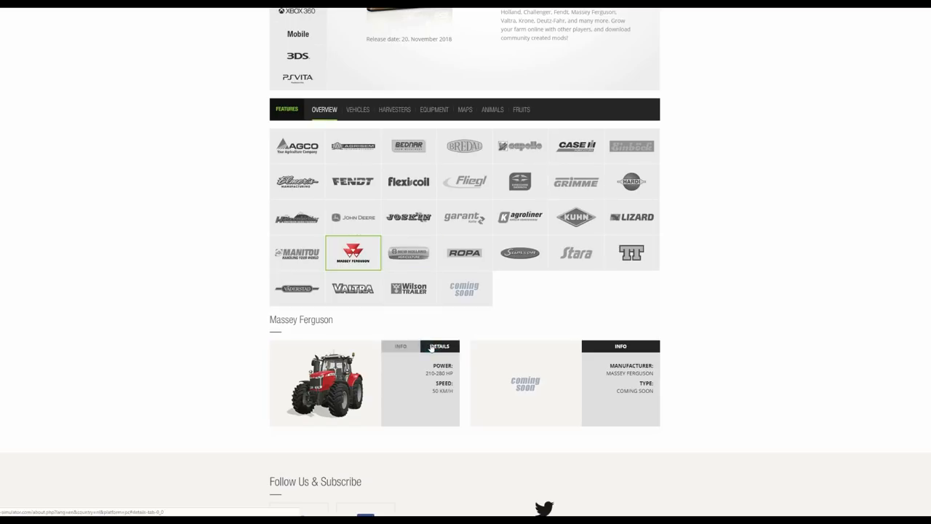
- Select New Holland and show specs for the T6 (125-175 HP), T8 (320-435 HP) and T9
{"action": "left_click", "coordinate": [409, 161]}
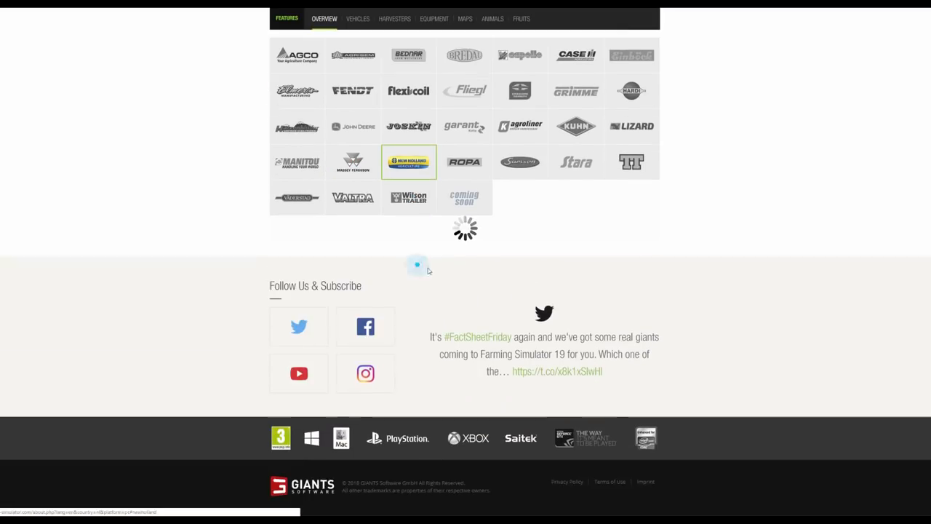
{"action": "left_click", "coordinate": [408, 161]}
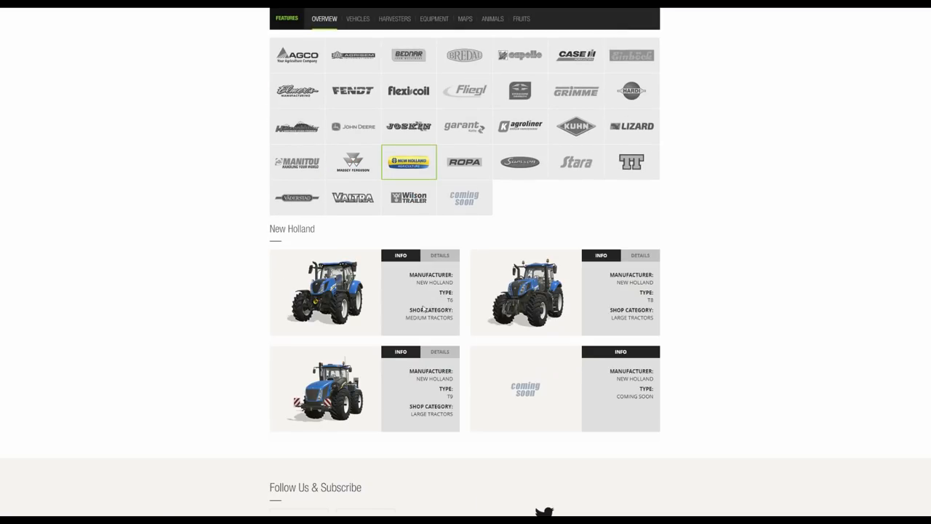
{"action": "left_click", "coordinate": [439, 255]}
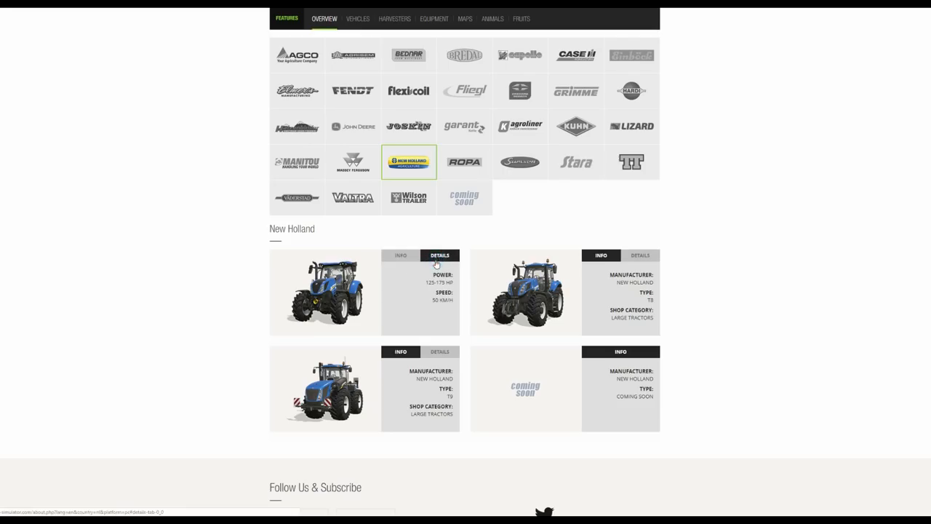
{"action": "mouse_move", "coordinate": [636, 255]}
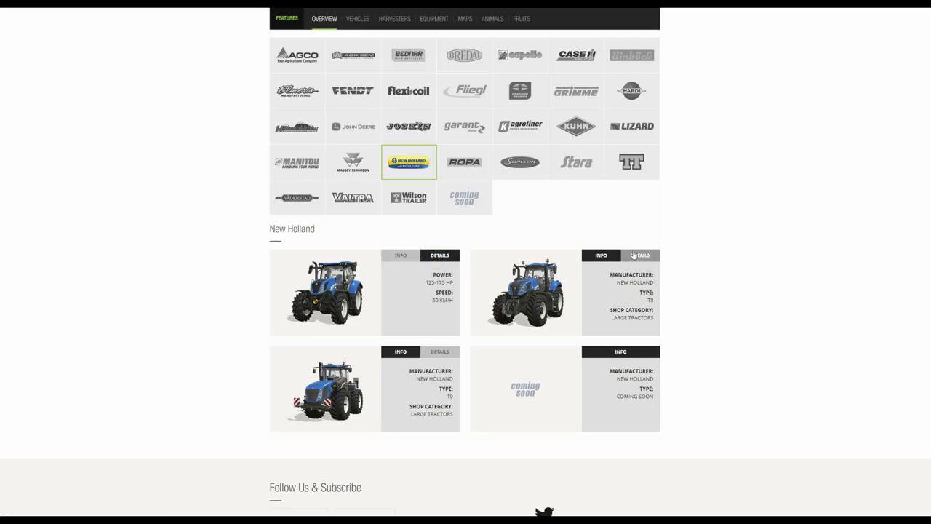
{"action": "left_click", "coordinate": [641, 255]}
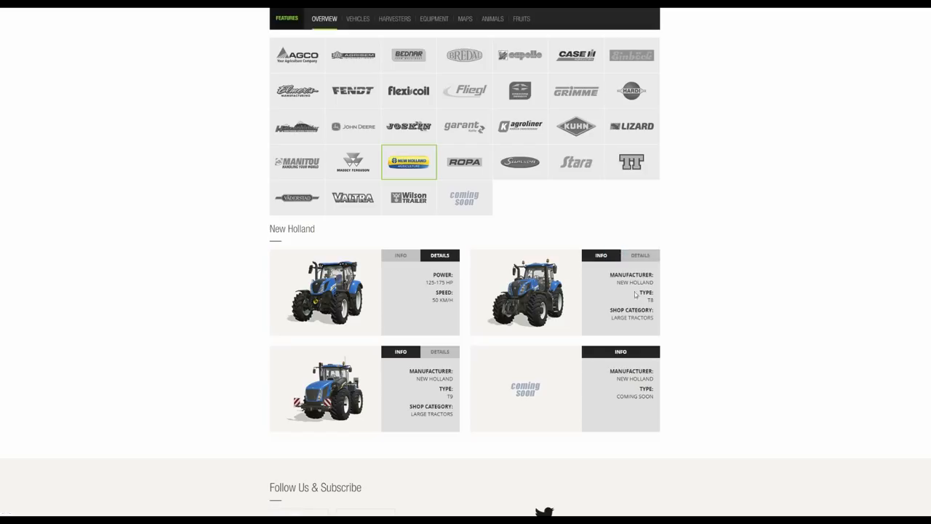
{"action": "left_click", "coordinate": [640, 255]}
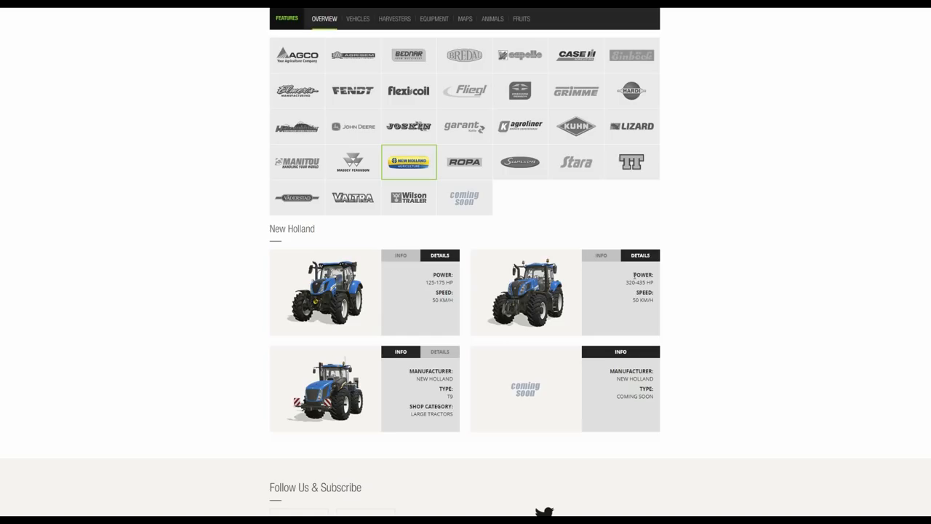
{"action": "mouse_move", "coordinate": [443, 362]}
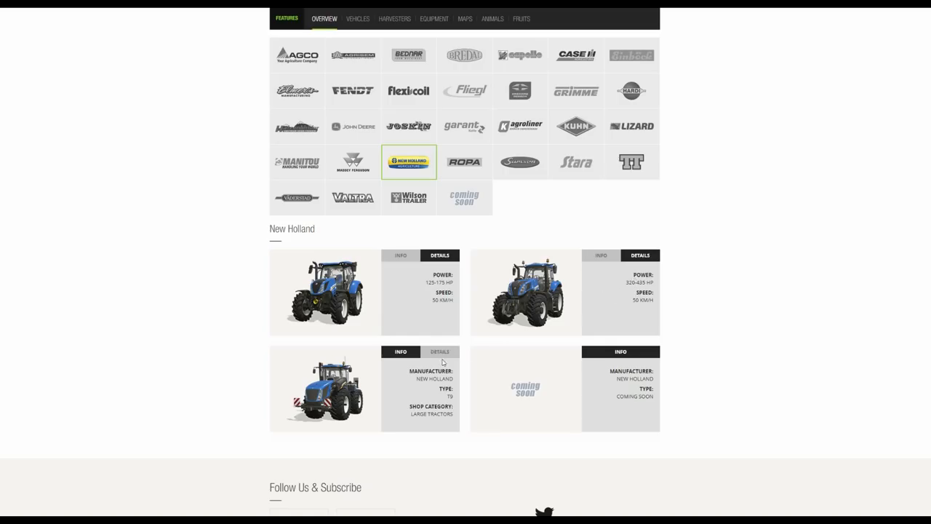
{"action": "mouse_move", "coordinate": [428, 307]}
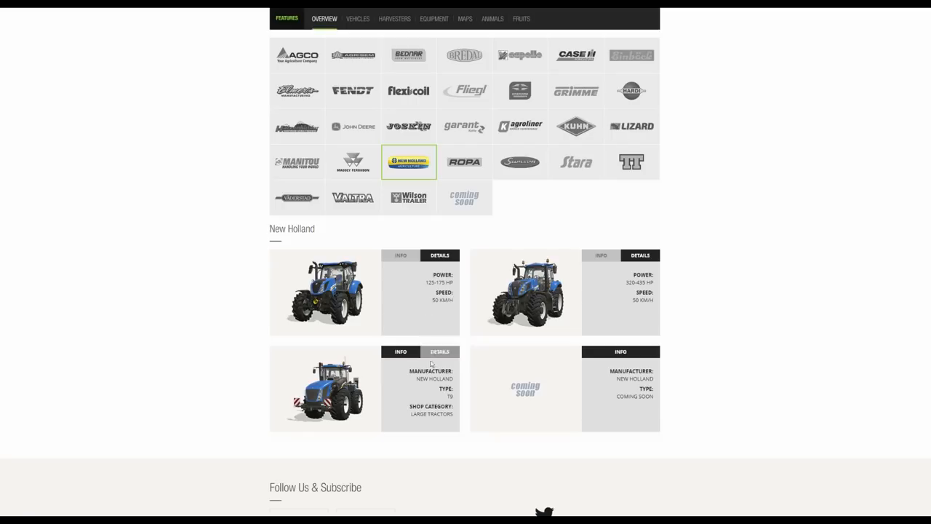
{"action": "mouse_move", "coordinate": [441, 356]}
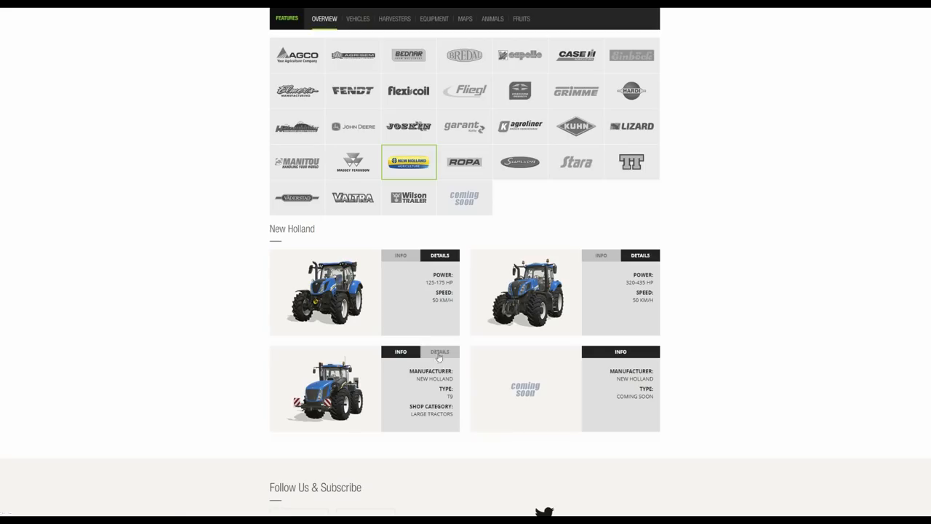
{"action": "left_click", "coordinate": [438, 351]}
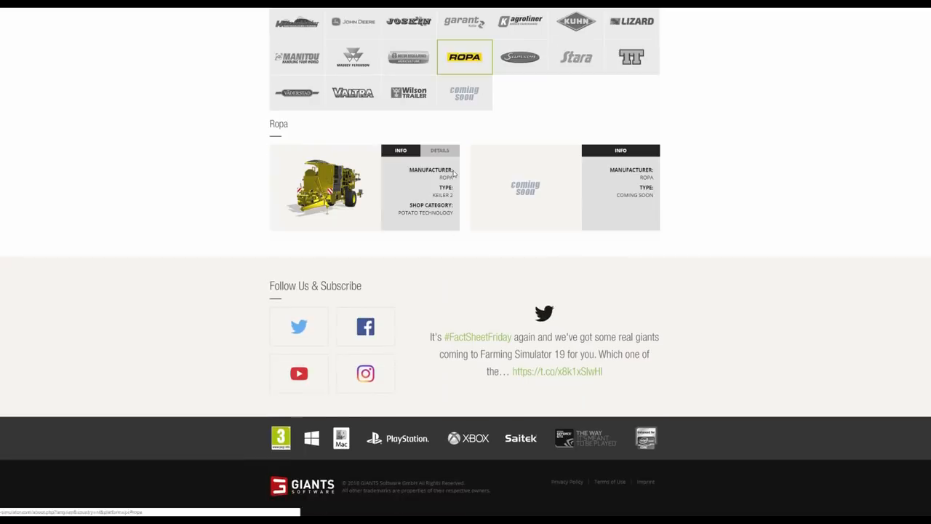
- Show the Keiler 2 specs: 150 HP required, 2.0 m width, 10000 L capacity
{"action": "scroll", "scroll_direction": "up", "scroll_amount": 3}
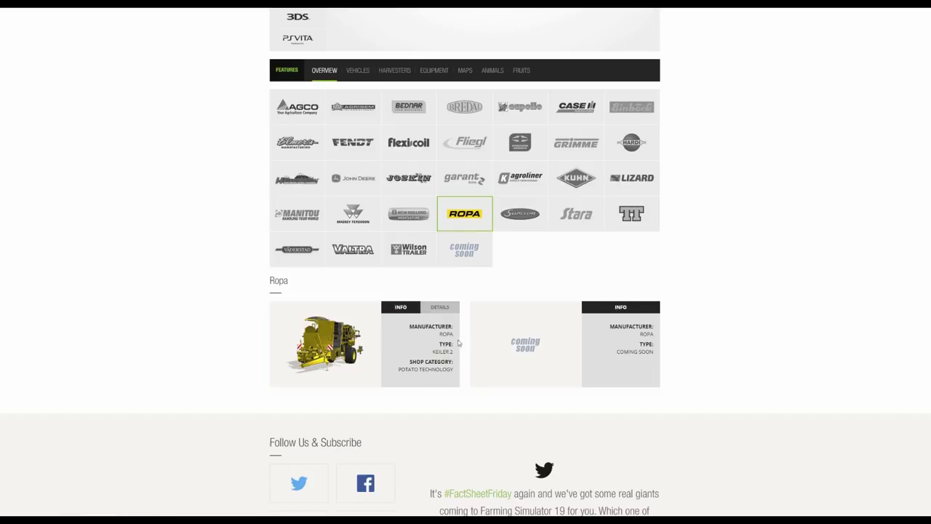
{"action": "left_click", "coordinate": [438, 307]}
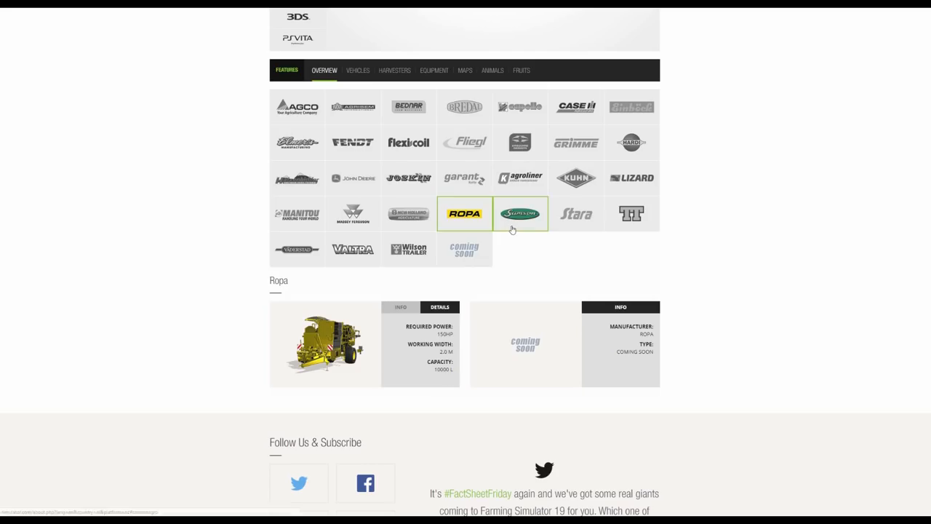
- Select Samson Agro and show specs for the PG II 25, SD 700 and third machine
{"action": "left_click", "coordinate": [519, 213]}
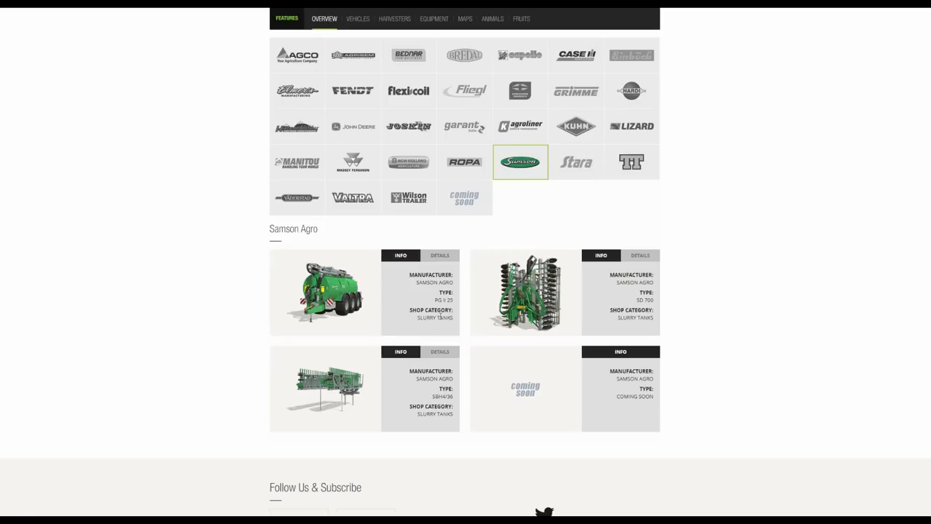
{"action": "left_click", "coordinate": [439, 256]}
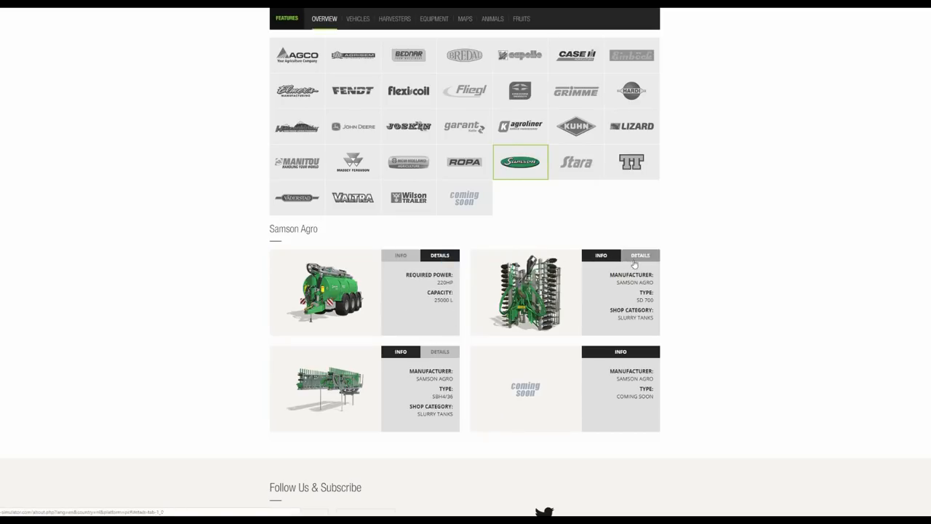
{"action": "left_click", "coordinate": [640, 255]}
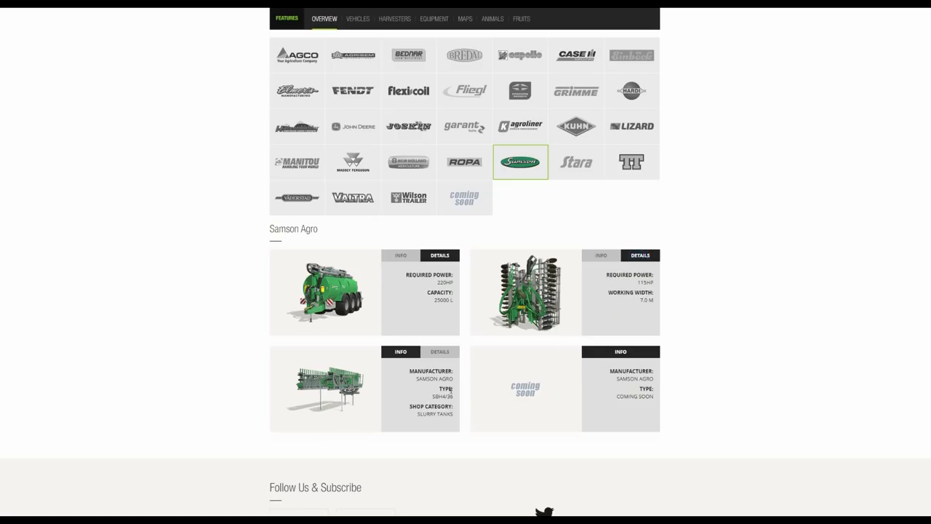
{"action": "left_click", "coordinate": [438, 352]}
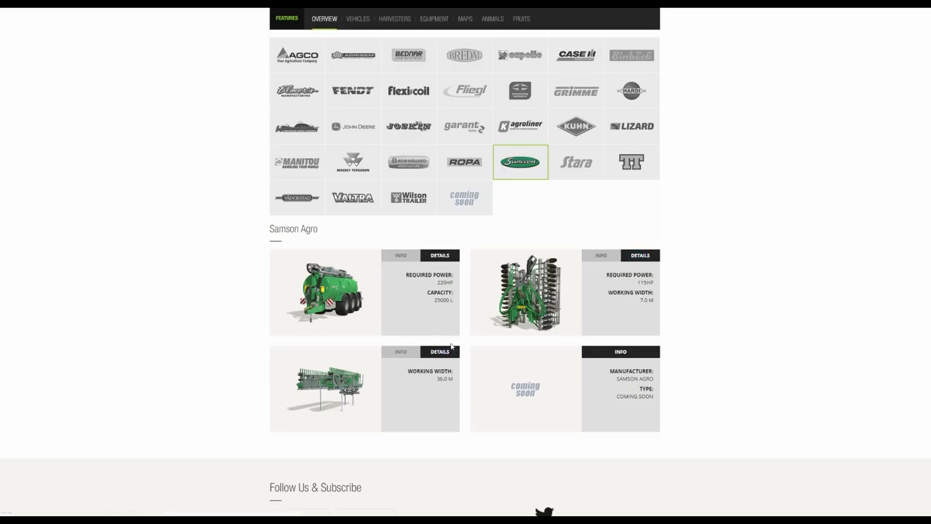
{"action": "mouse_move", "coordinate": [577, 161]}
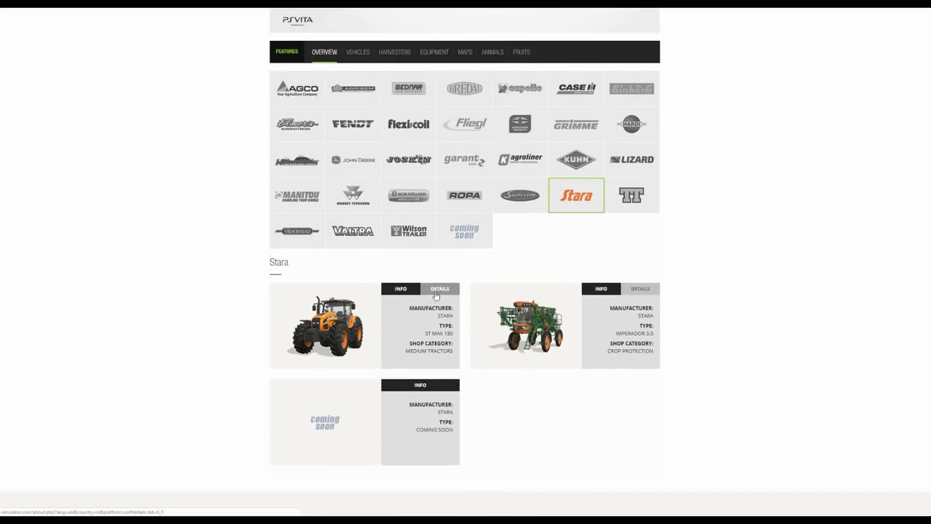
- Show specs for the Stara ST MAX 180 tractor (180 HP, 40 km/h) and Imperador 3.0 sprayer
{"action": "left_click", "coordinate": [439, 288]}
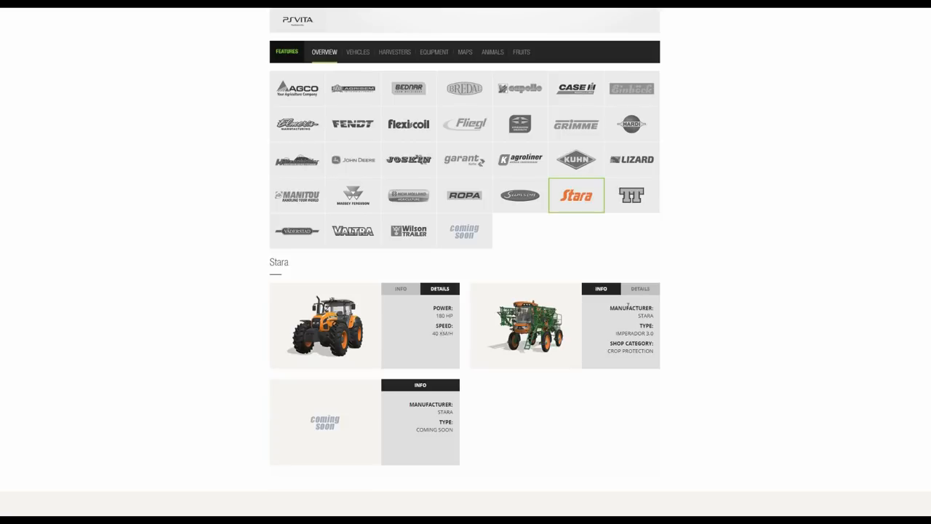
{"action": "mouse_move", "coordinate": [641, 288]}
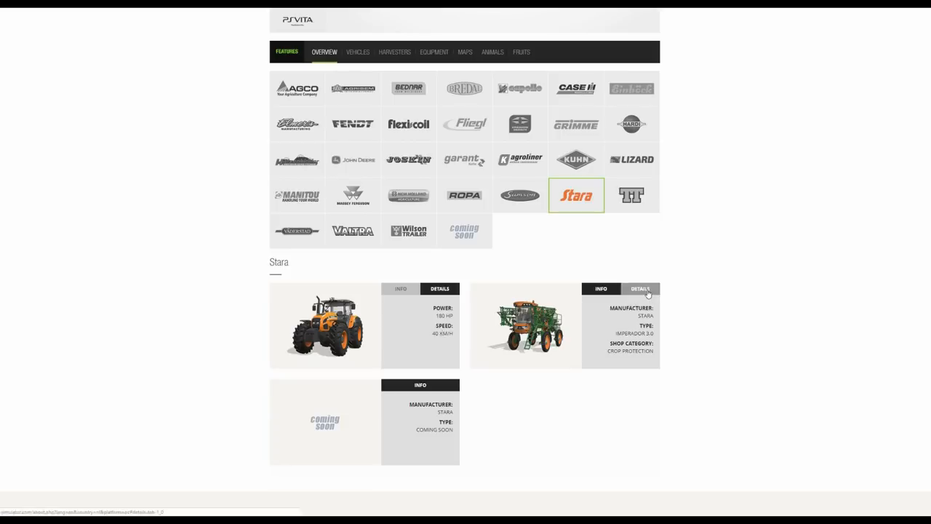
{"action": "left_click", "coordinate": [640, 289]}
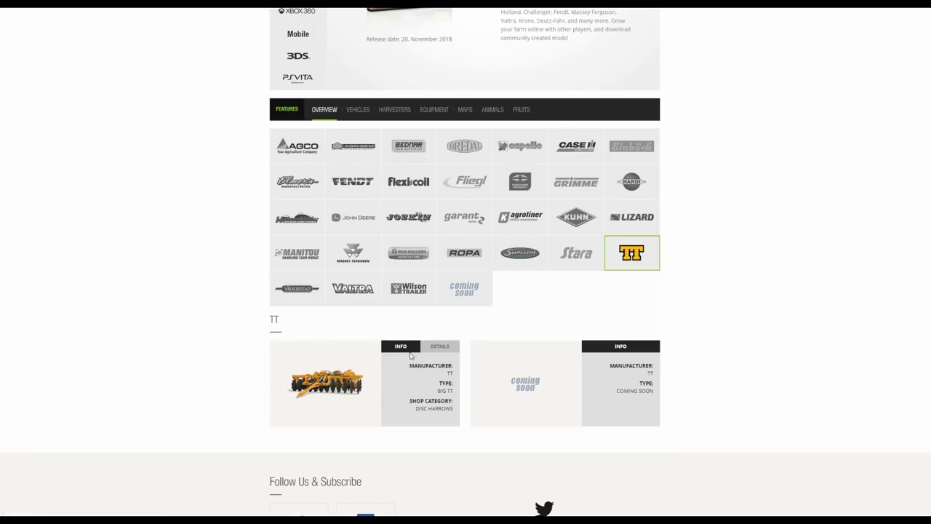
{"action": "mouse_move", "coordinate": [343, 396]}
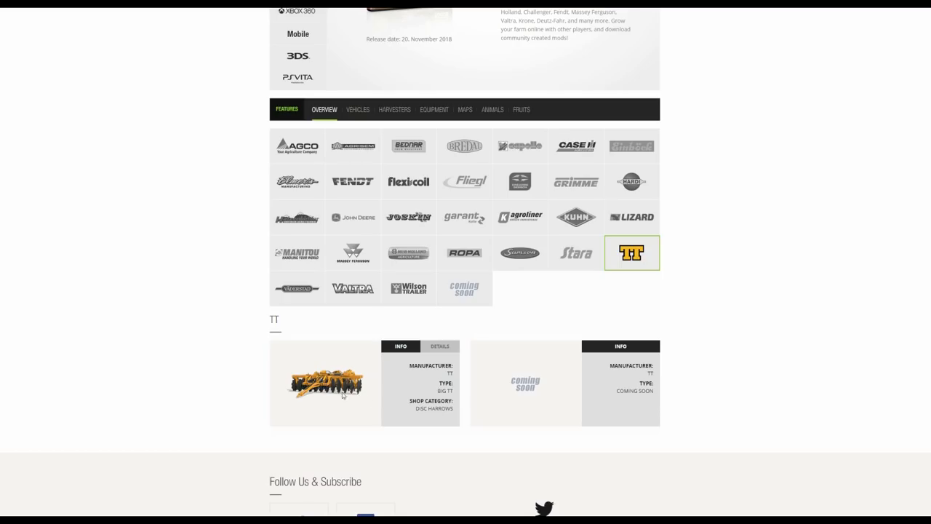
- Show the Big TT disc harrow's specifications, including its 3.4 m working width
{"action": "left_click", "coordinate": [438, 346]}
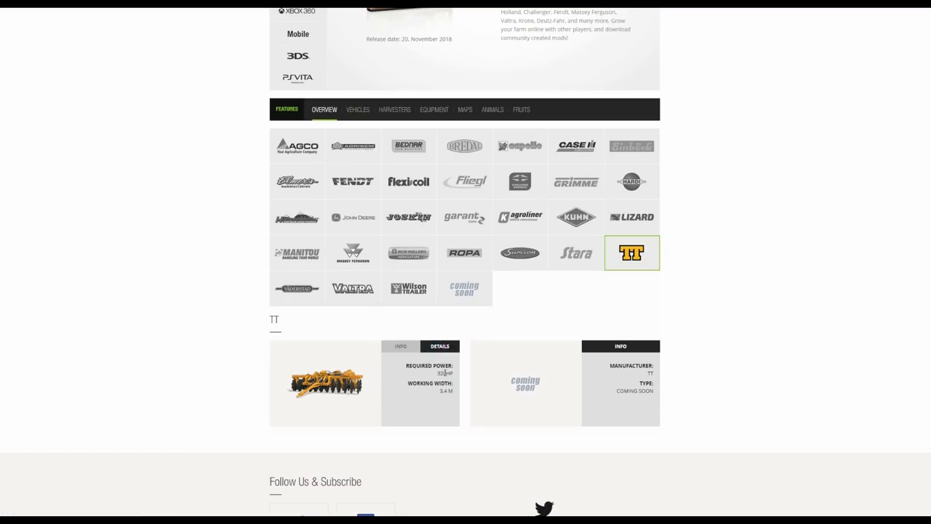
- Show specs for Väderstad's machines, including the Seed Hawk XL toolbar and Seed Hawk 980 air cart
{"action": "left_click", "coordinate": [297, 288]}
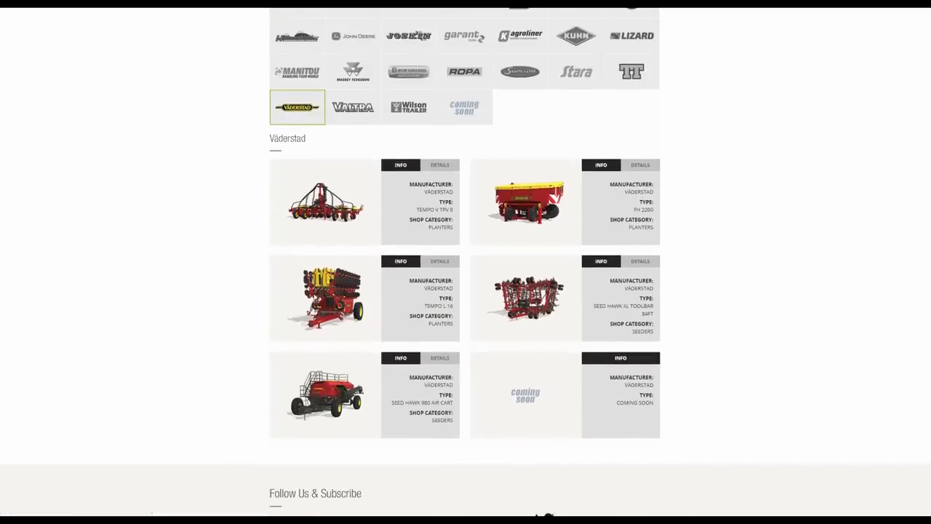
{"action": "scroll", "scroll_direction": "up", "scroll_amount": 3}
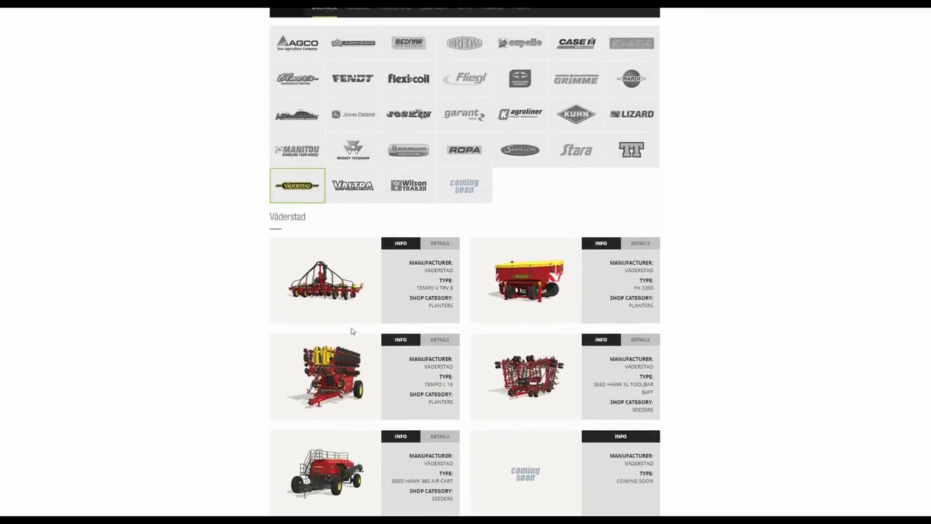
{"action": "scroll", "scroll_direction": "down", "scroll_amount": 3}
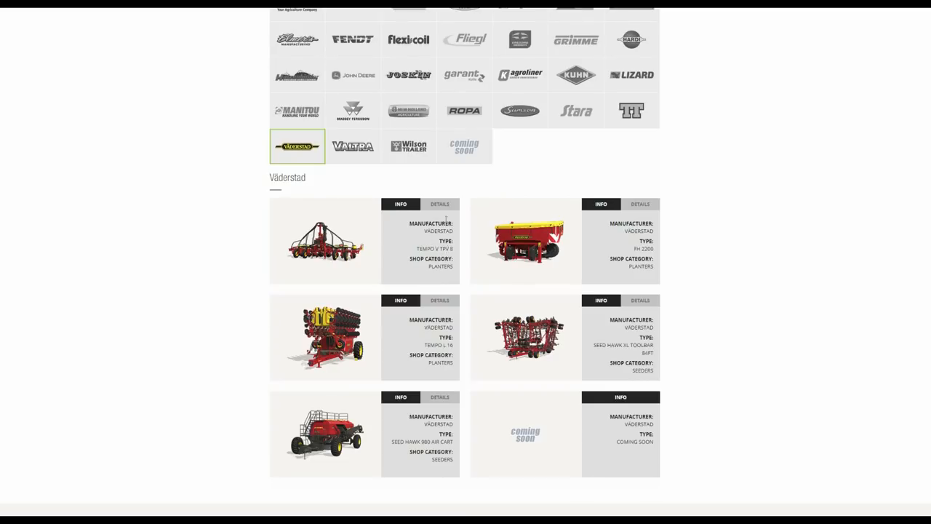
{"action": "left_click", "coordinate": [438, 204]}
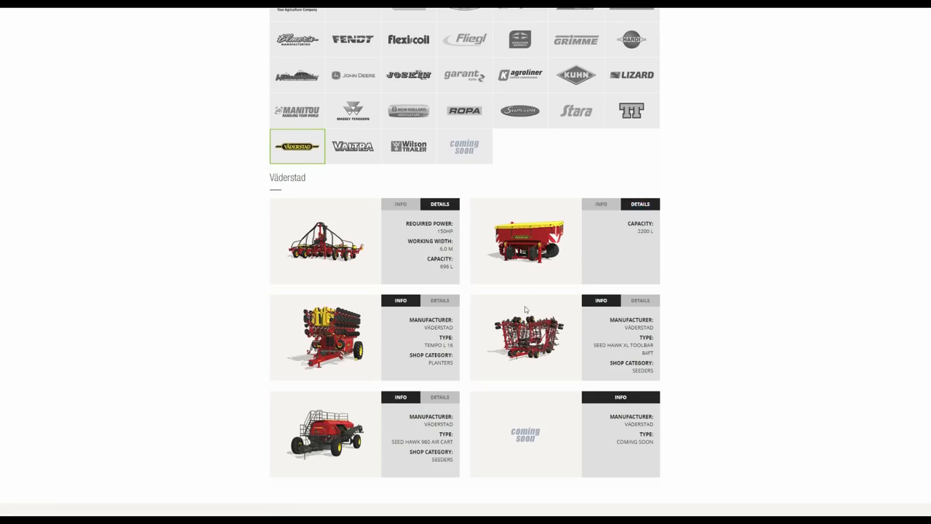
{"action": "mouse_move", "coordinate": [405, 349]}
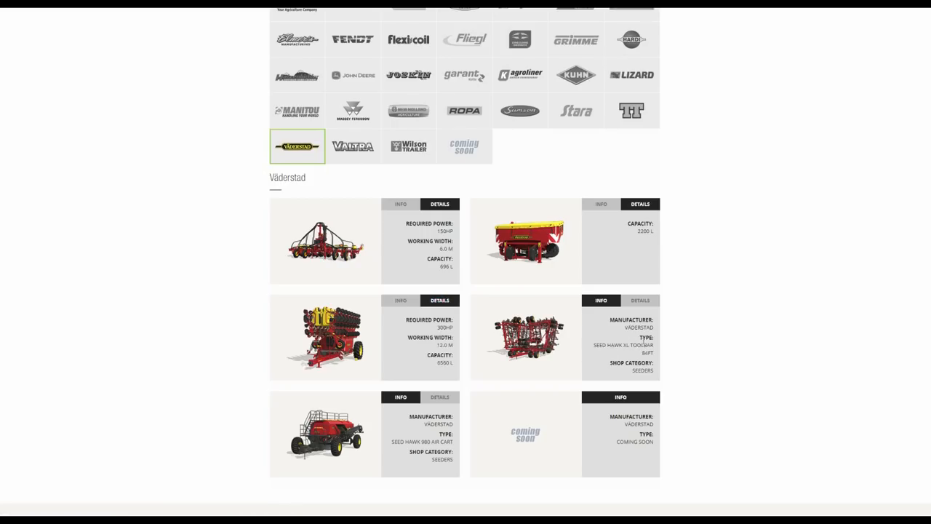
{"action": "left_click", "coordinate": [640, 301]}
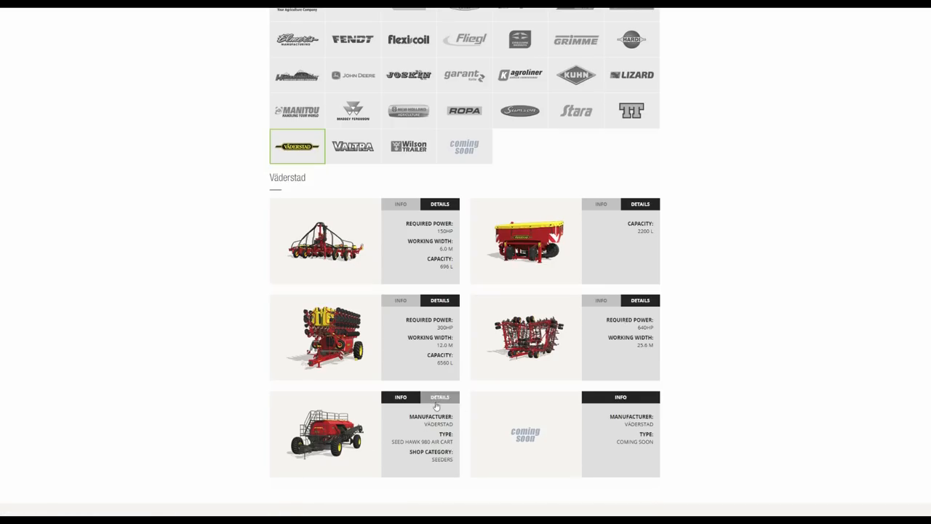
{"action": "left_click", "coordinate": [439, 397]}
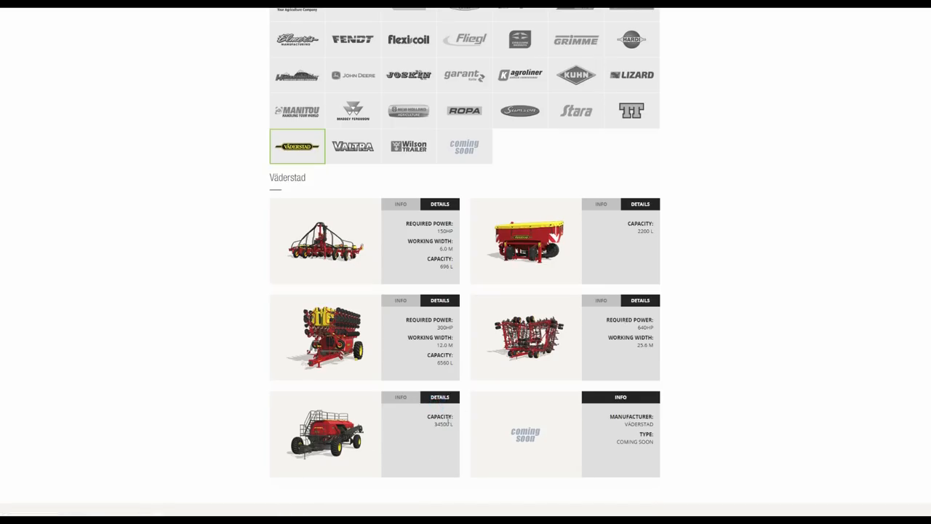
{"action": "left_click", "coordinate": [353, 145]}
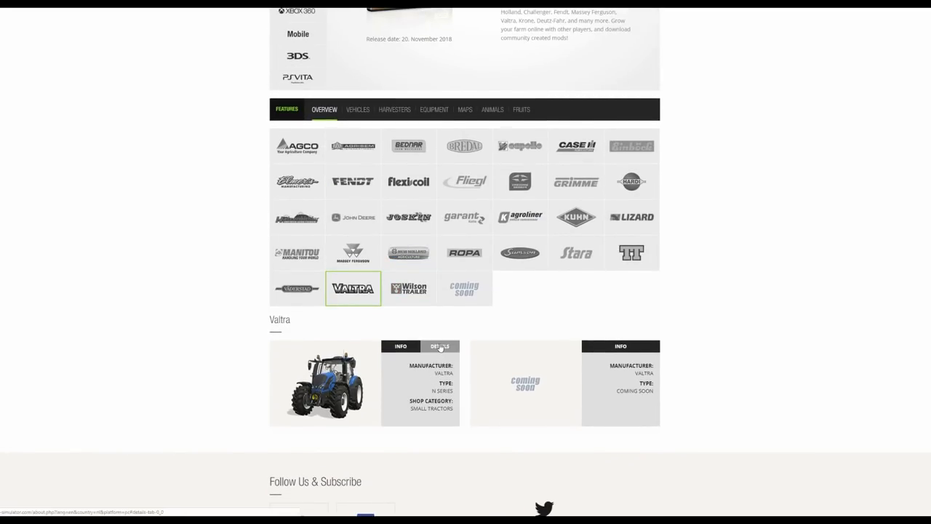
- Show the Valtra N Series tractor's specs: 145-201 HP and 50 km/h
{"action": "left_click", "coordinate": [439, 346]}
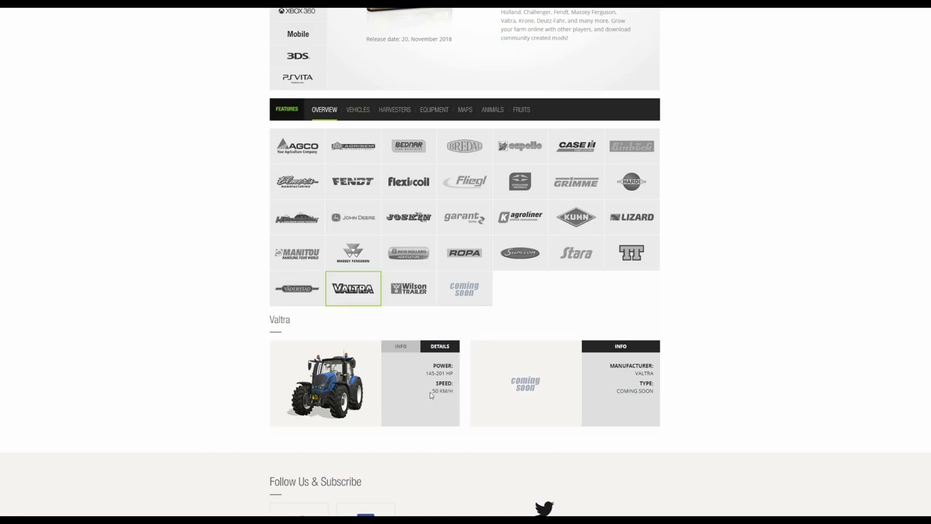
{"action": "mouse_move", "coordinate": [444, 373]}
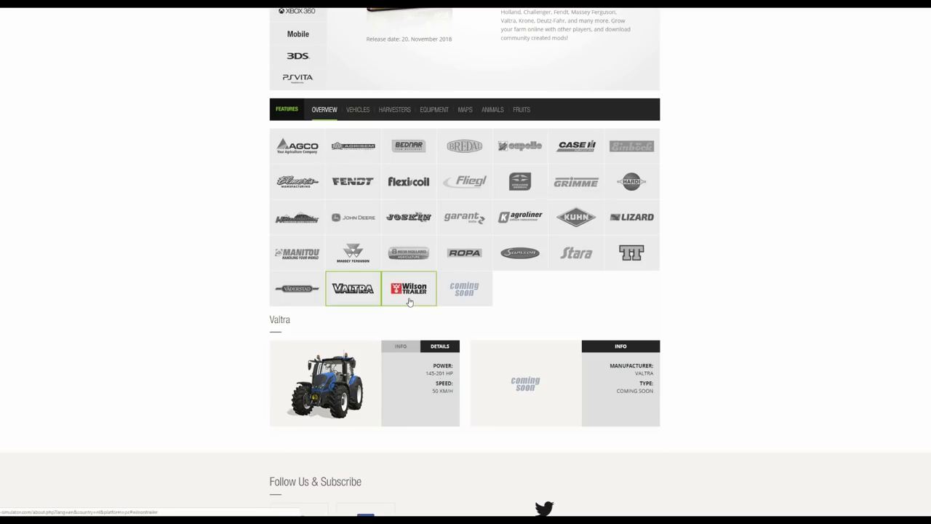
- Open Wilson Trailer and show the Pacesetter trailer's 60000 L capacity
{"action": "left_click", "coordinate": [409, 288]}
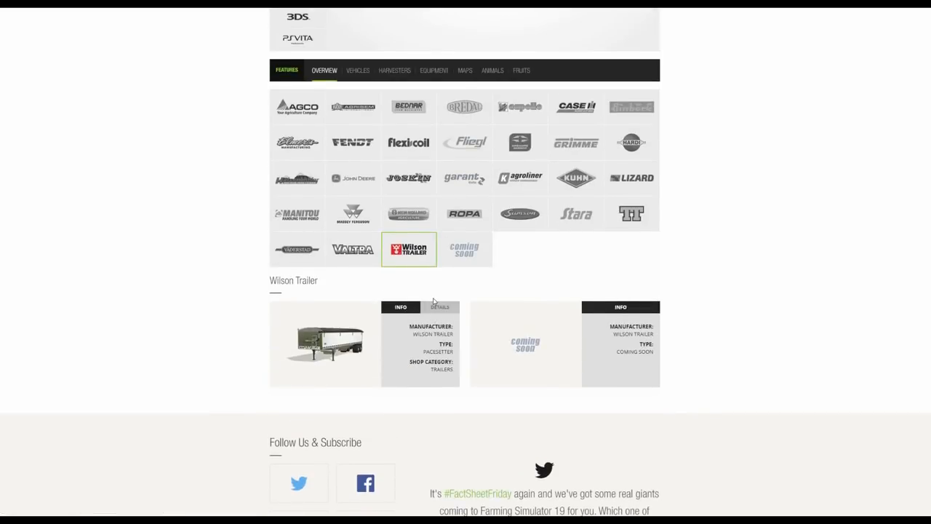
{"action": "left_click", "coordinate": [439, 307]}
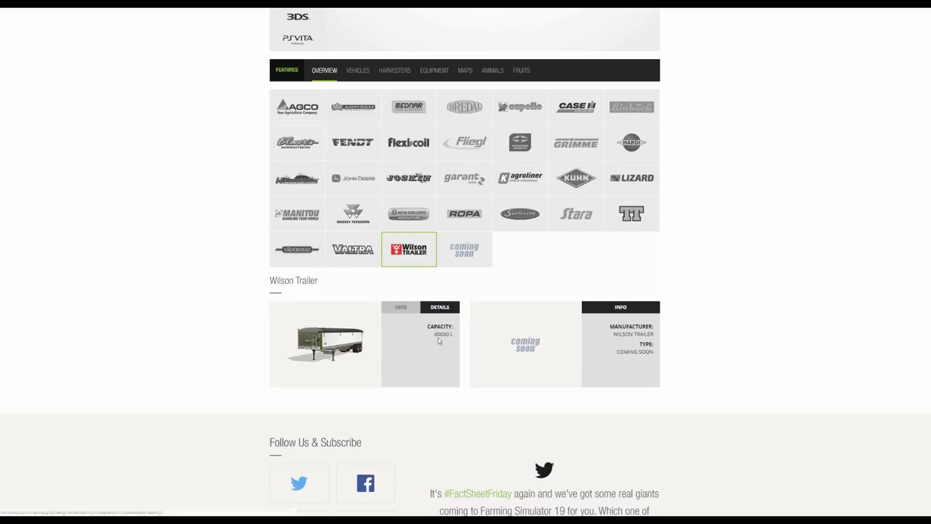
{"action": "mouse_move", "coordinate": [617, 272]}
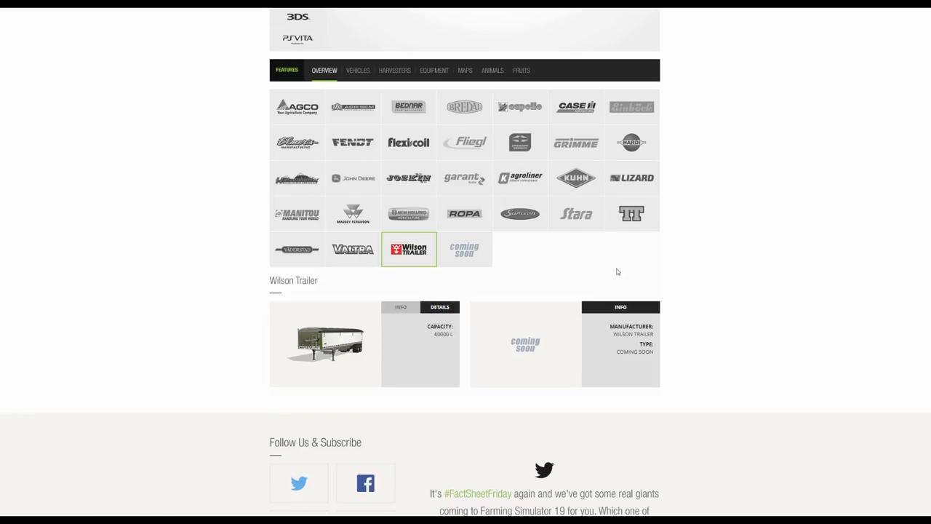
{"action": "scroll", "scroll_direction": "up", "scroll_amount": 3}
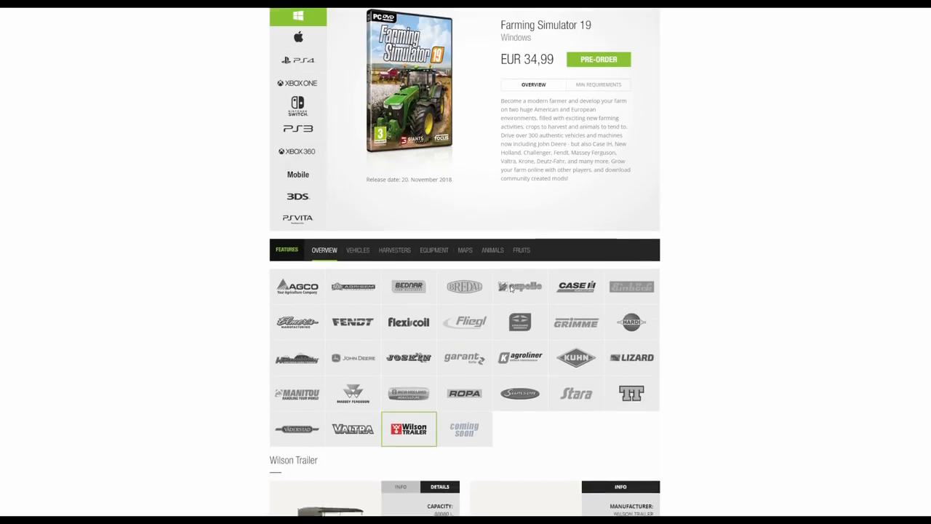
{"action": "scroll", "scroll_direction": "up", "scroll_amount": 3}
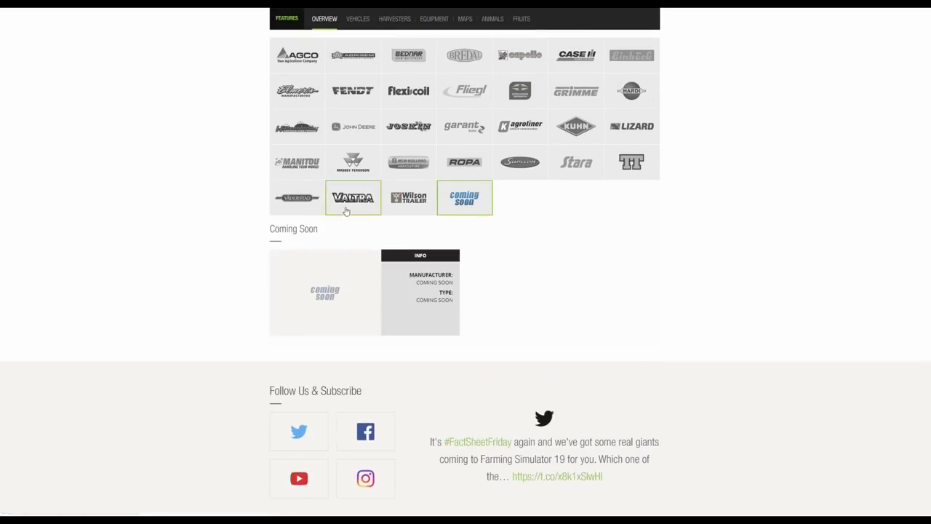
- Select John Deere, then view the Fruits, Maps and Animals sections' Coming Soon placeholders
{"action": "left_click", "coordinate": [352, 125]}
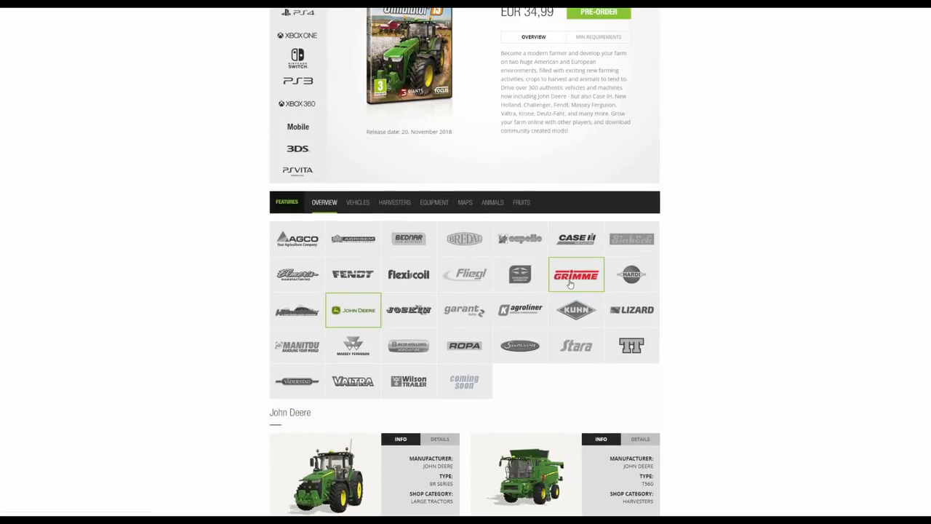
{"action": "mouse_move", "coordinate": [521, 202]}
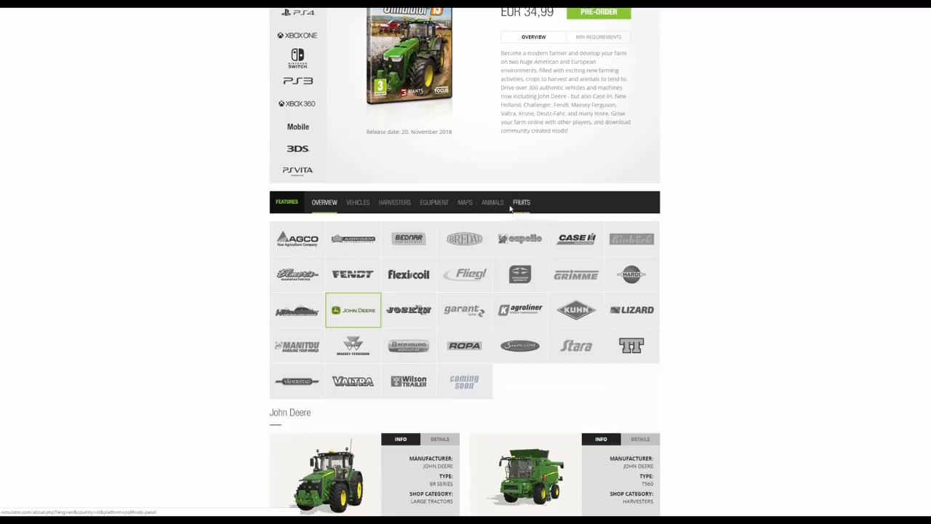
{"action": "left_click", "coordinate": [521, 202]}
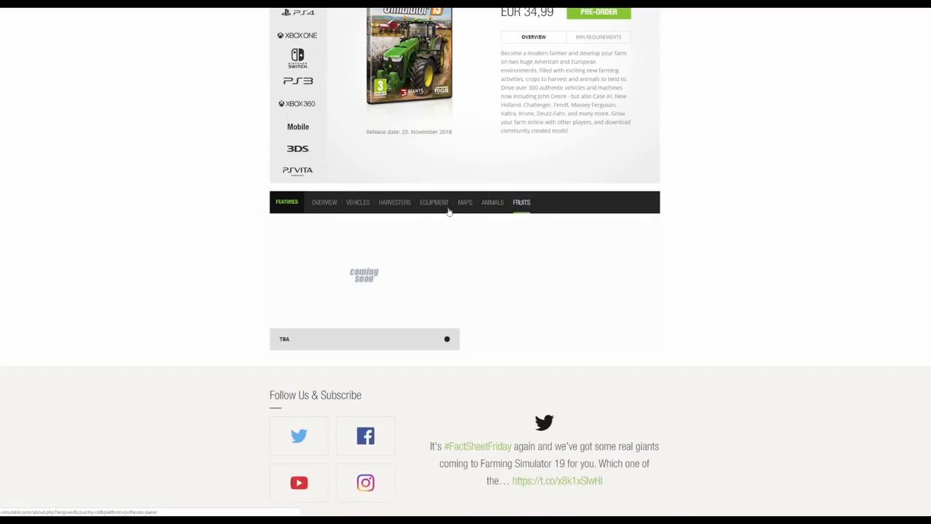
{"action": "mouse_move", "coordinate": [480, 210]}
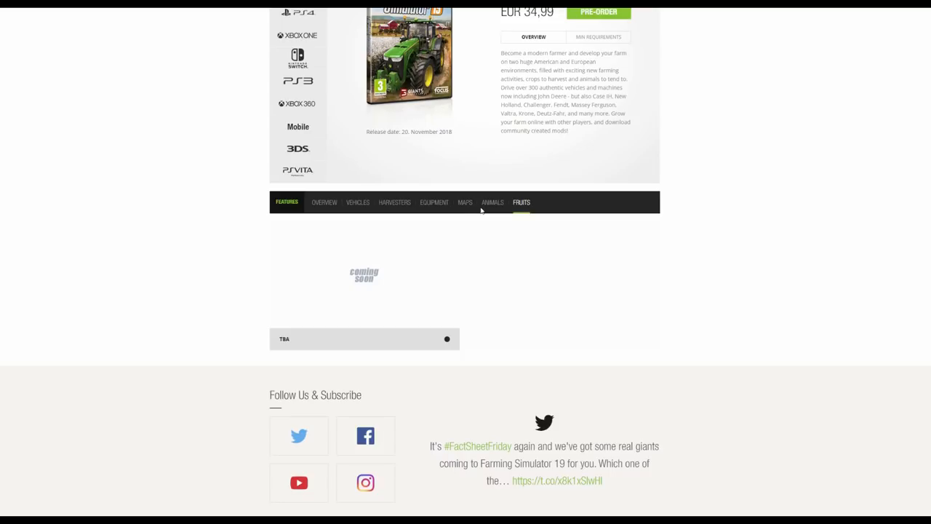
{"action": "left_click", "coordinate": [464, 202]}
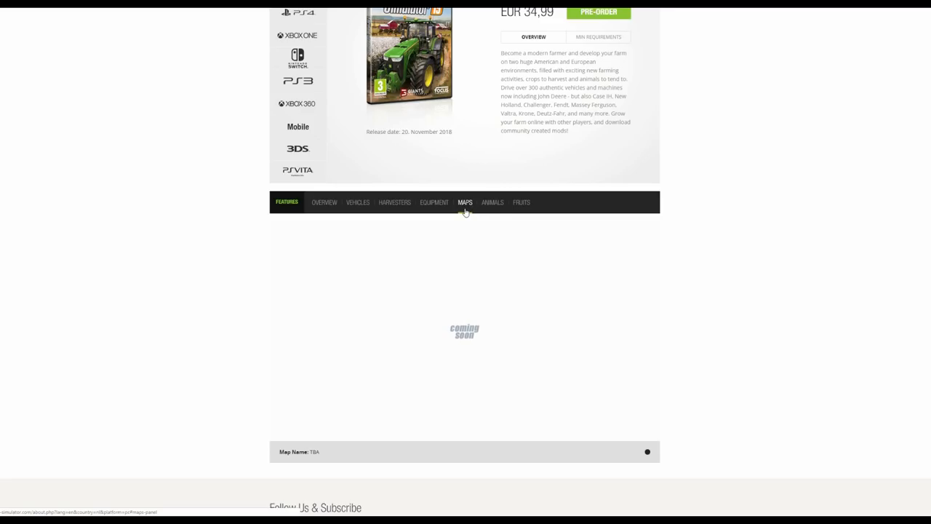
{"action": "left_click", "coordinate": [493, 203]}
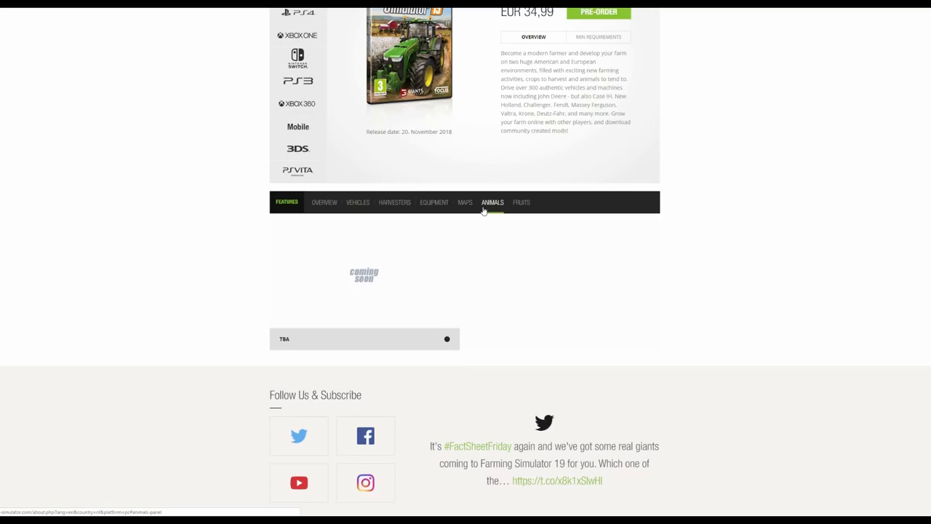
{"action": "scroll", "scroll_direction": "up", "scroll_amount": 3}
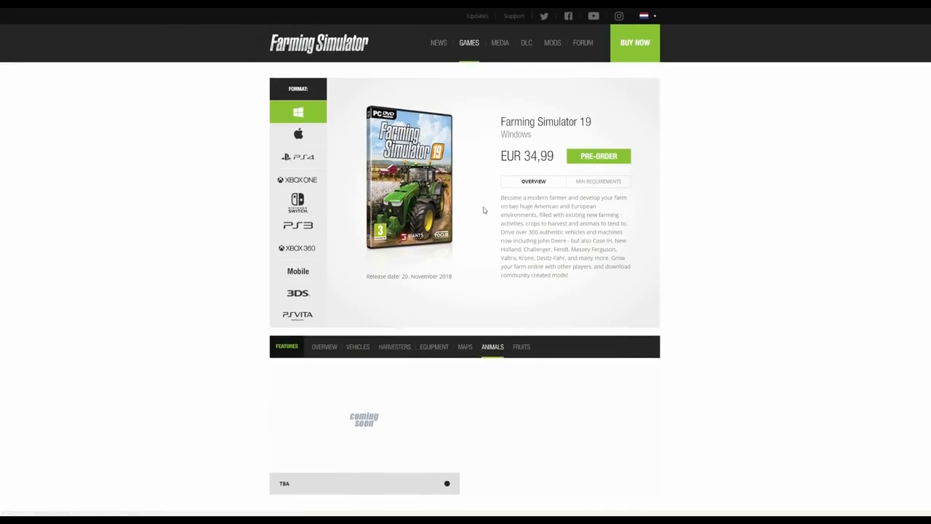
{"action": "scroll", "scroll_direction": "down", "scroll_amount": 3}
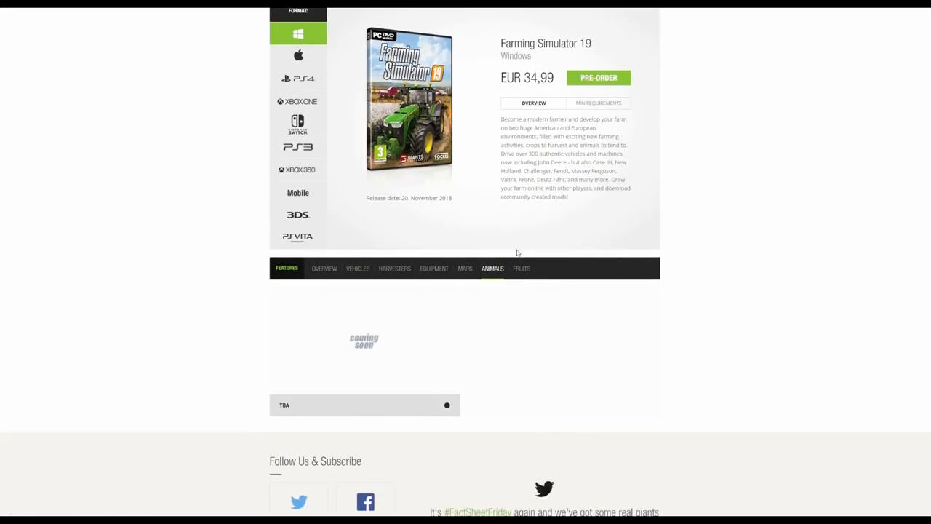
- Return the features section to Fruits and scroll back to the page top
{"action": "left_click", "coordinate": [520, 269]}
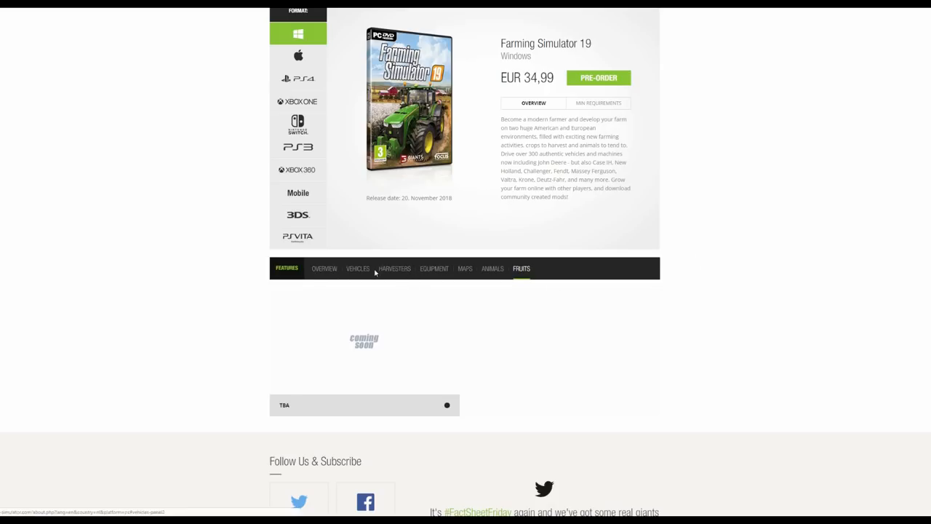
{"action": "scroll", "scroll_direction": "up", "scroll_amount": 3}
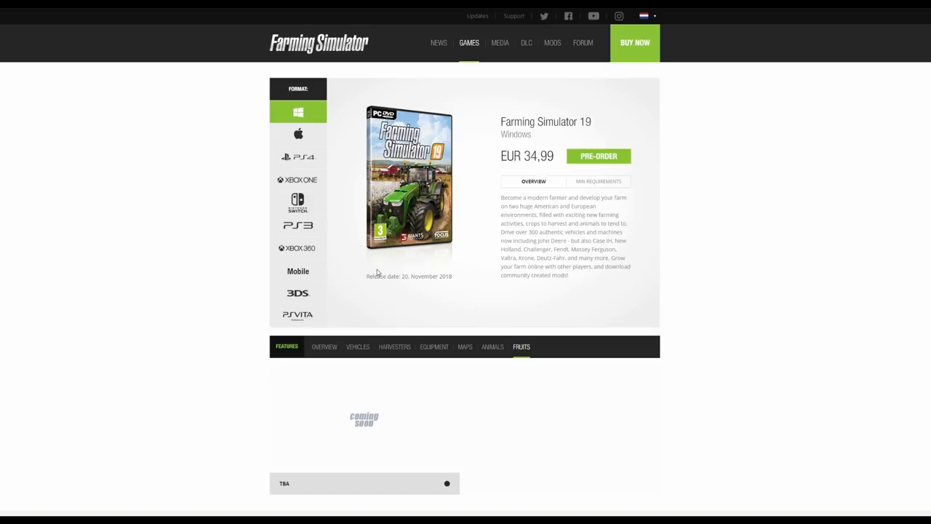